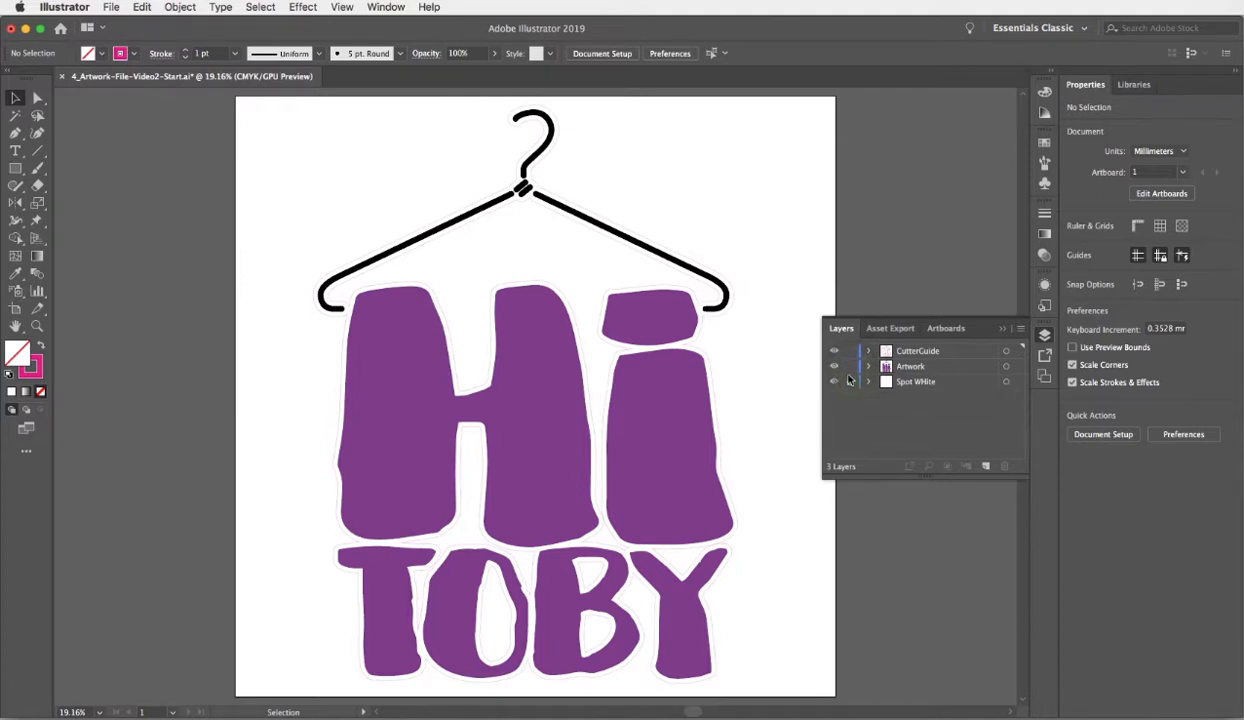
# Step: Lock the Artwork layer and hide every layer except CutterGuide
pyautogui.click(850, 350)
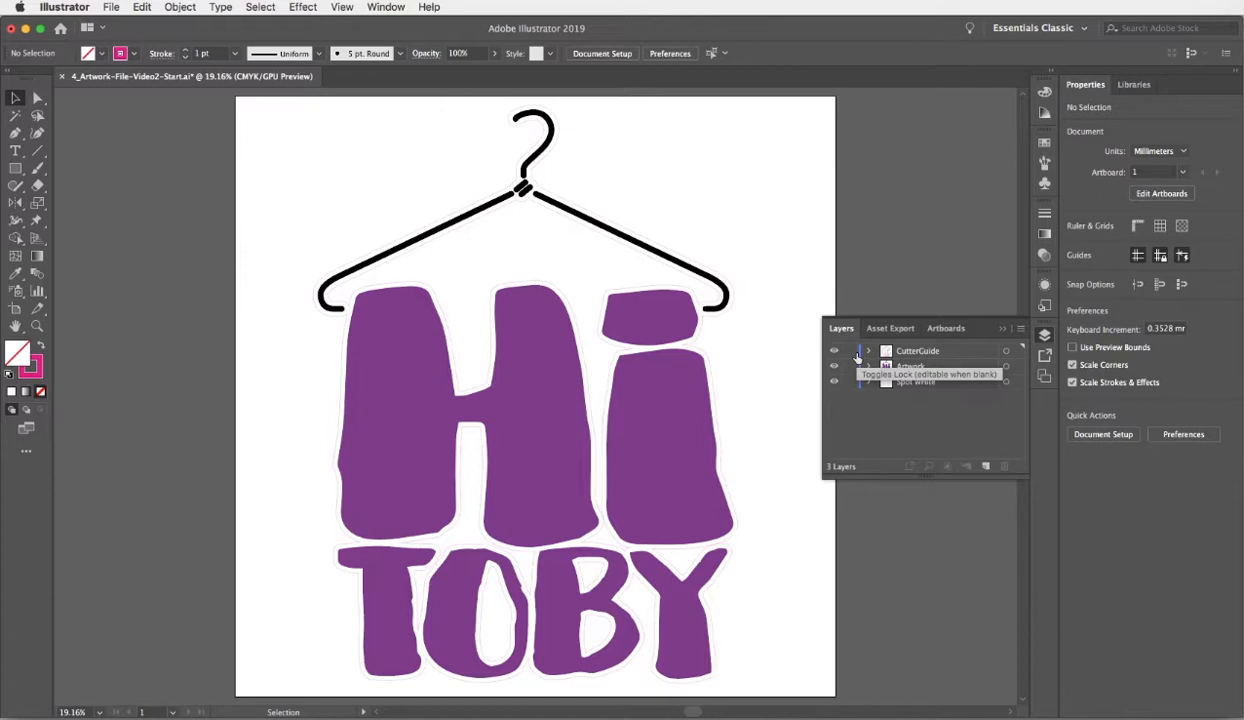
pyautogui.moveTo(980, 356)
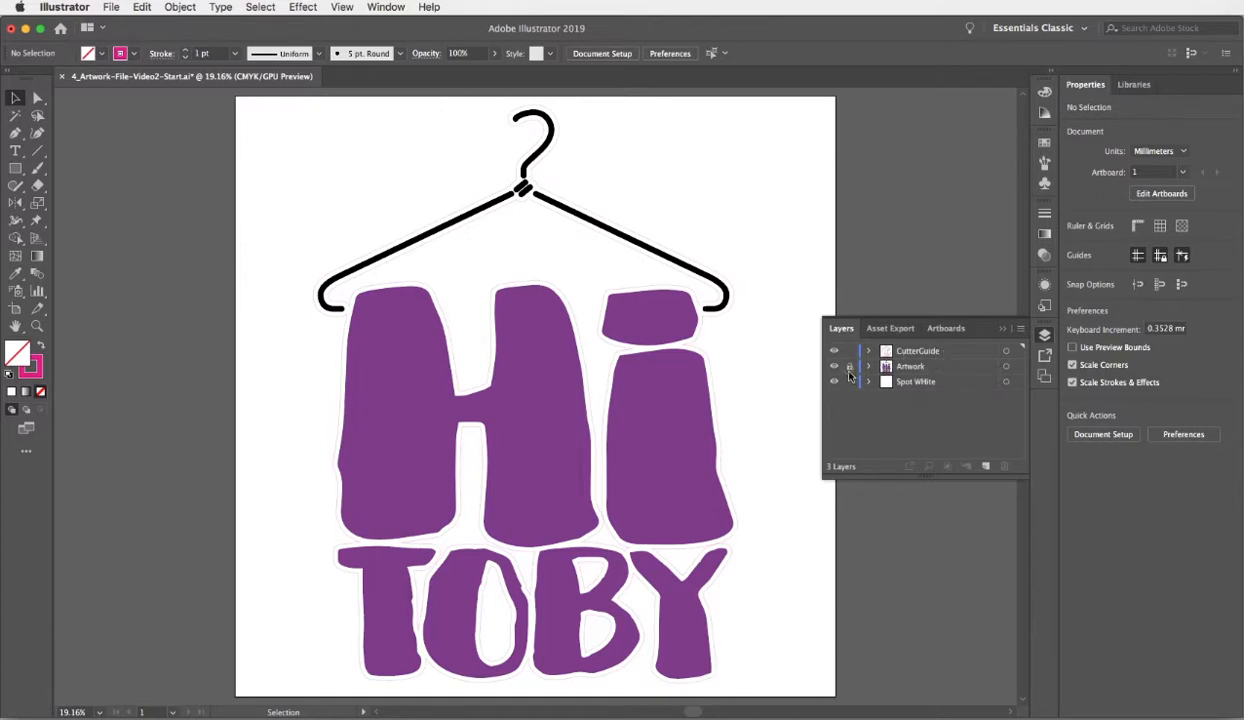
pyautogui.click(834, 382)
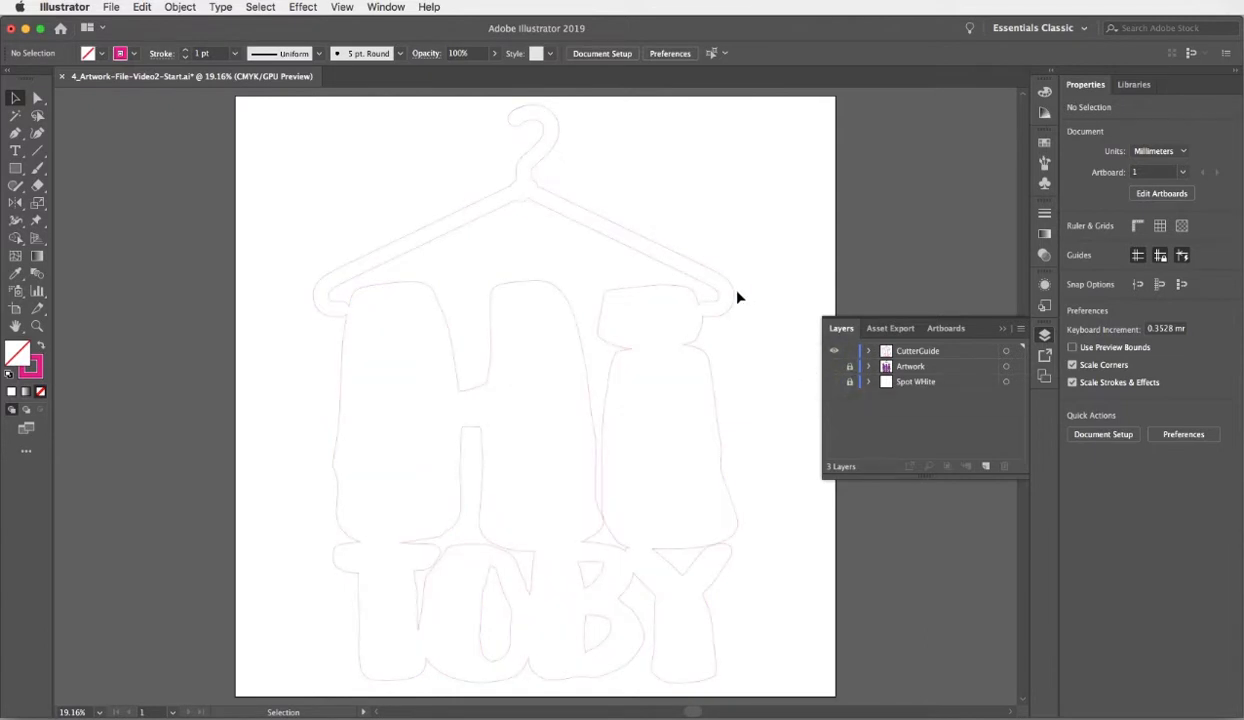
# Step: Select the cutter guide outline and set its stroke weight to 0.25 pt
pyautogui.click(736, 292)
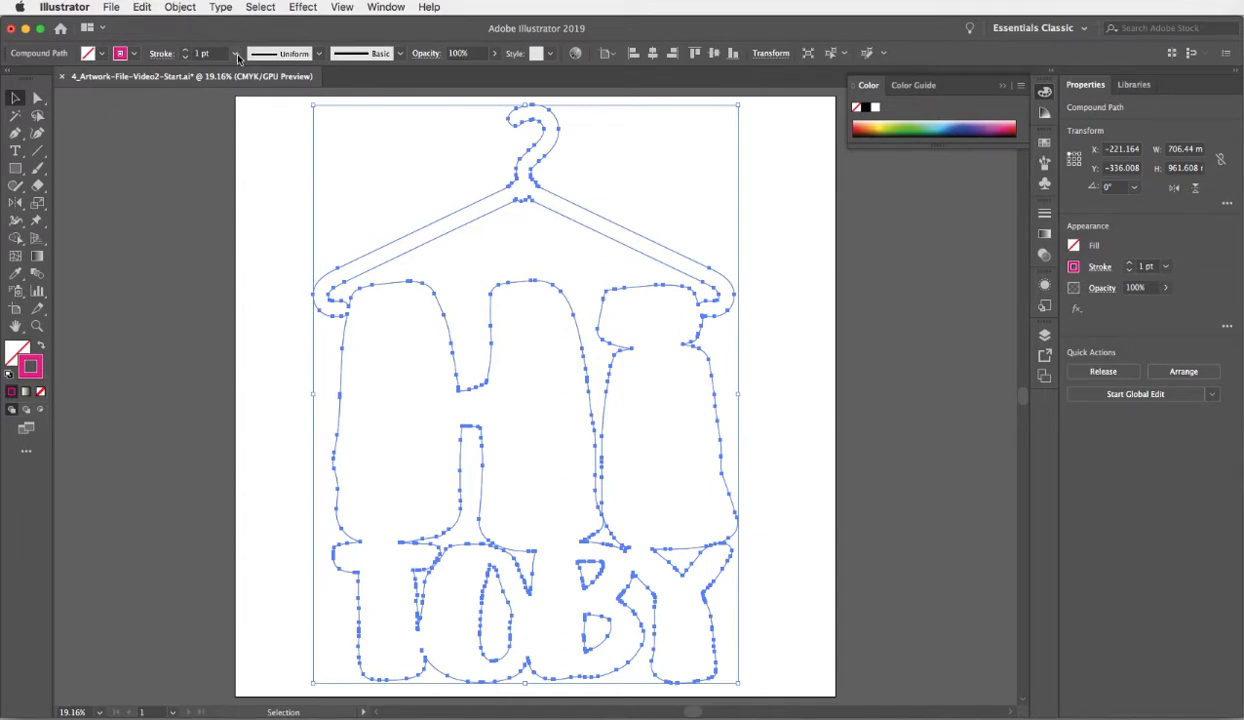
pyautogui.moveTo(238, 52)
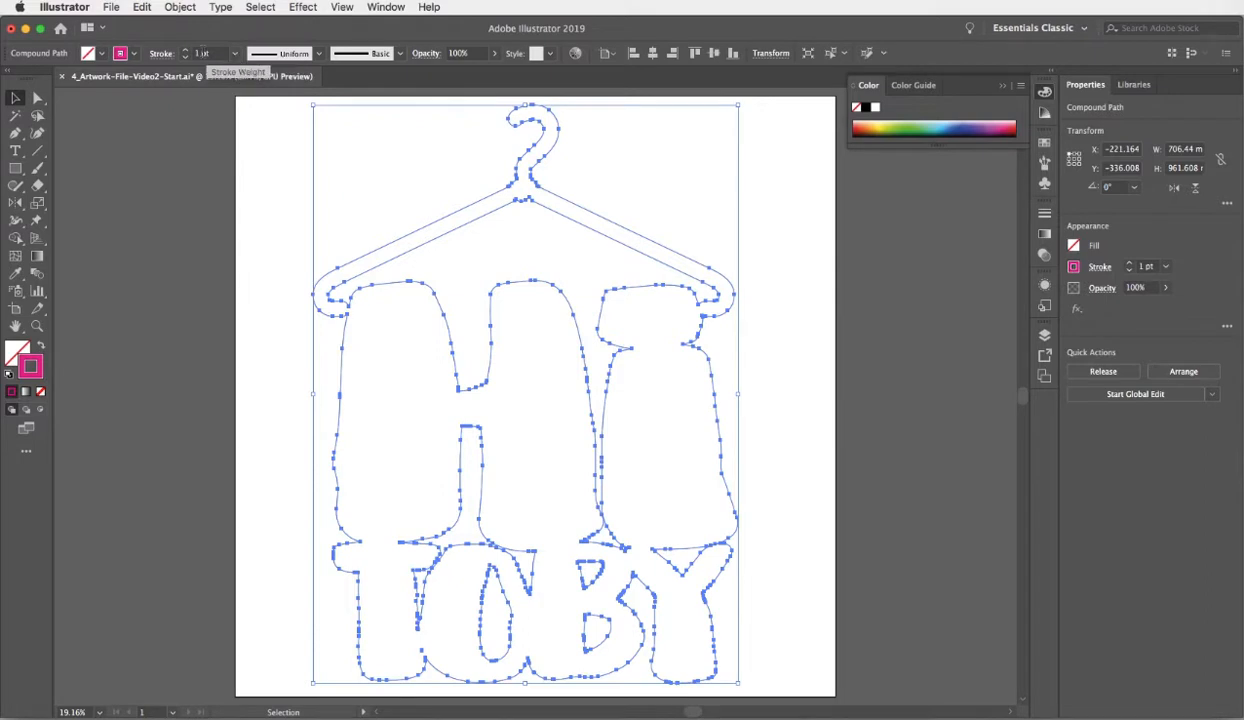
pyautogui.click(236, 52)
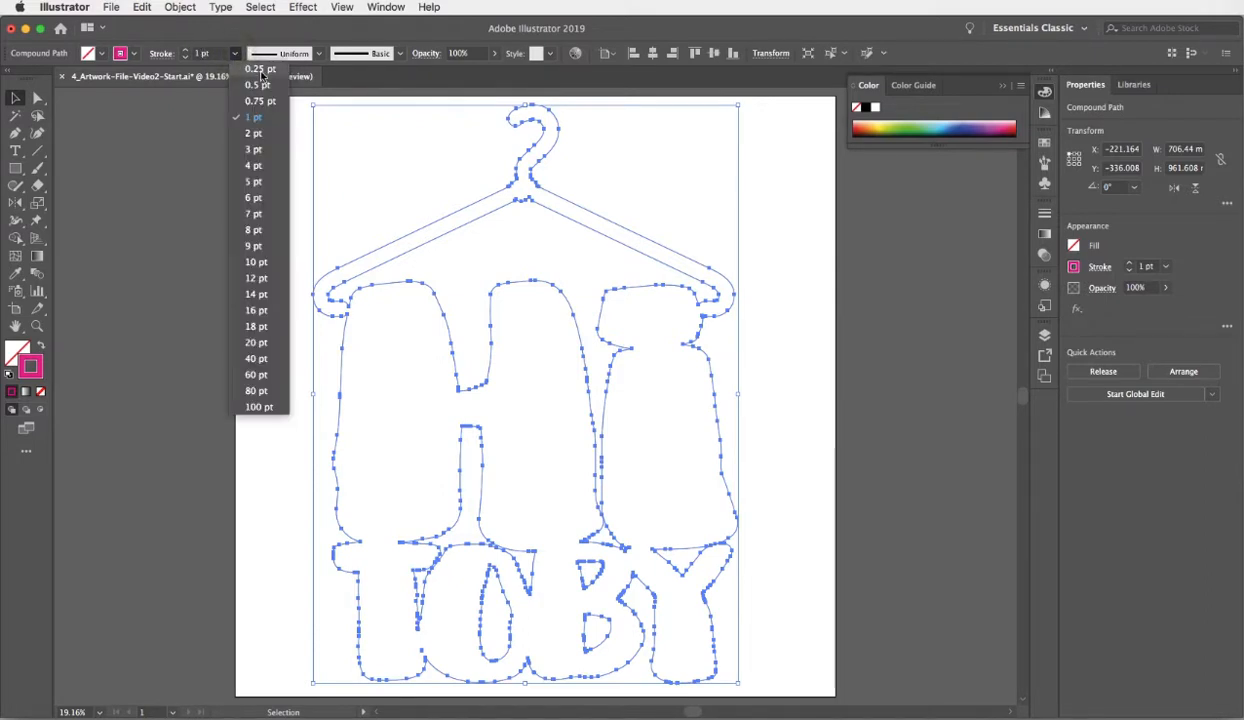
pyautogui.click(260, 68)
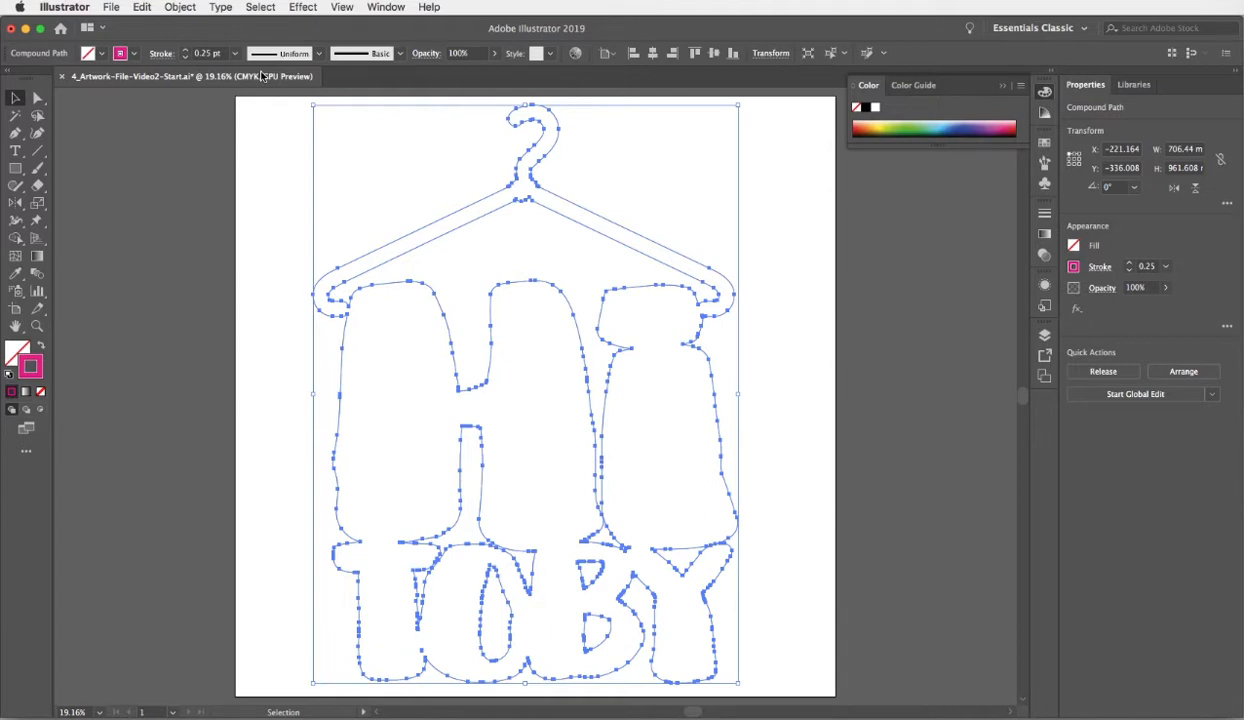
pyautogui.moveTo(992, 264)
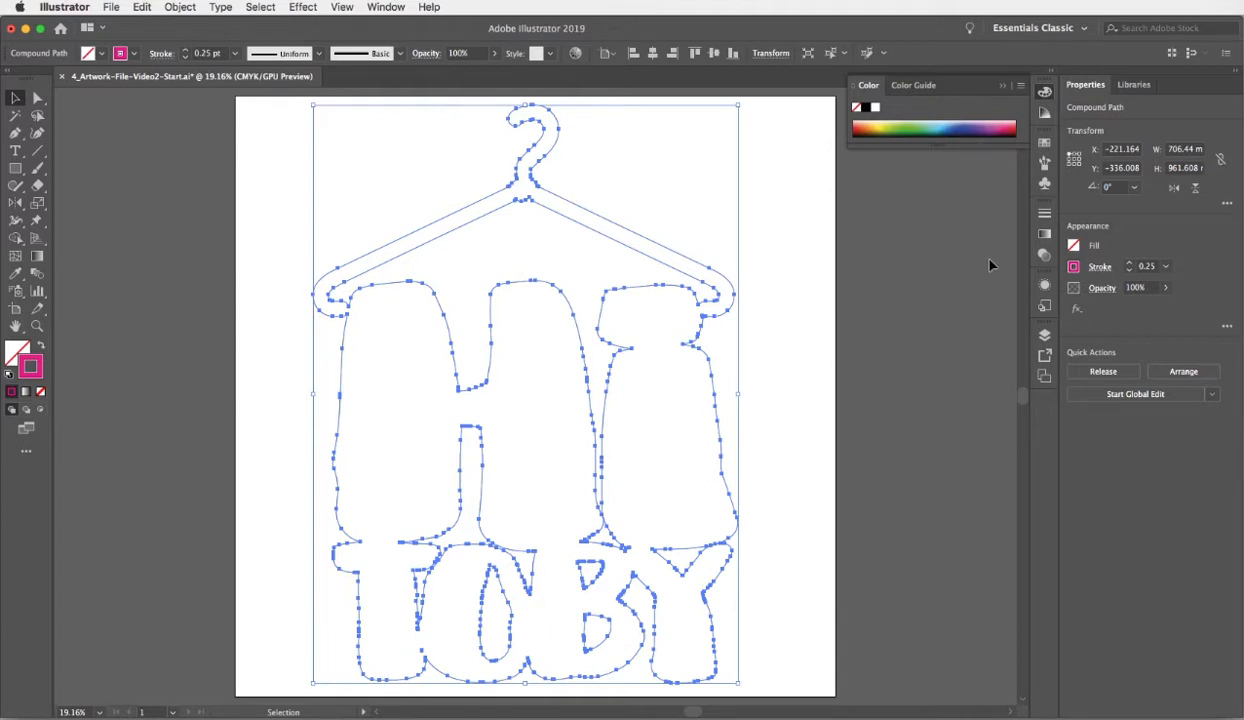
# Step: Uncheck Print in the CutterGuide layer's options so it no longer prints
pyautogui.click(1044, 336)
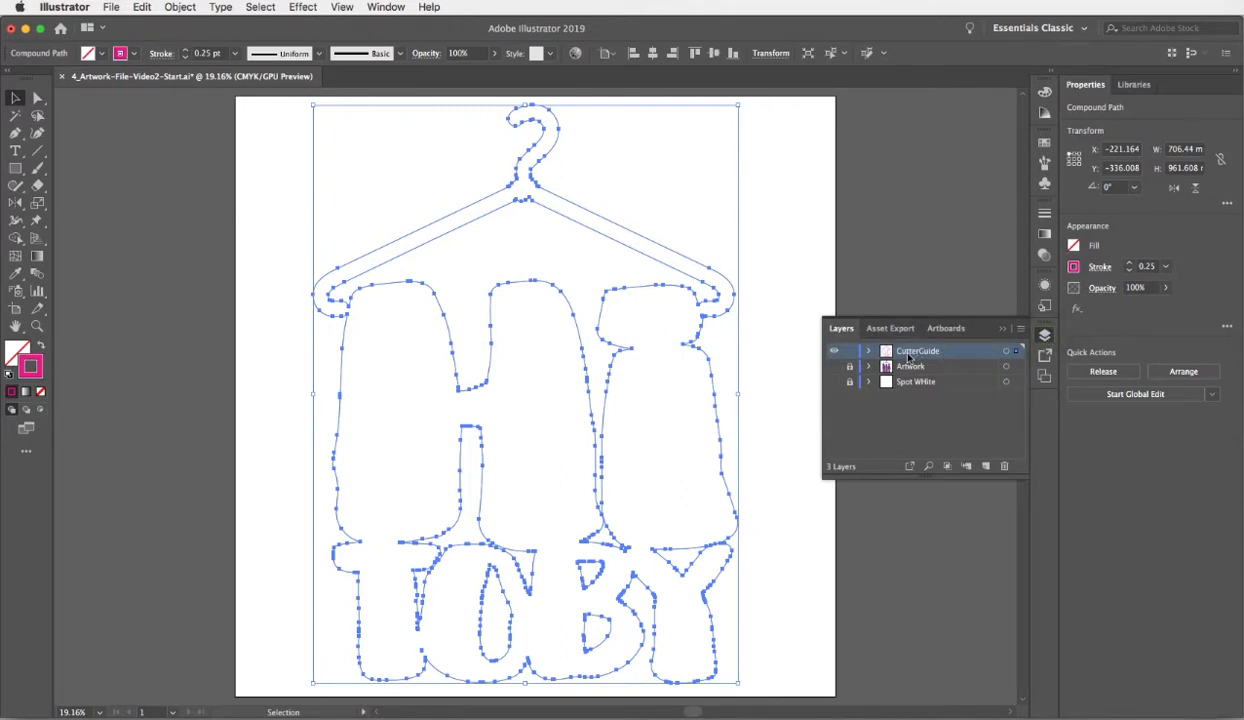
pyautogui.moveTo(956, 360)
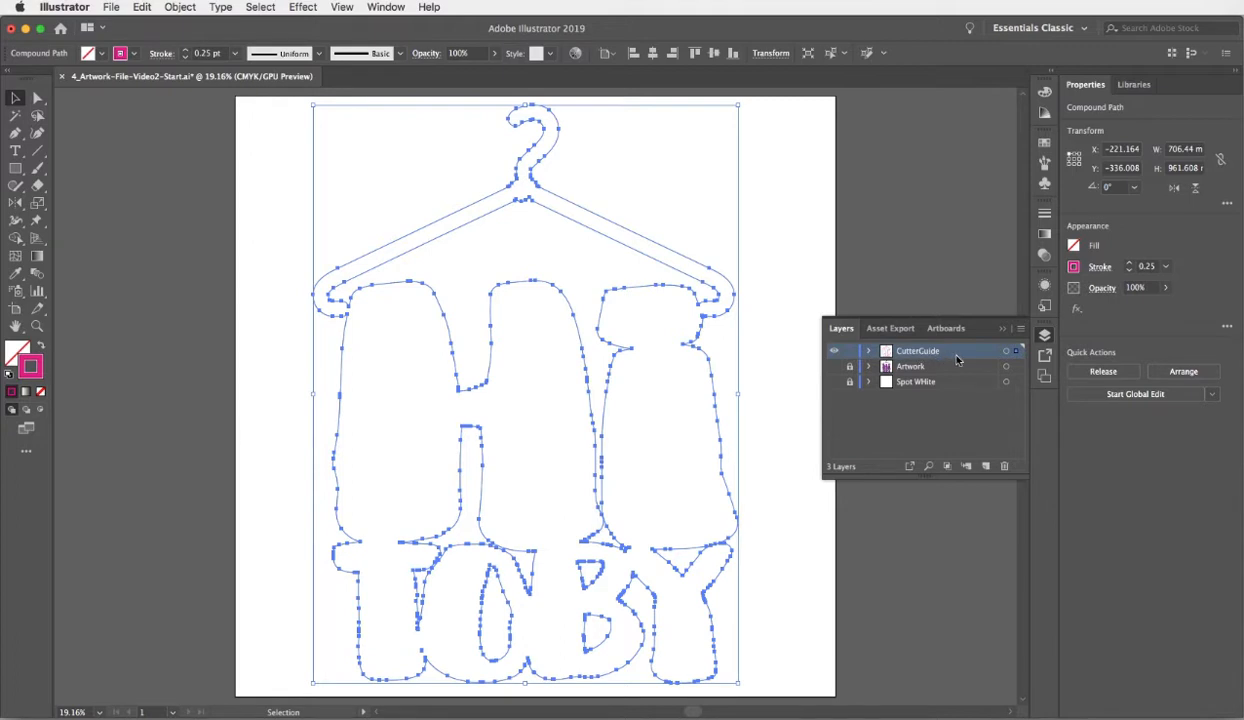
pyautogui.moveTo(972, 356)
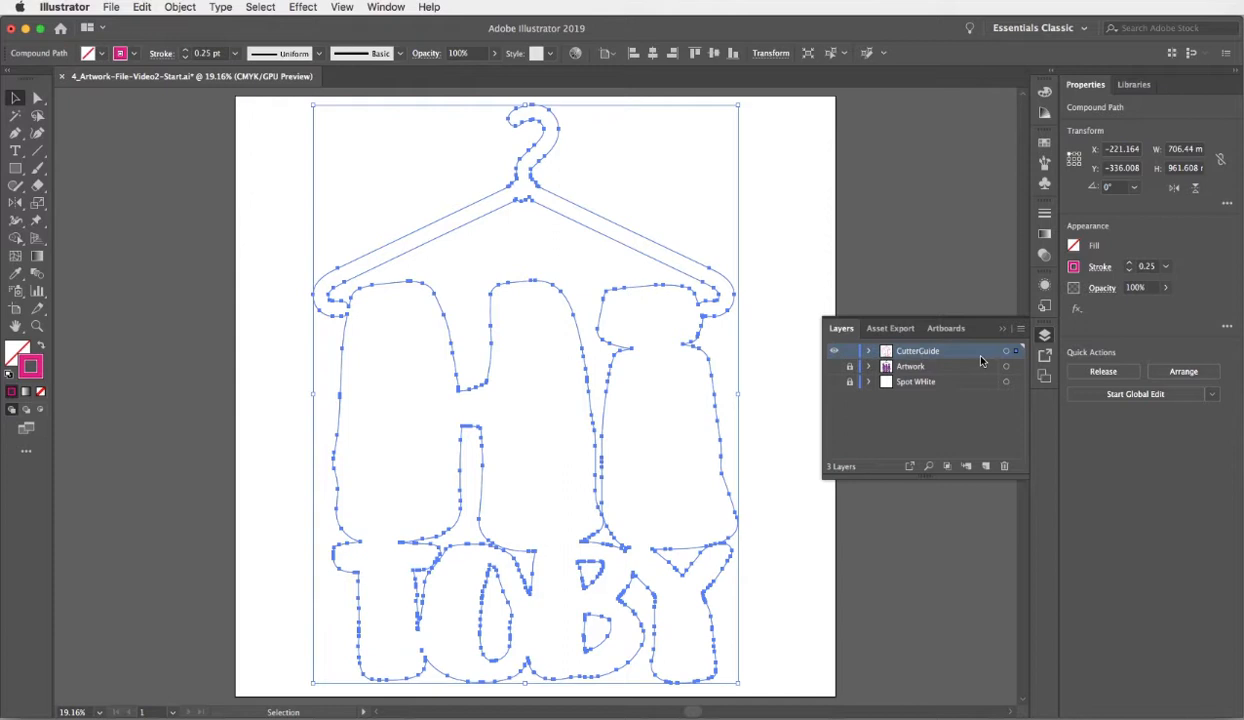
pyautogui.doubleClick(916, 350)
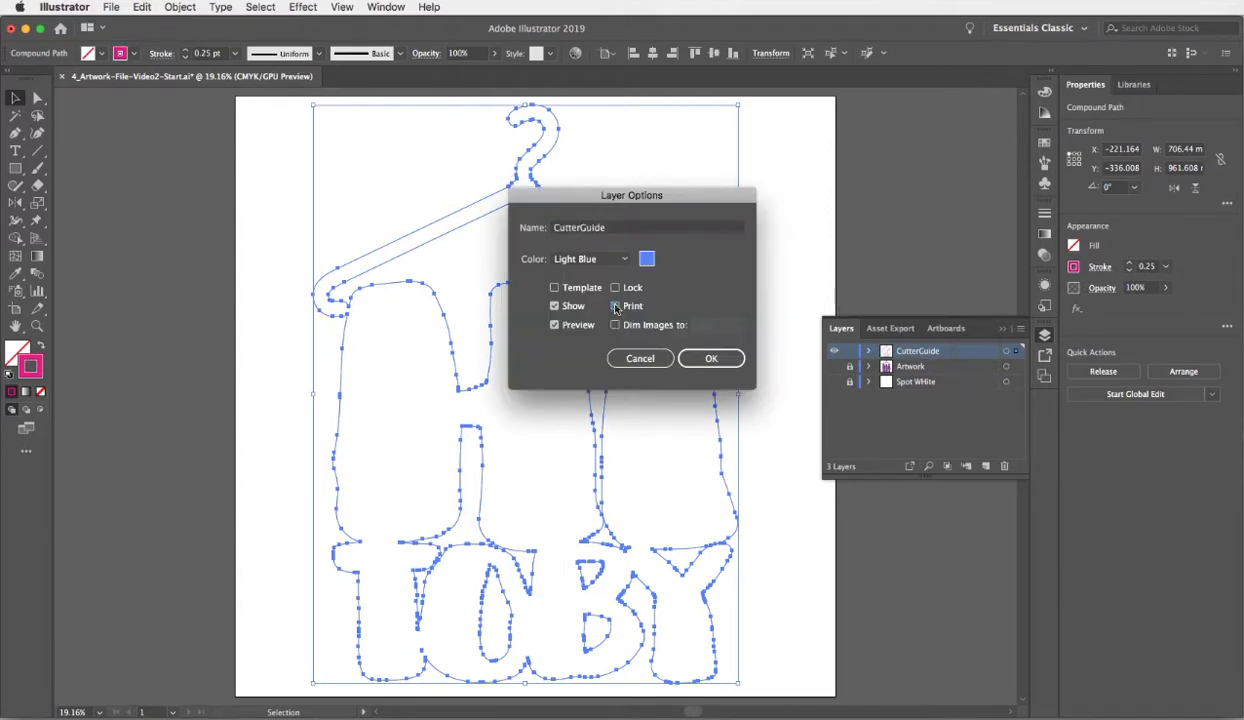
pyautogui.click(712, 358)
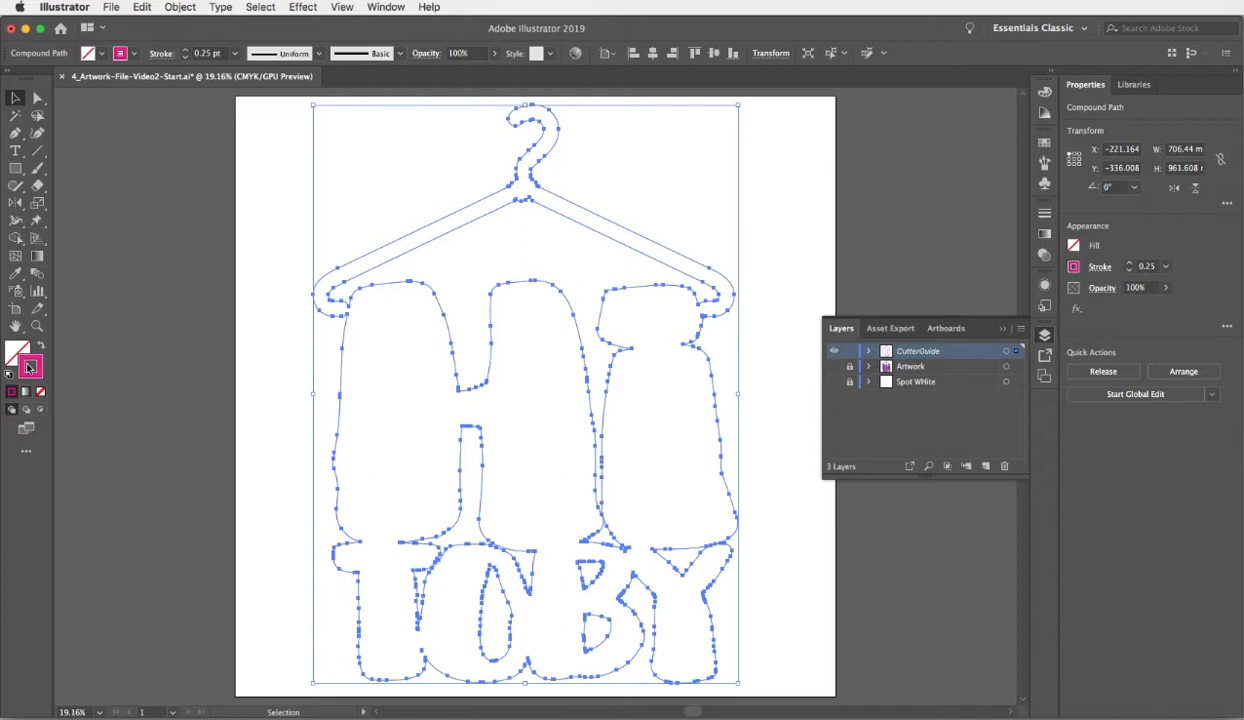
pyautogui.moveTo(30, 366)
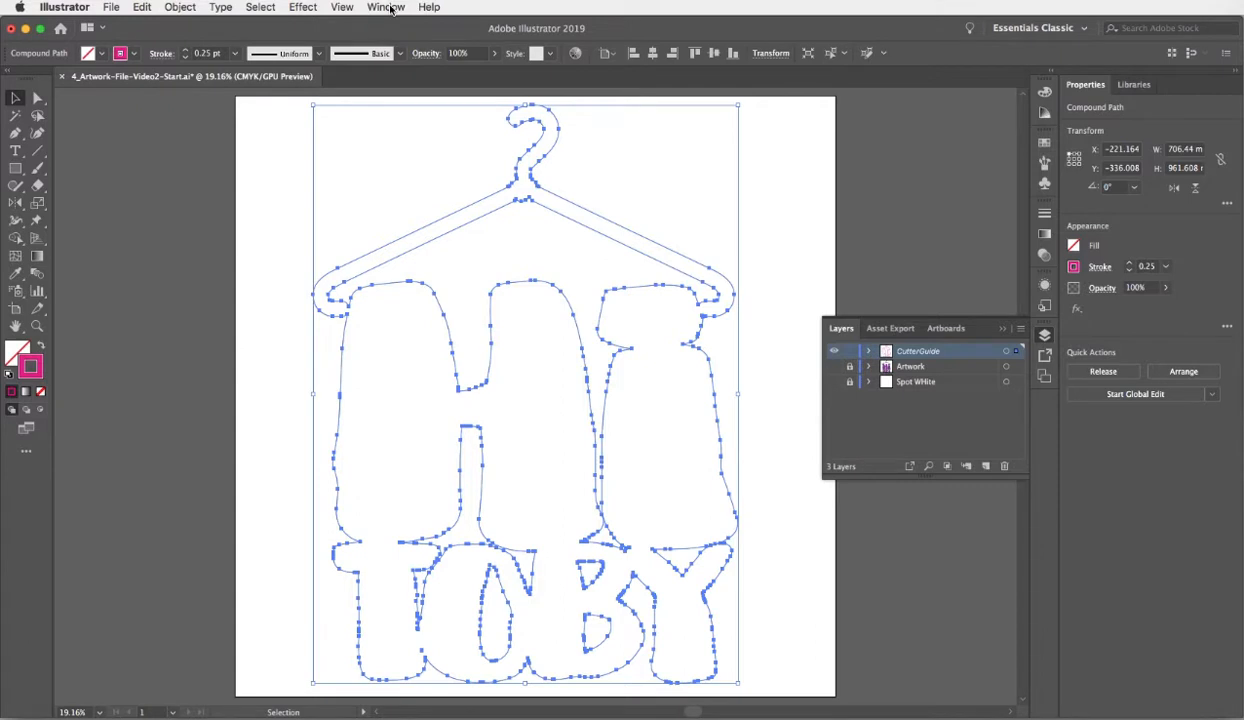
# Step: Enable Overprint Stroke for the cutter guide in Attributes and show the Artwork layer again
pyautogui.click(386, 8)
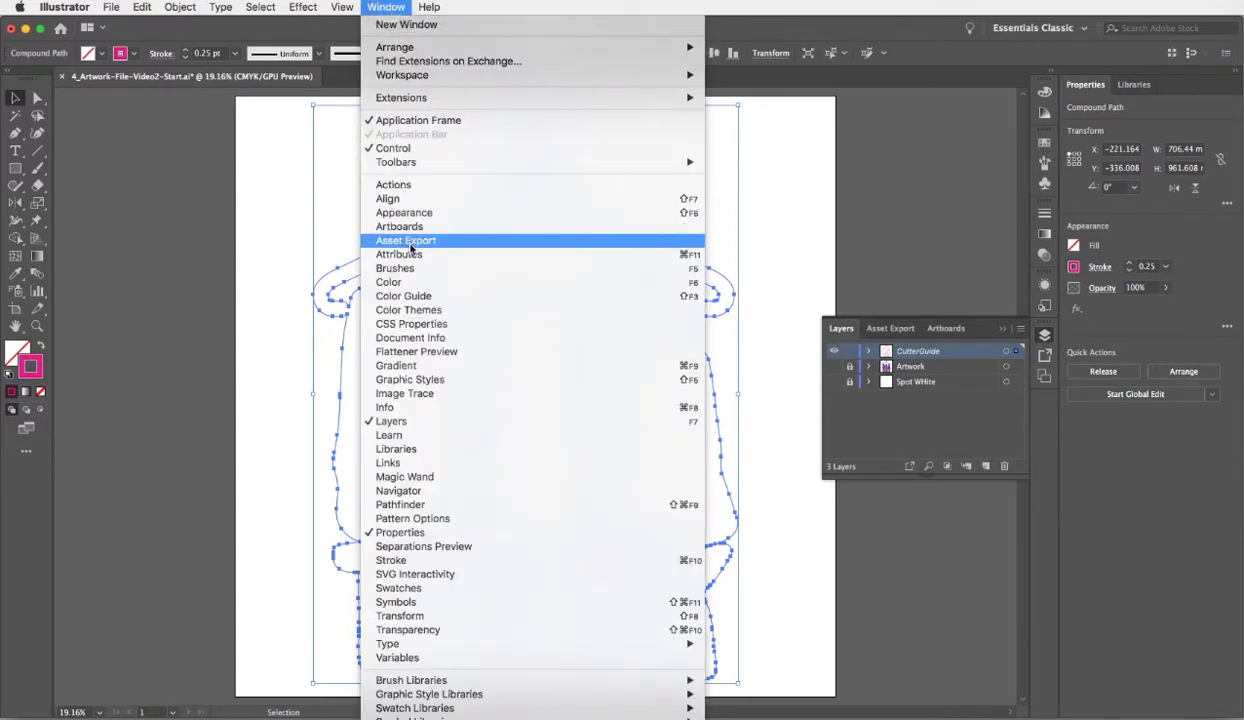
pyautogui.click(400, 254)
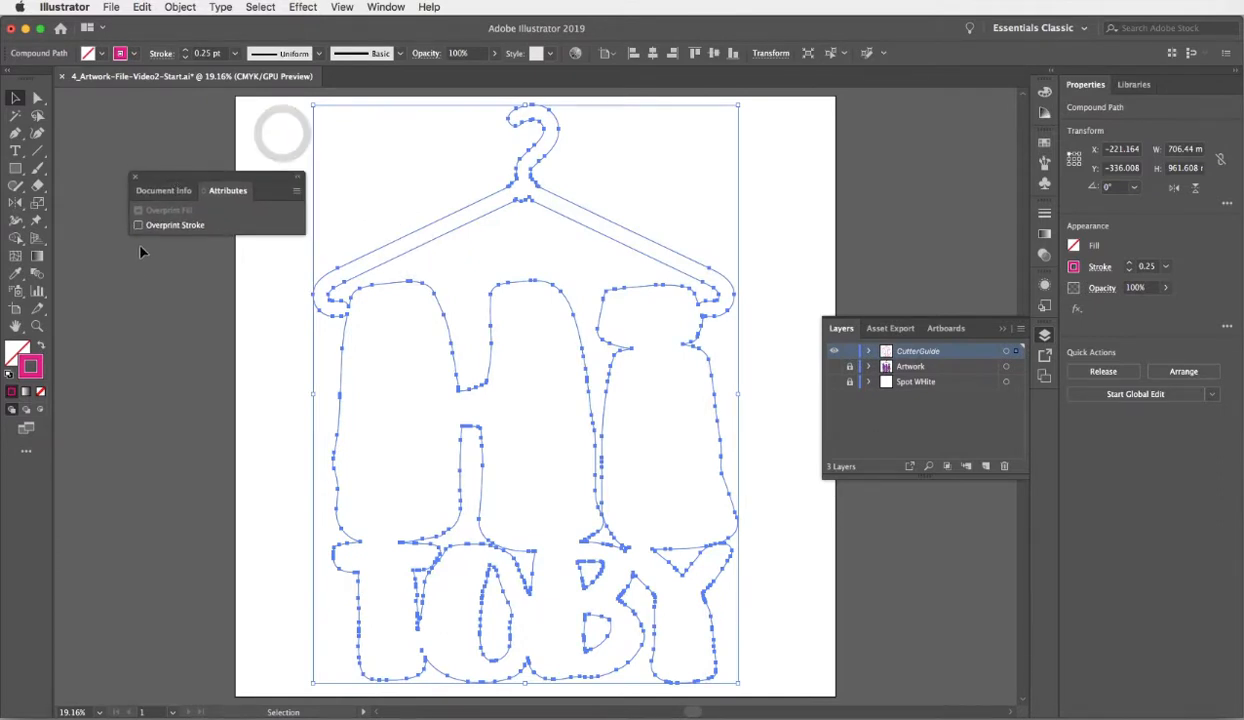
pyautogui.click(138, 224)
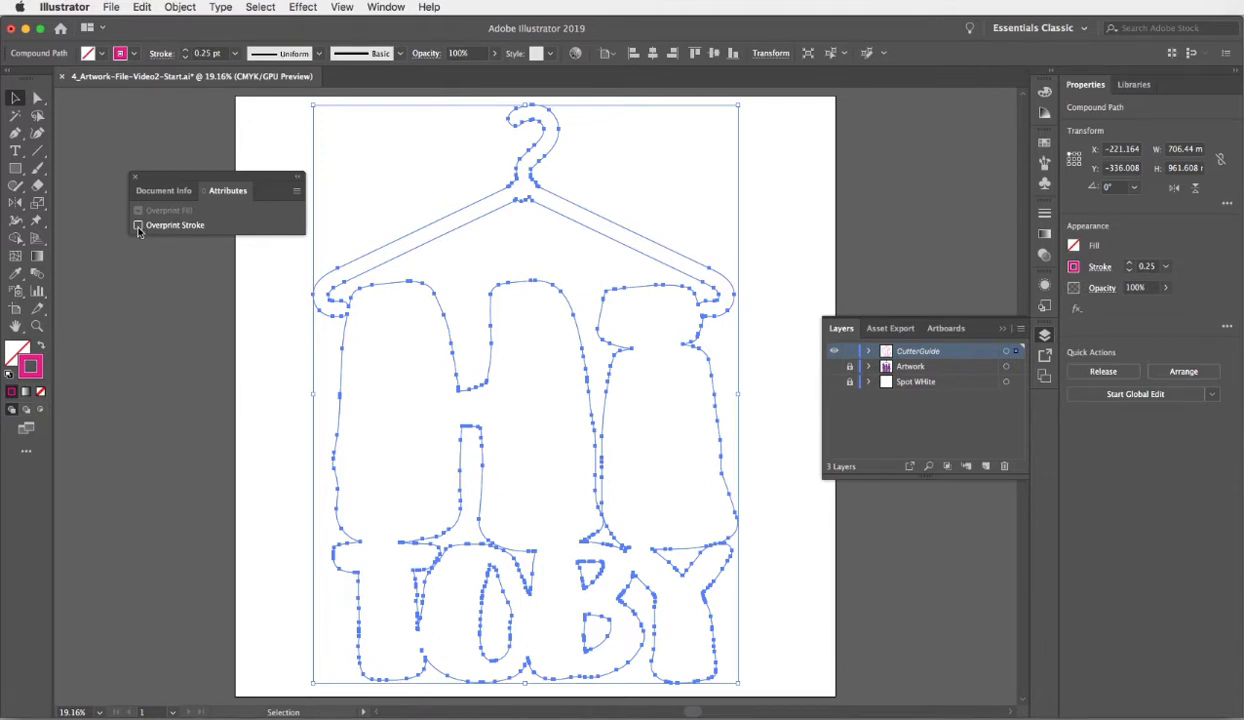
pyautogui.click(138, 224)
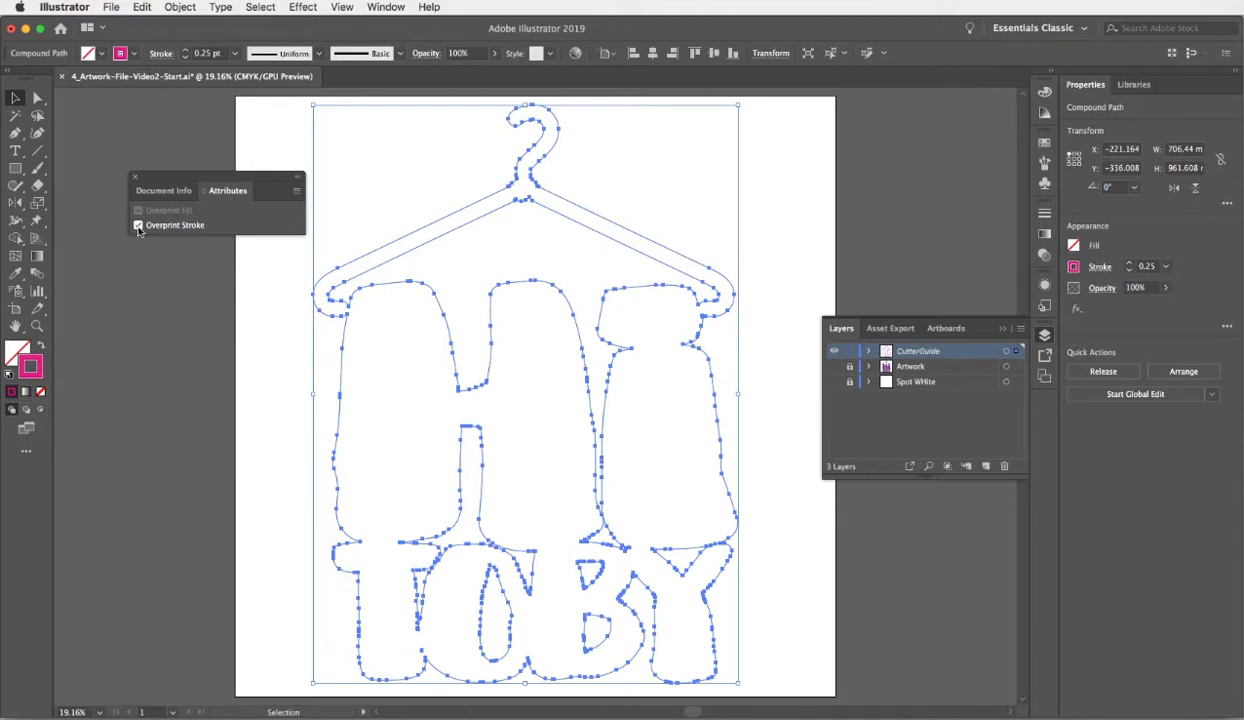
pyautogui.click(140, 224)
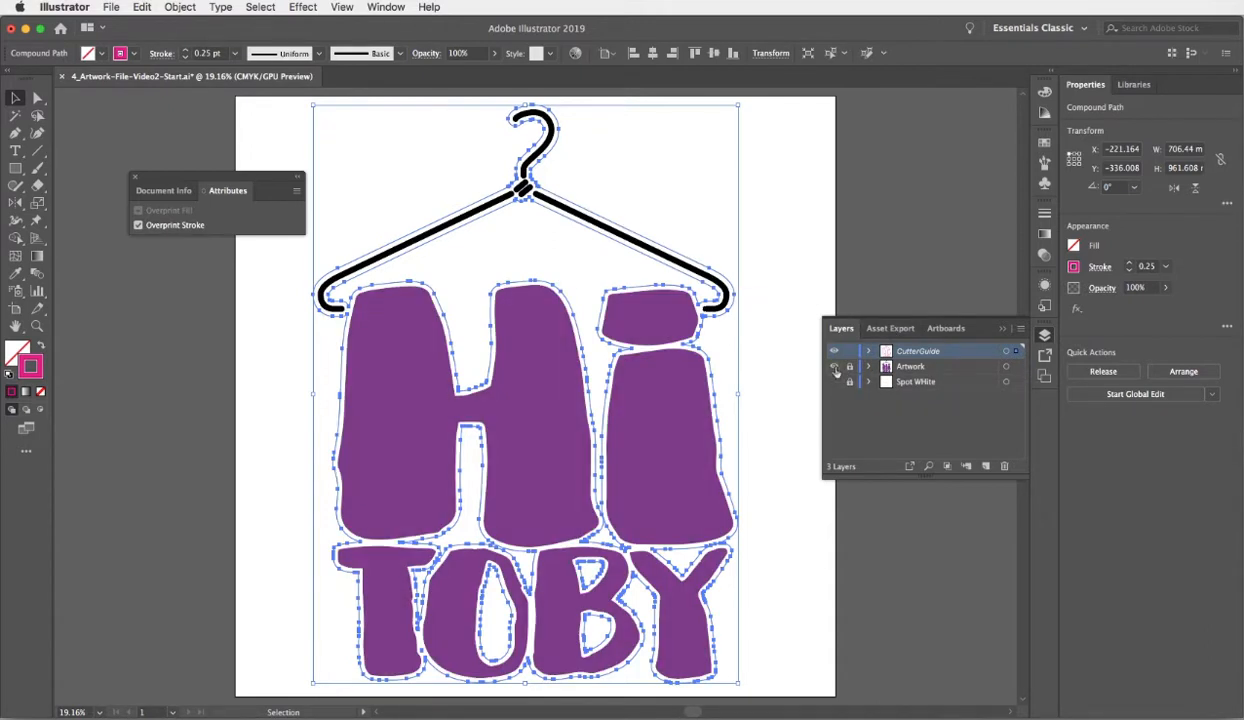
# Step: Unlock the Artwork layer, enable Overprint Fill, and select the black hanger shape
pyautogui.click(848, 366)
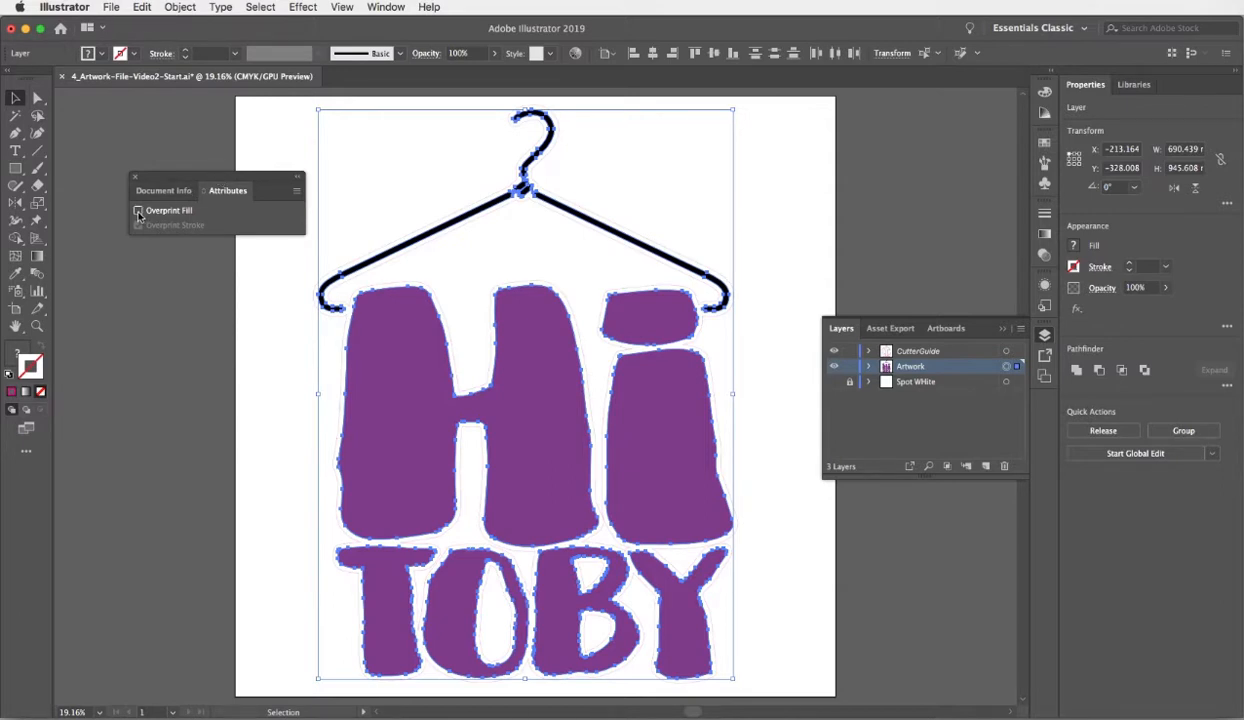
pyautogui.click(138, 210)
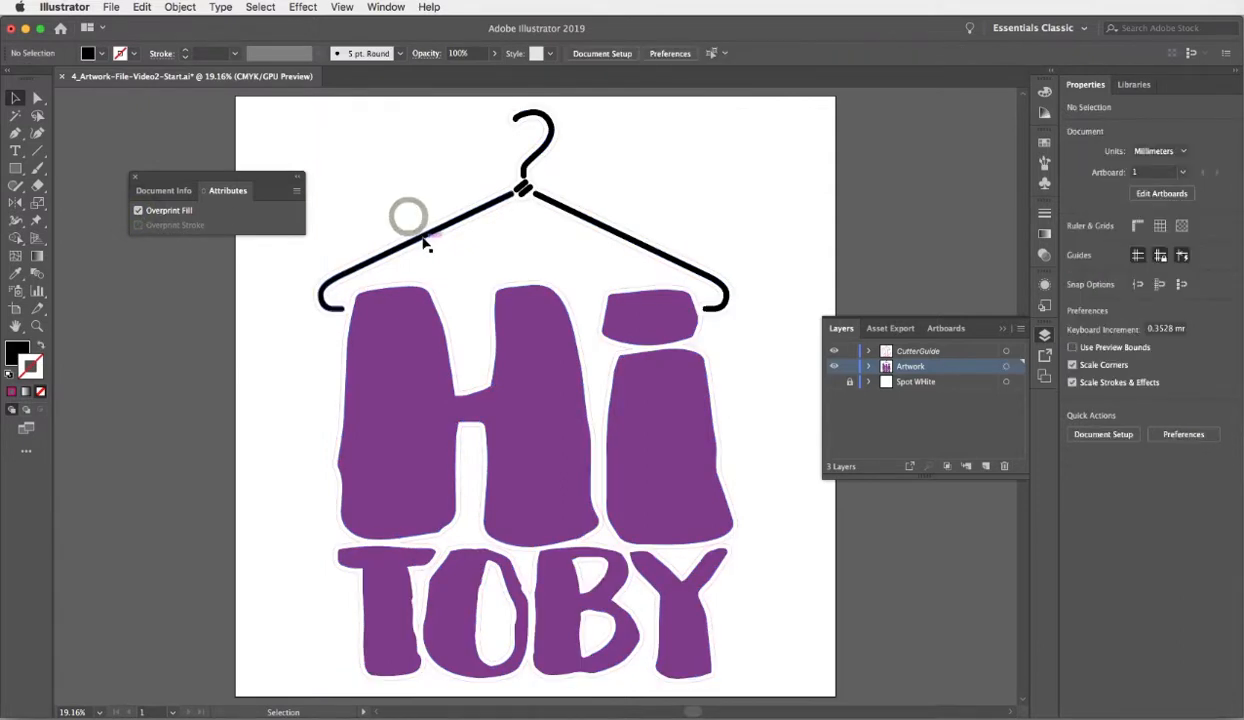
pyautogui.click(420, 240)
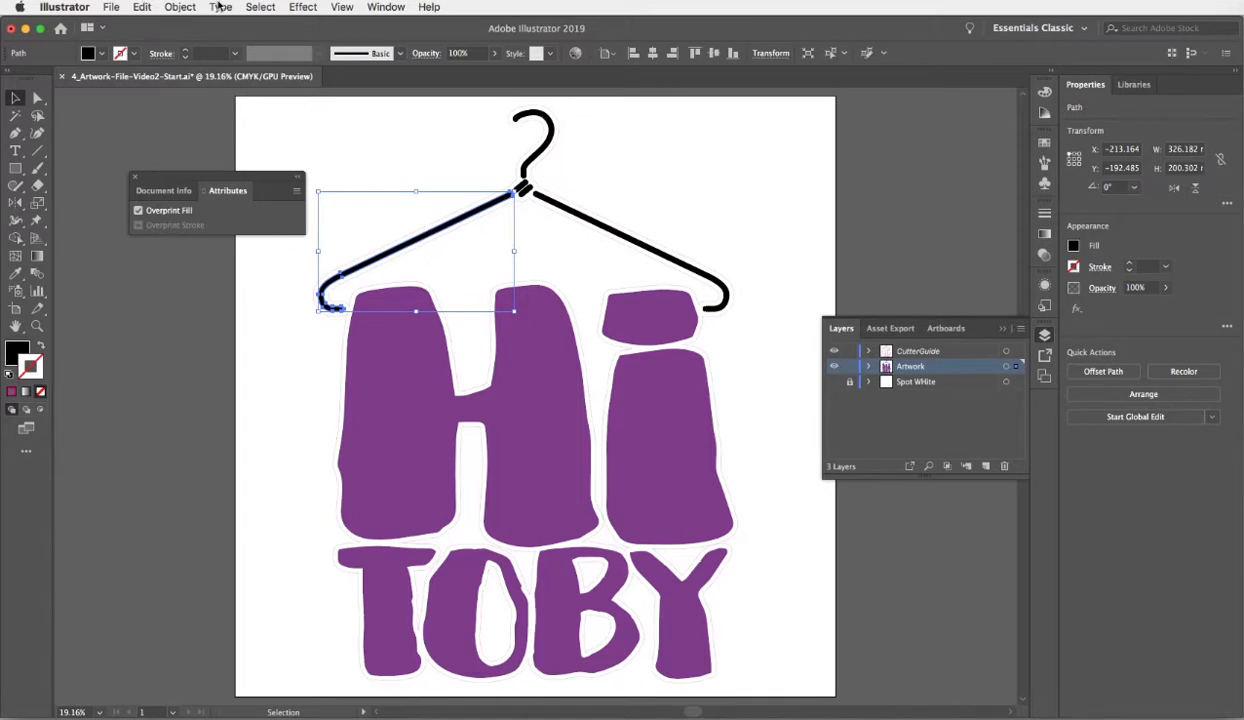
# Step: Select all objects sharing the hanger's fill colour via Select > Same
pyautogui.click(260, 8)
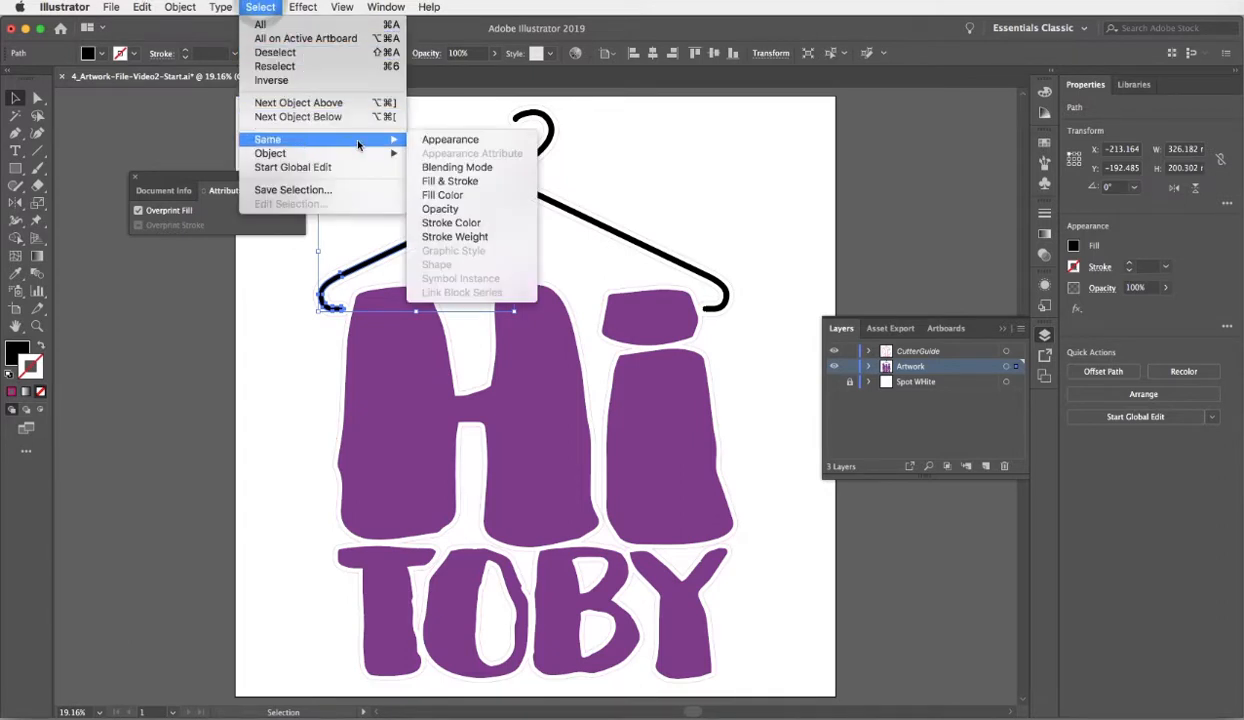
pyautogui.moveTo(444, 196)
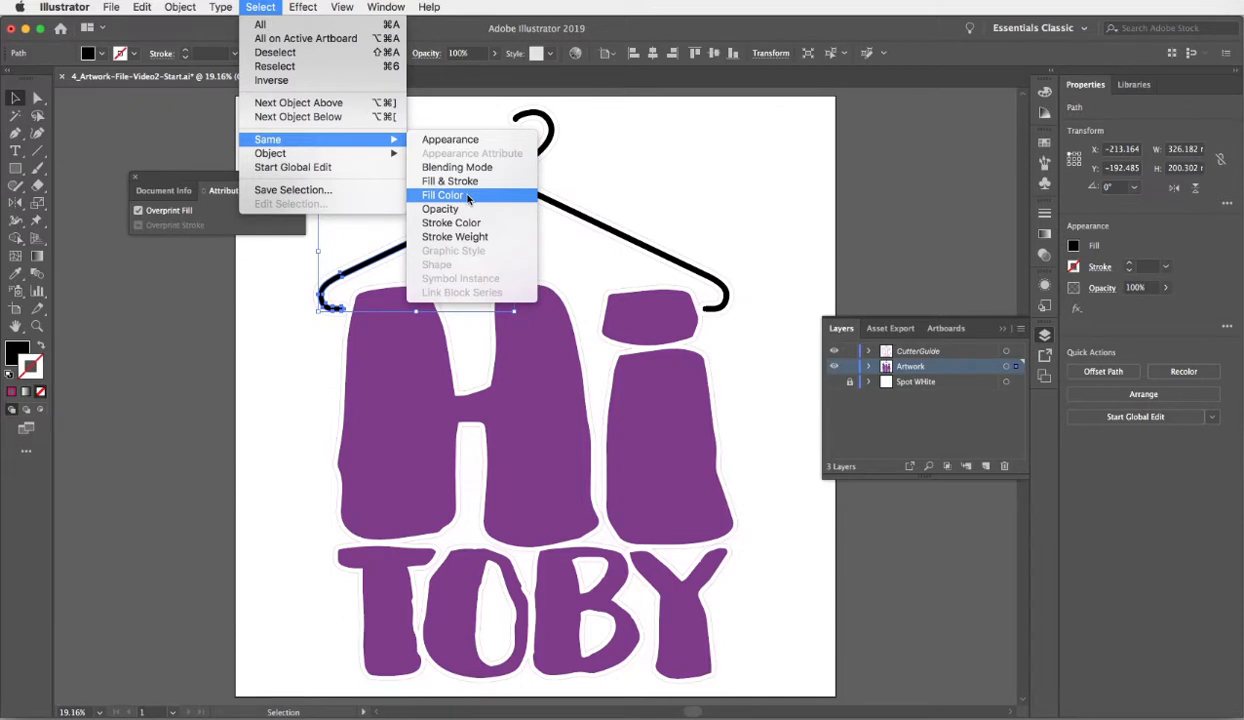
pyautogui.click(444, 196)
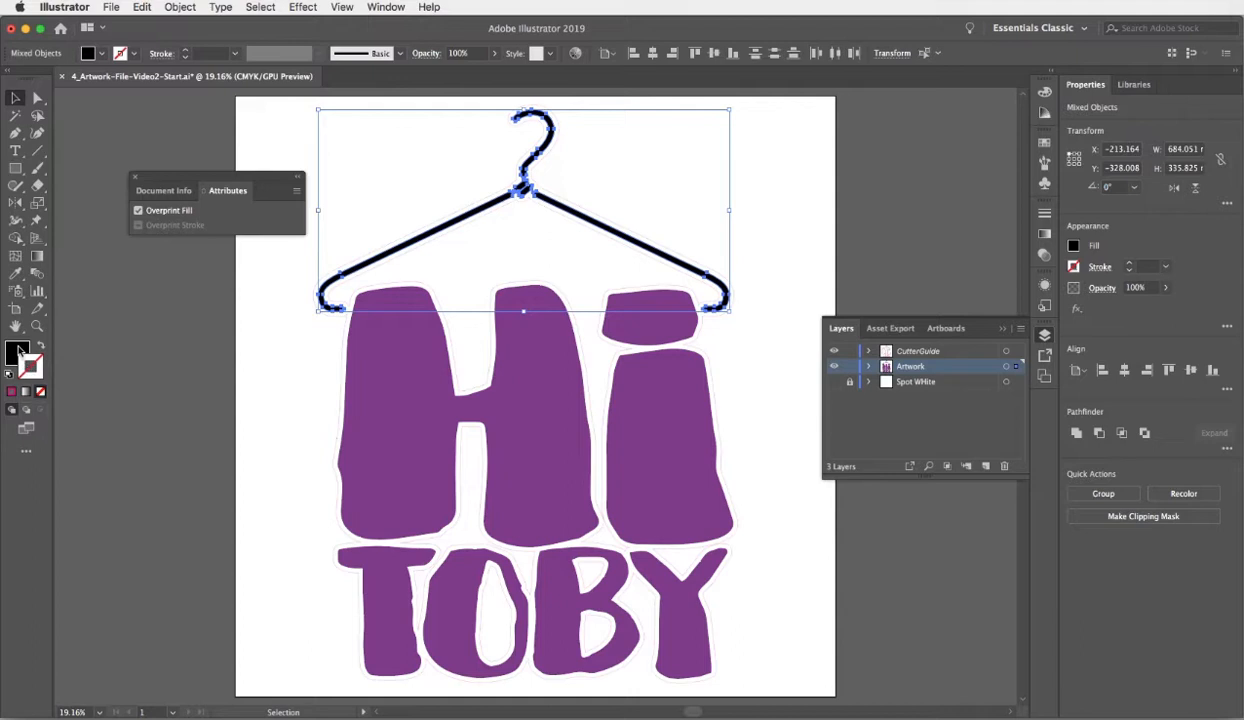
pyautogui.click(16, 350)
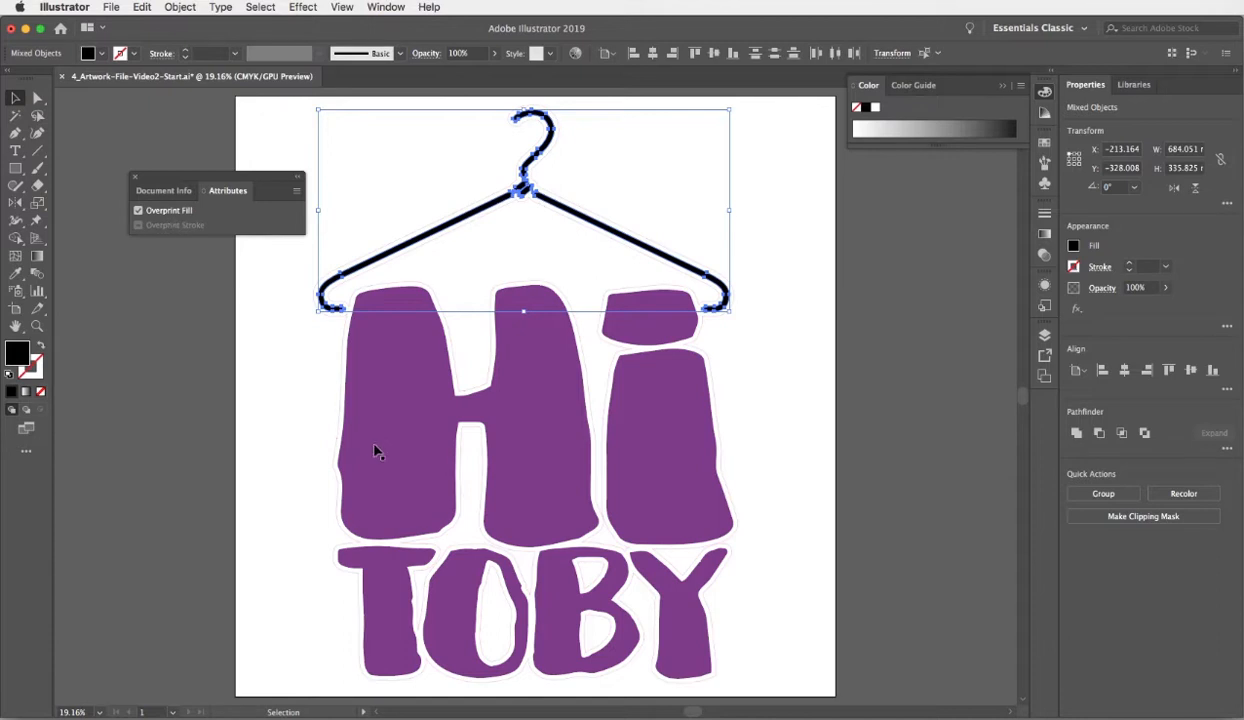
pyautogui.click(376, 430)
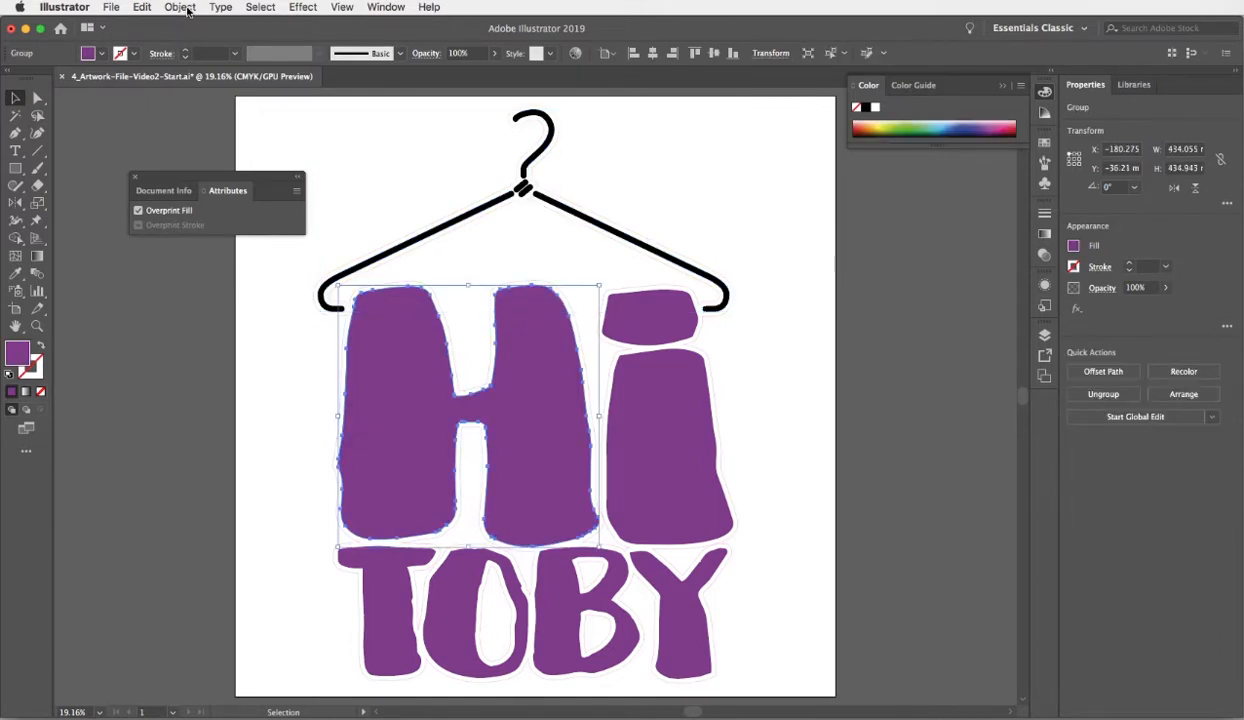
# Step: Browse the Object and Select > Same menus and bring up the Layers panel
pyautogui.click(180, 8)
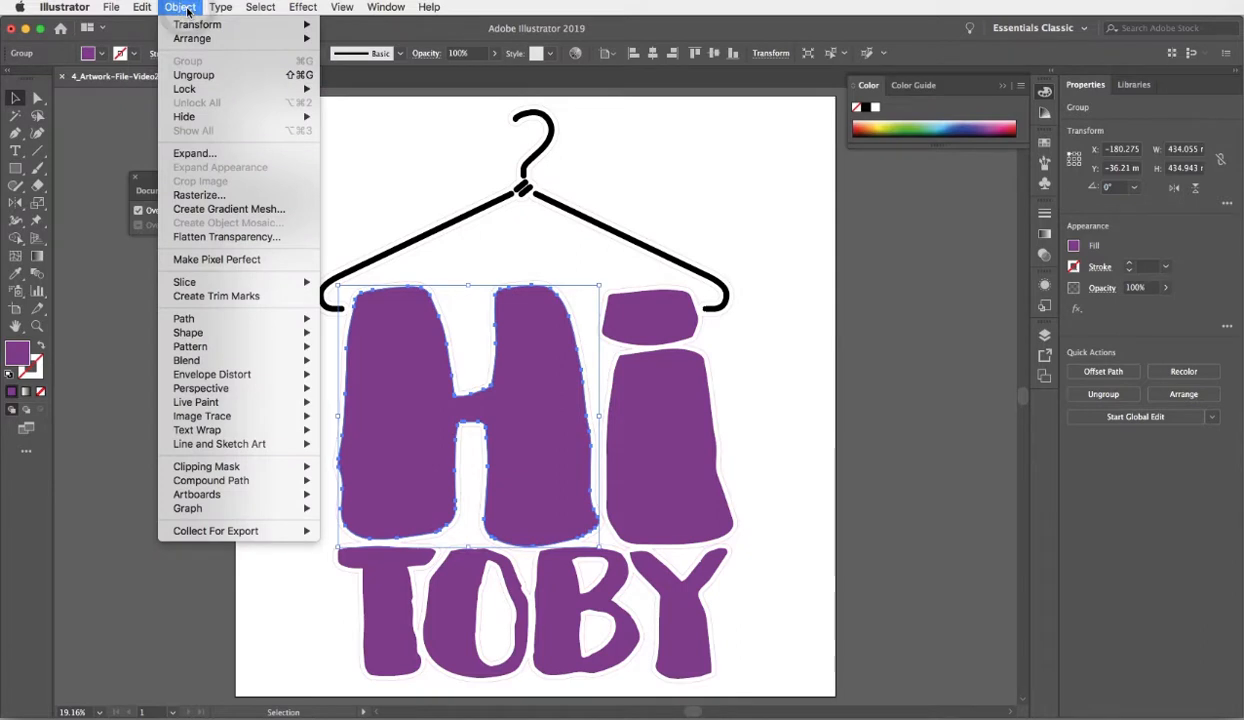
pyautogui.click(260, 8)
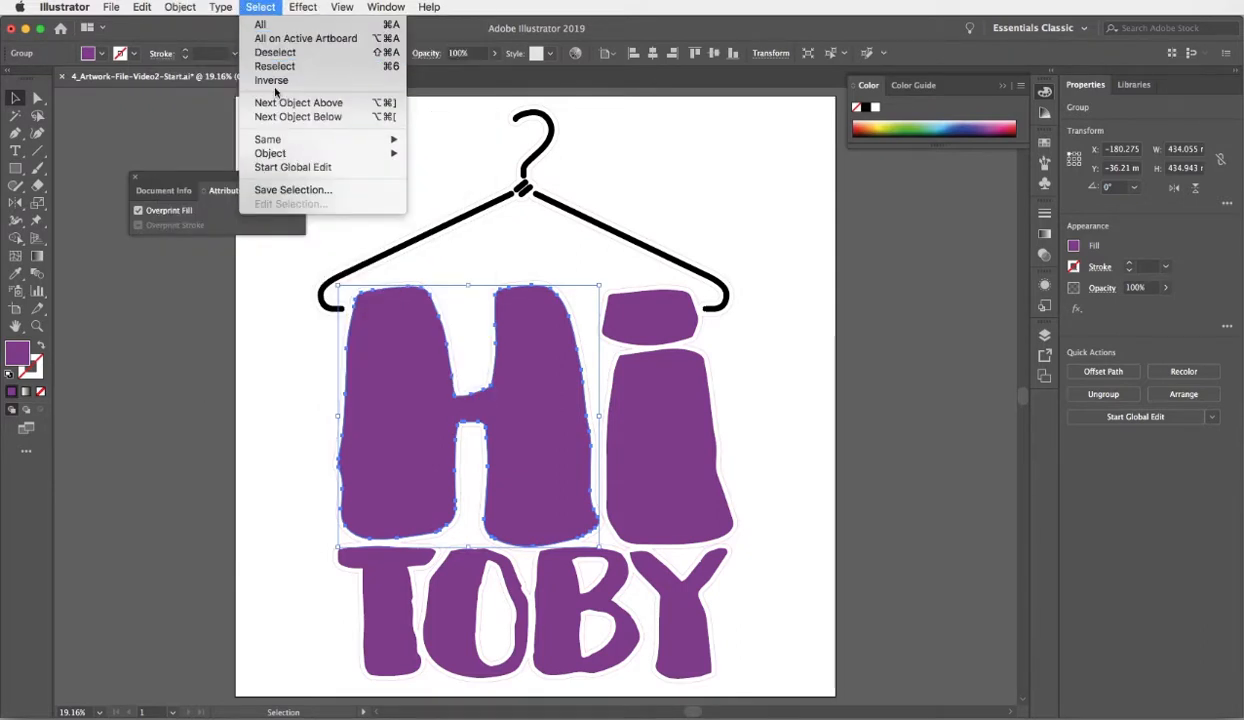
pyautogui.moveTo(268, 140)
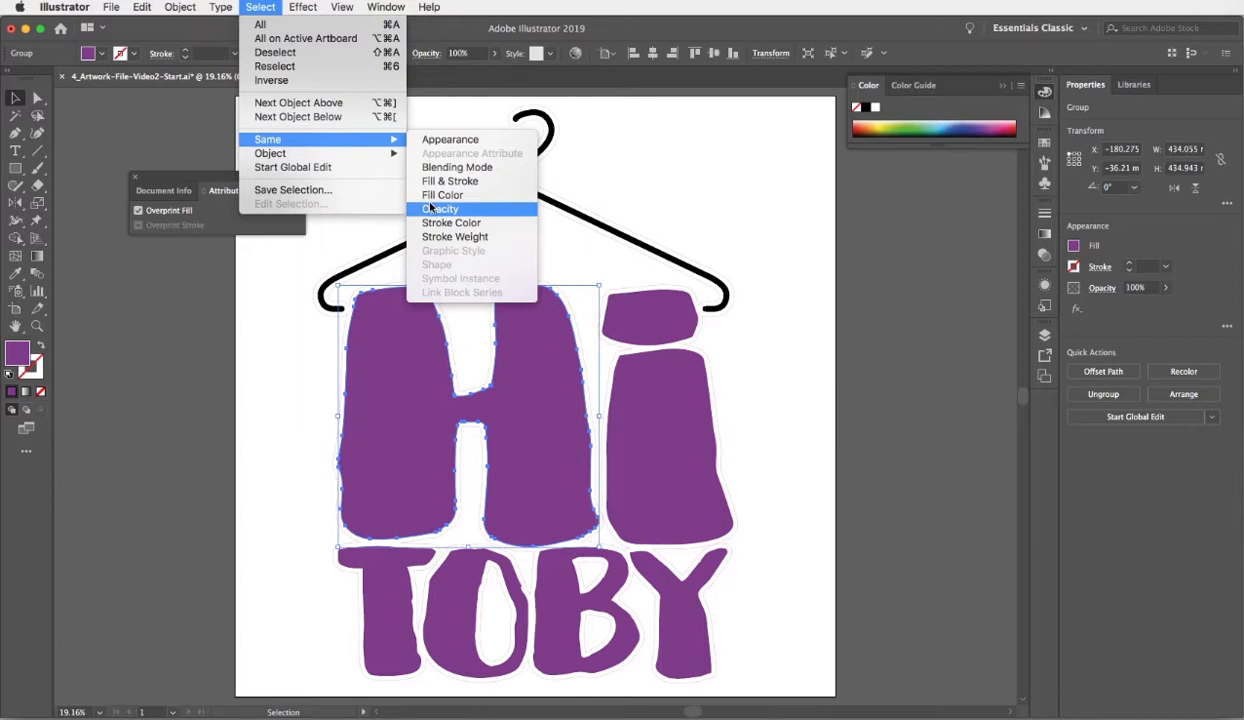
pyautogui.click(440, 208)
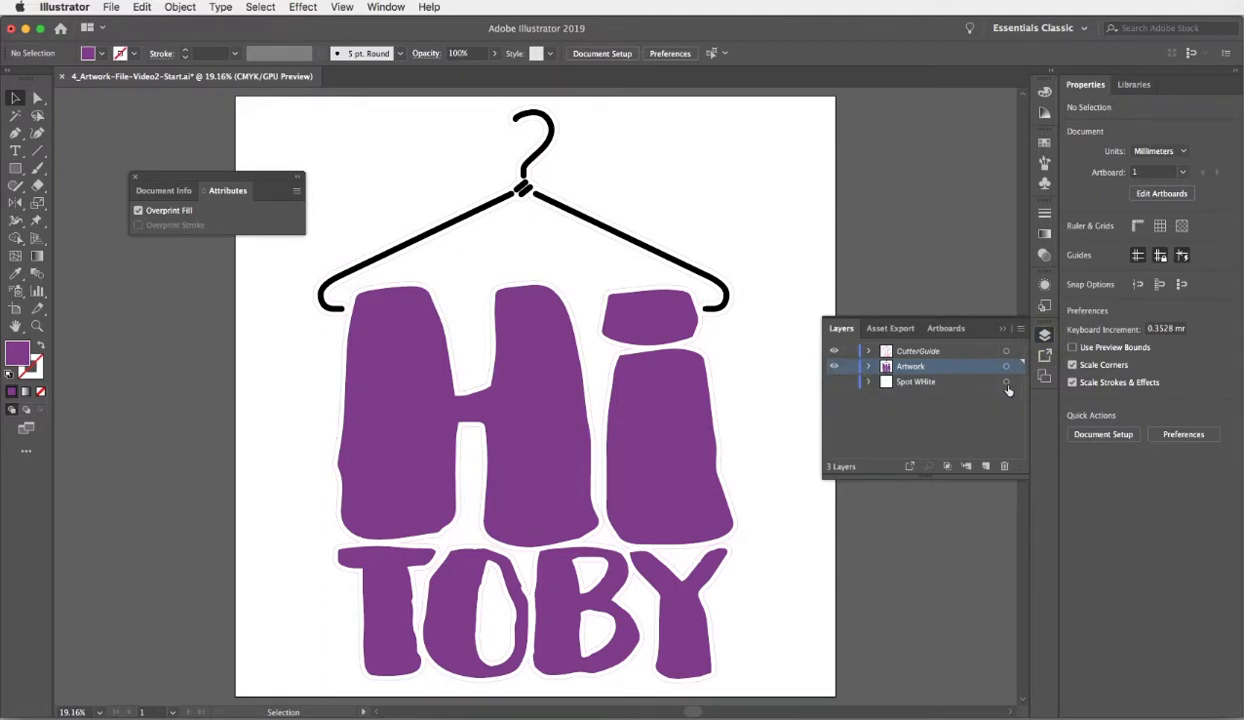
pyautogui.moveTo(840, 386)
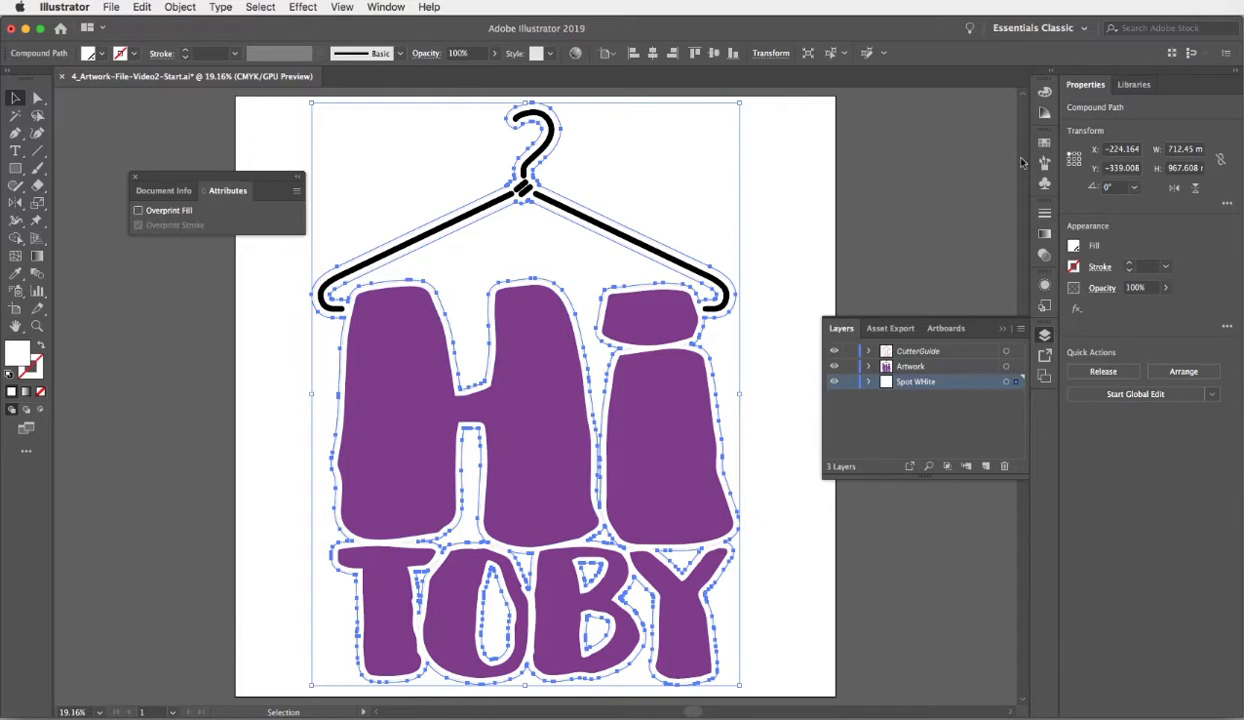
pyautogui.moveTo(1044, 142)
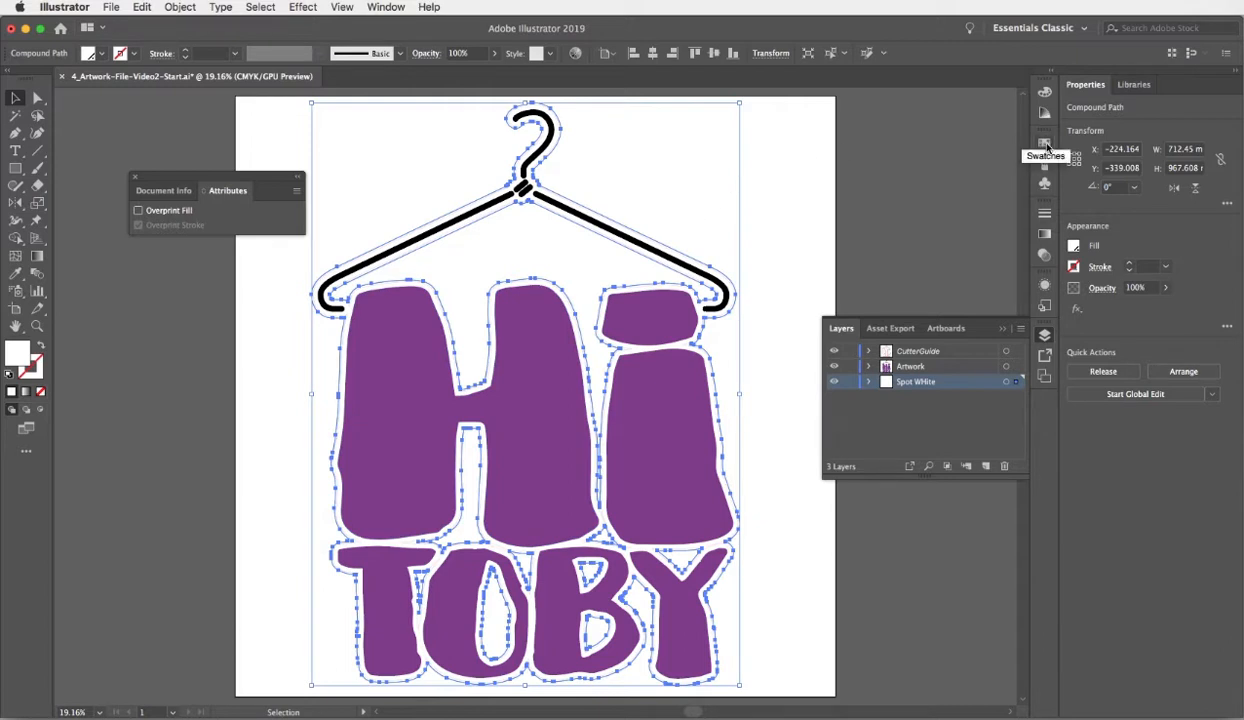
# Step: Confirm the Spot White swatch's Color Type is Spot Color and accept its options
pyautogui.click(1044, 144)
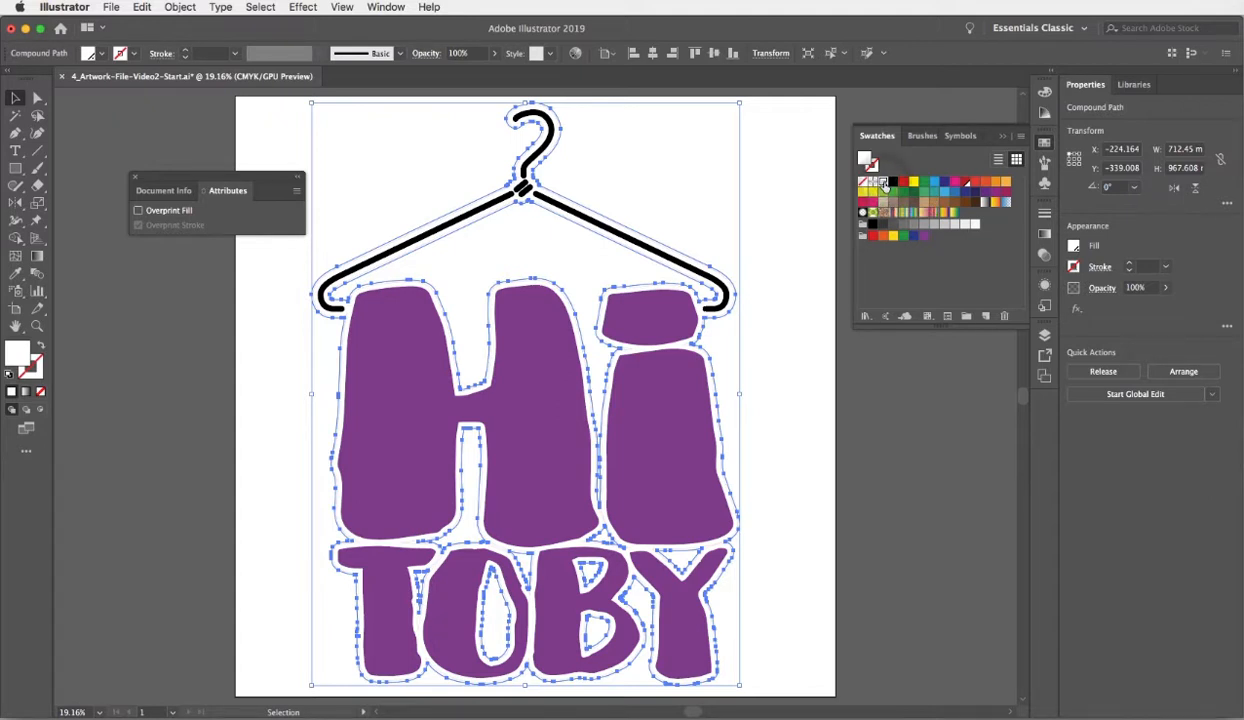
pyautogui.doubleClick(884, 182)
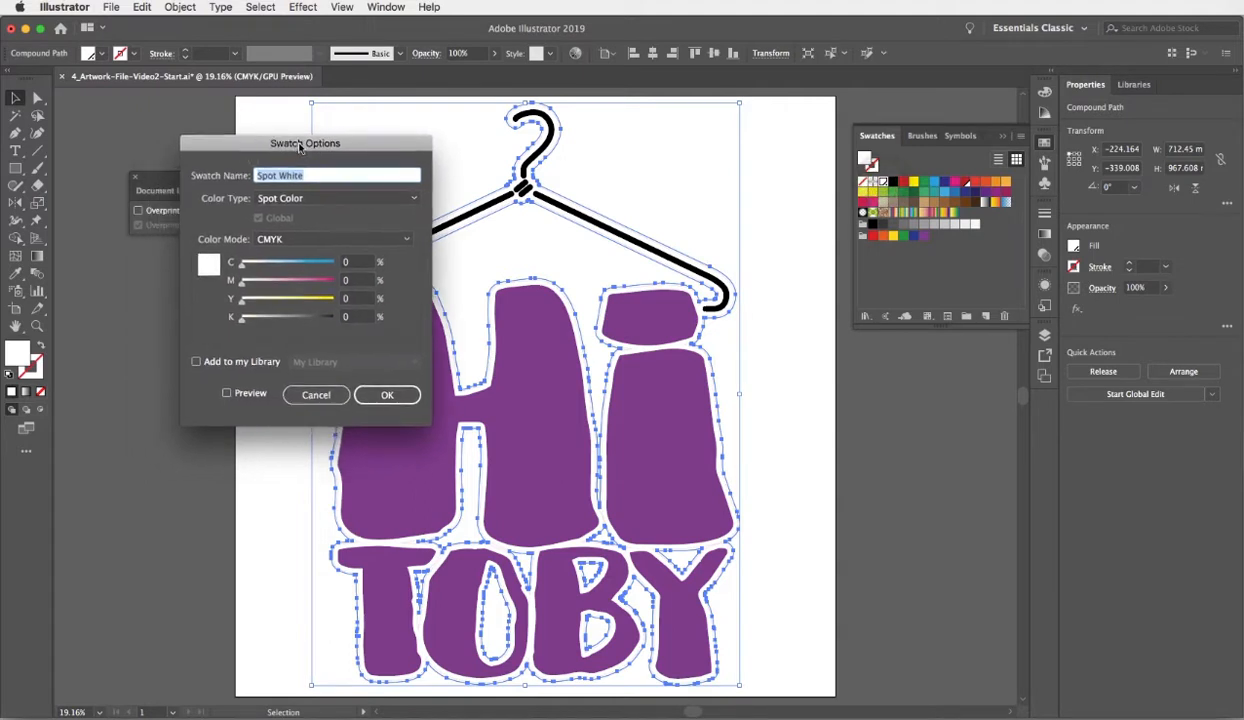
pyautogui.moveTo(304, 144); pyautogui.dragTo(356, 84)
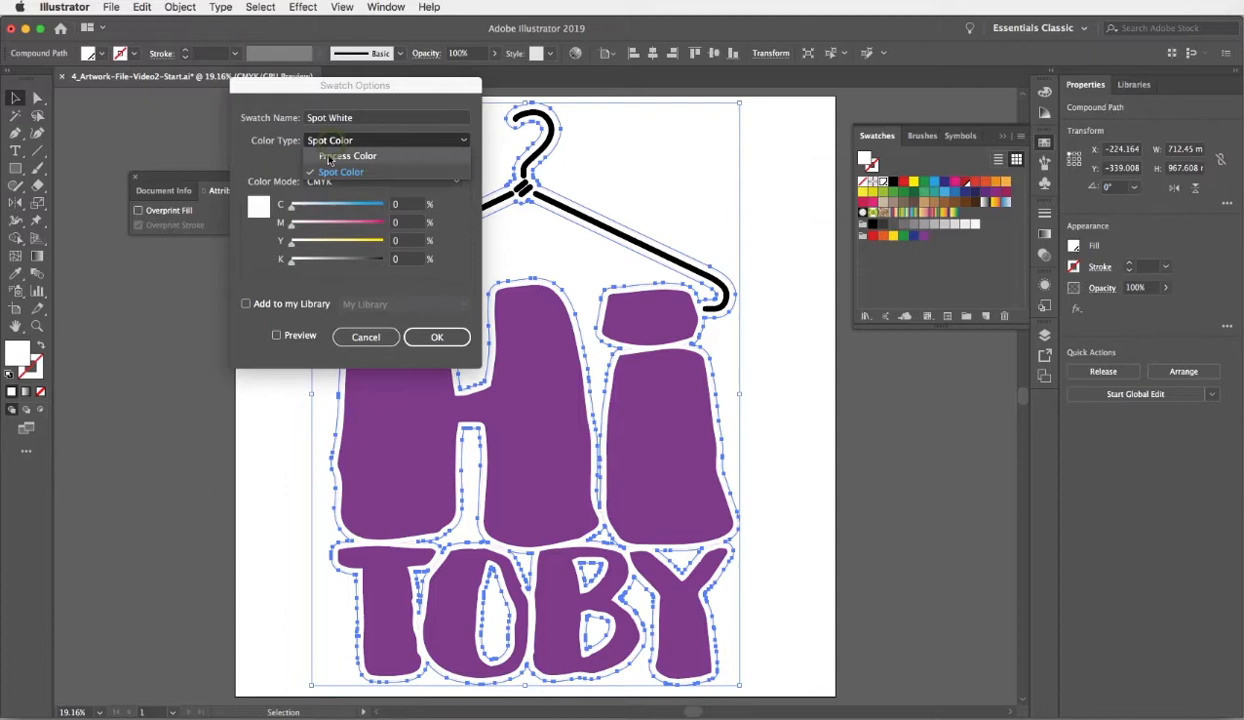
pyautogui.click(348, 156)
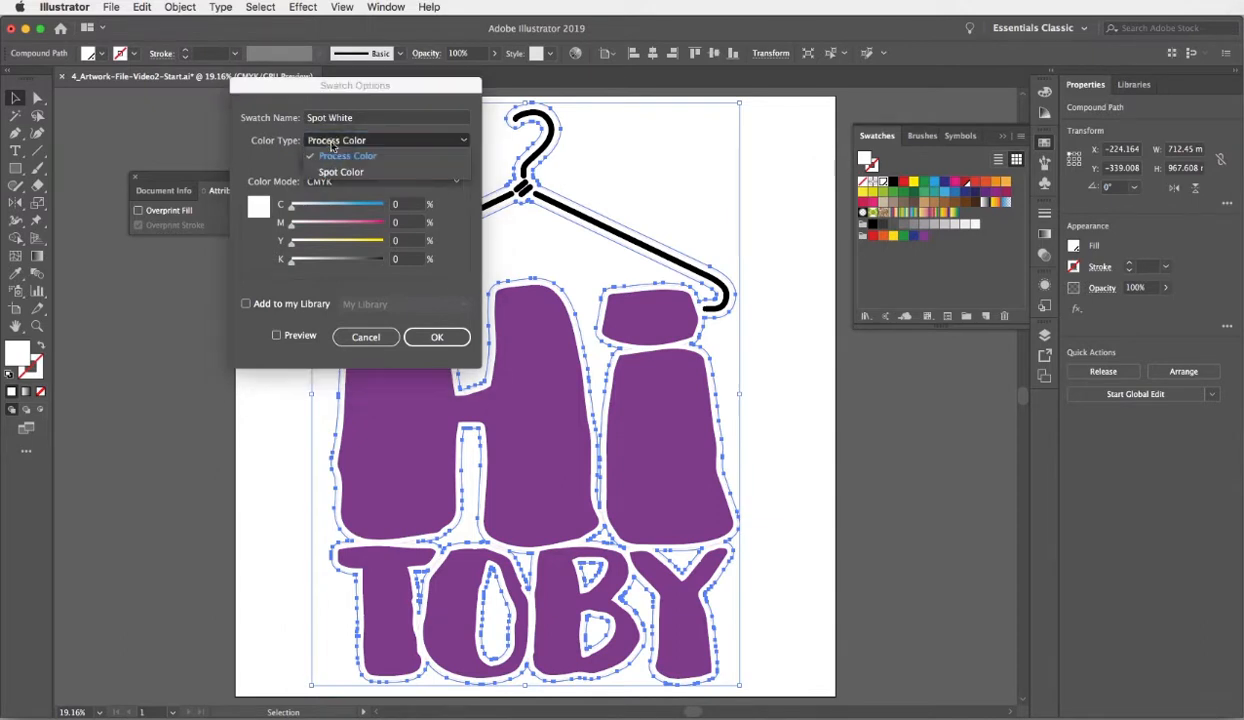
pyautogui.click(340, 172)
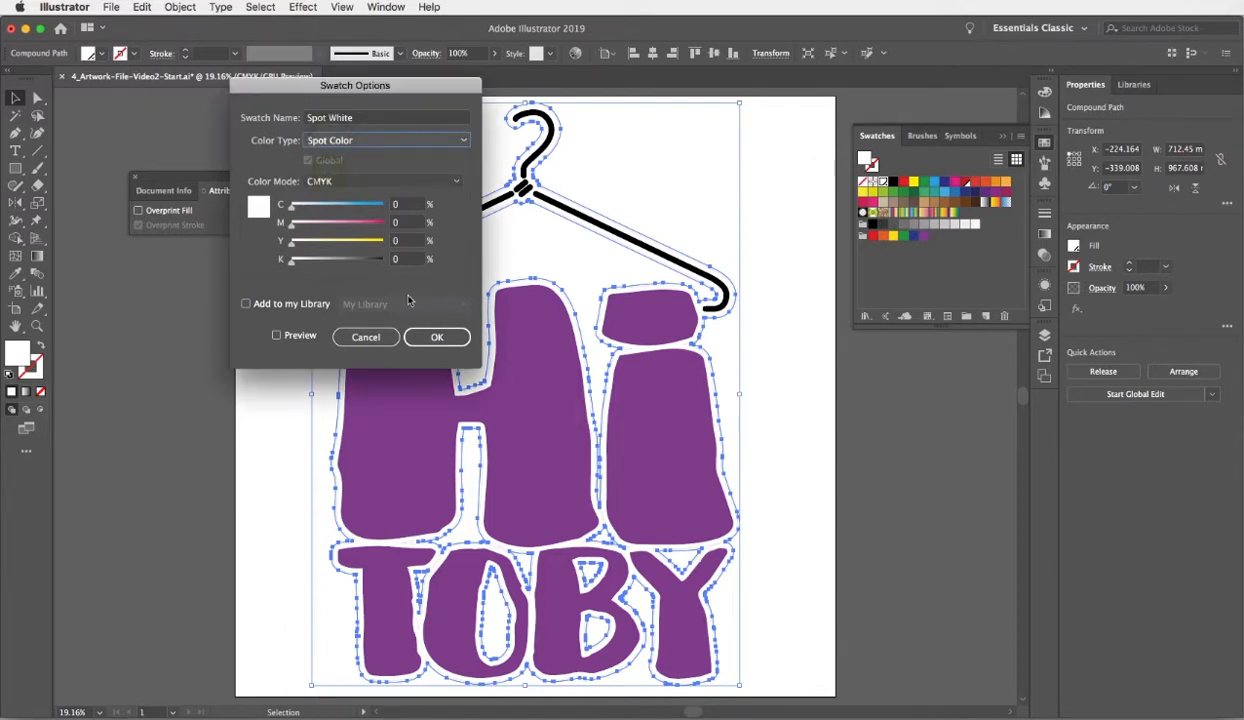
pyautogui.click(436, 336)
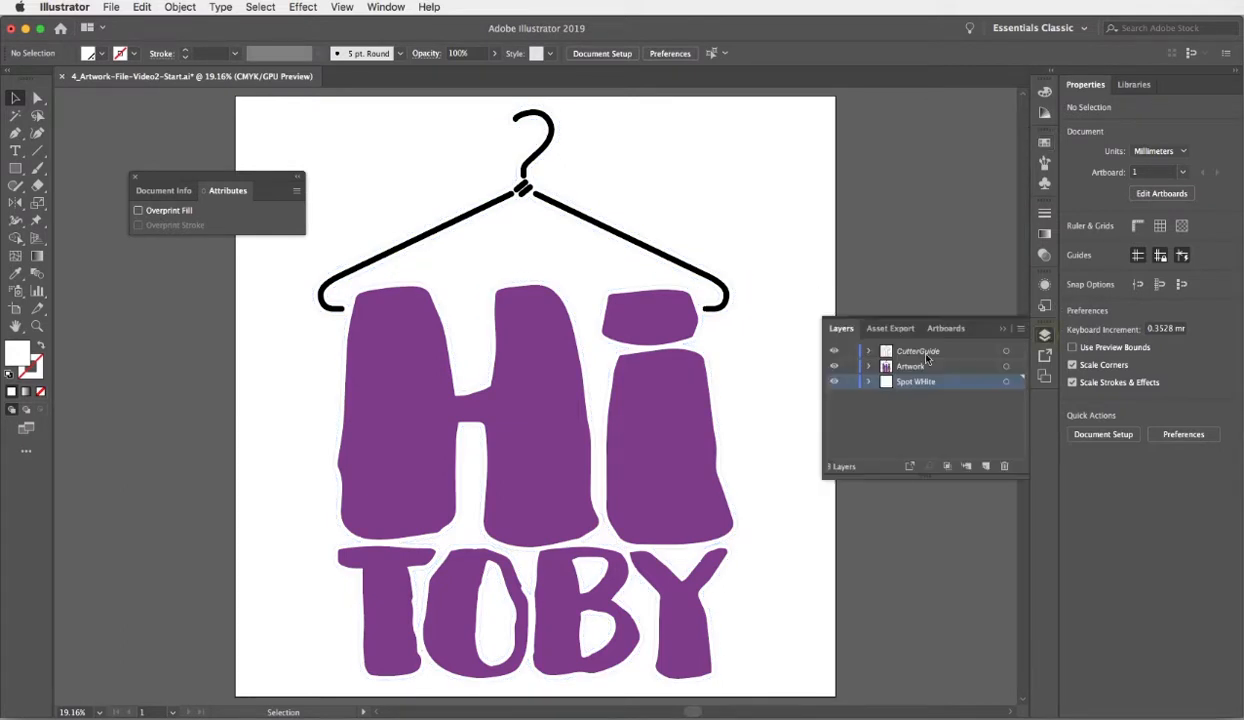
# Step: Check the purple letters carry Overprint Fill, then close the Layers and Attributes panels
pyautogui.click(912, 364)
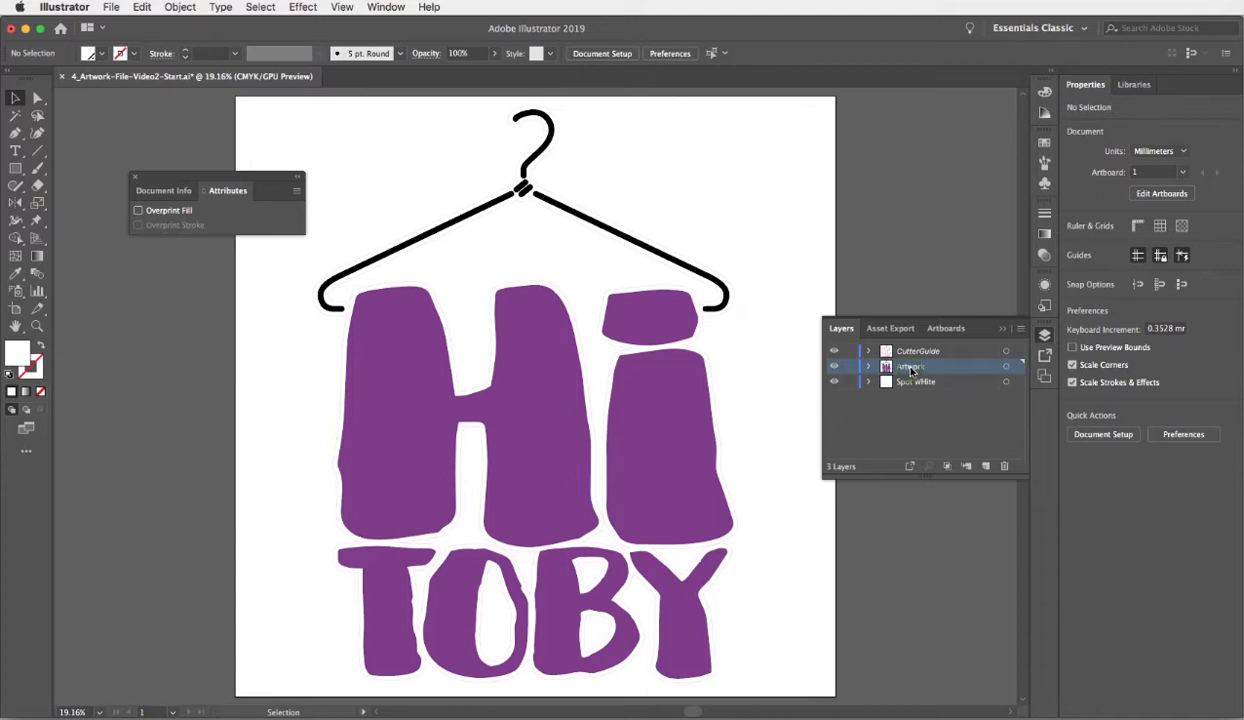
pyautogui.click(660, 320)
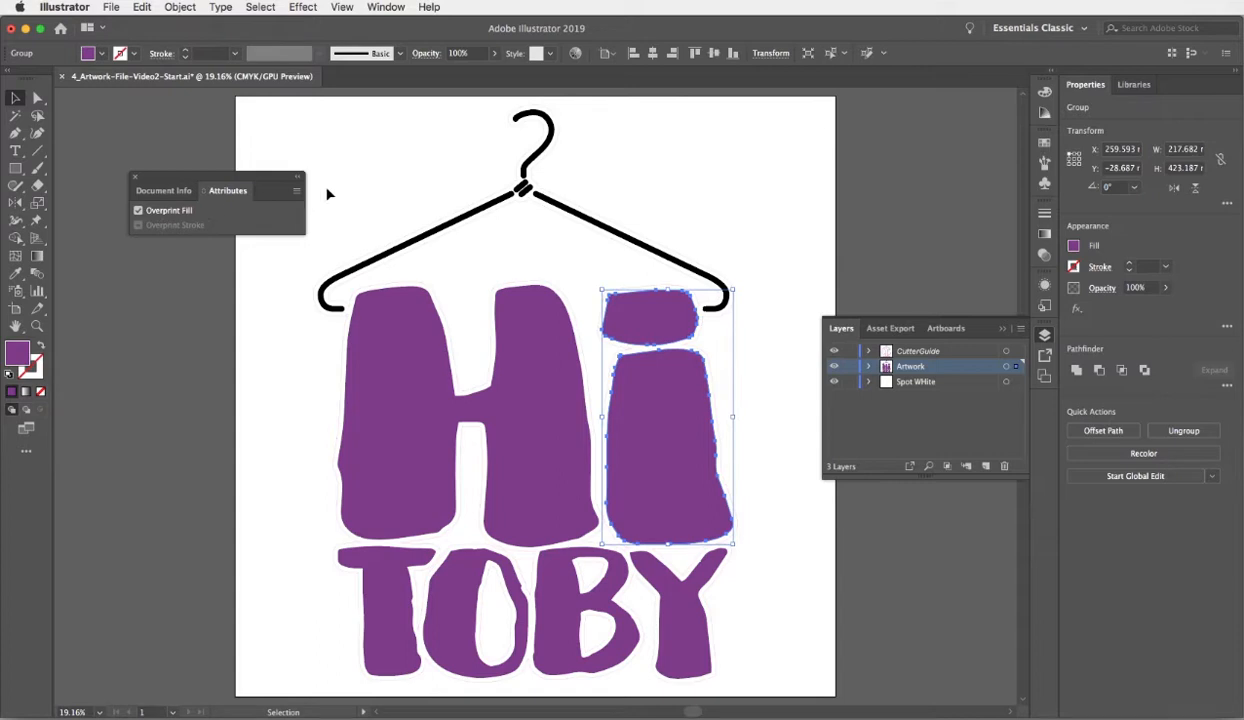
pyautogui.click(392, 186)
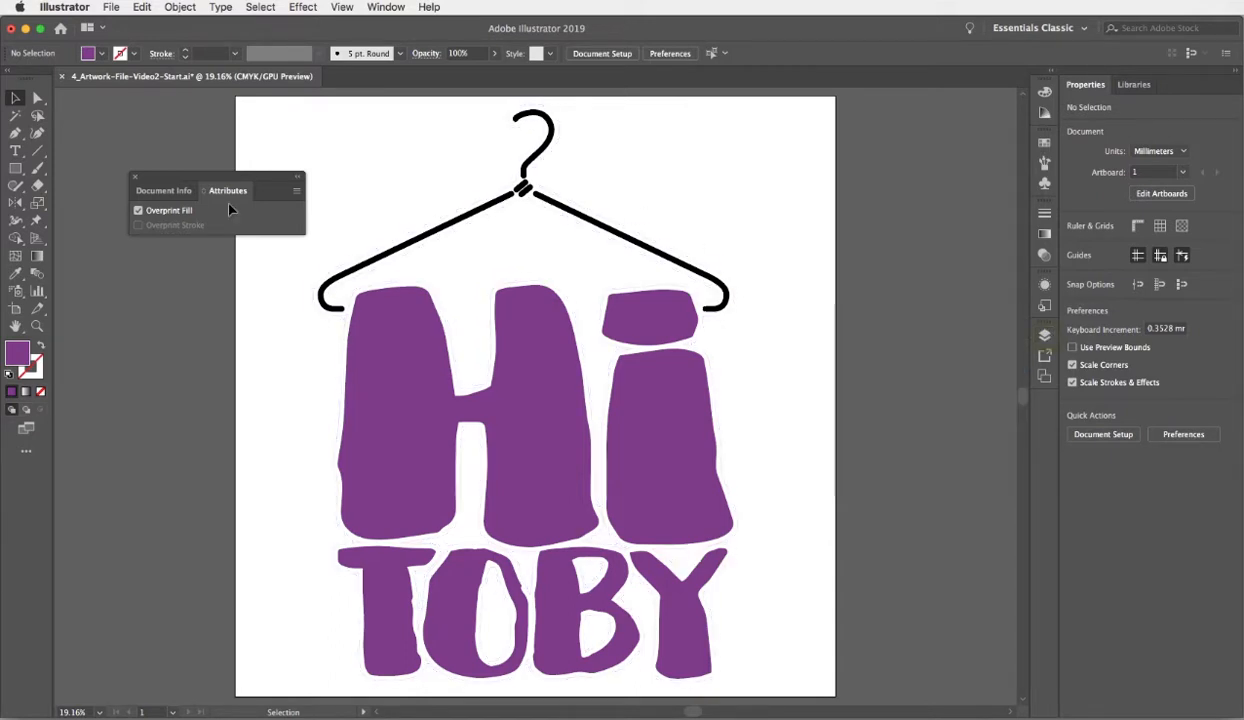
pyautogui.click(136, 176)
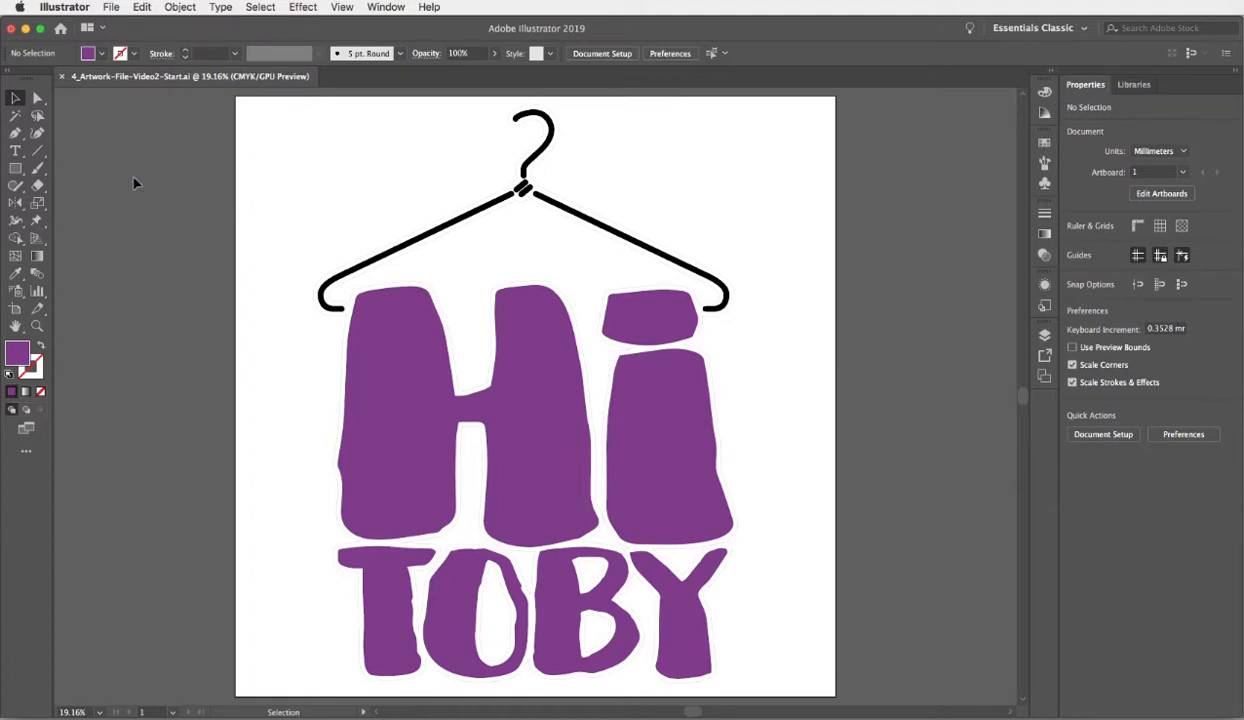
# Step: Save a copy as Adobe PDF named TestForWhiteSpotColour.pdf, reaching the PDF settings
pyautogui.click(112, 8)
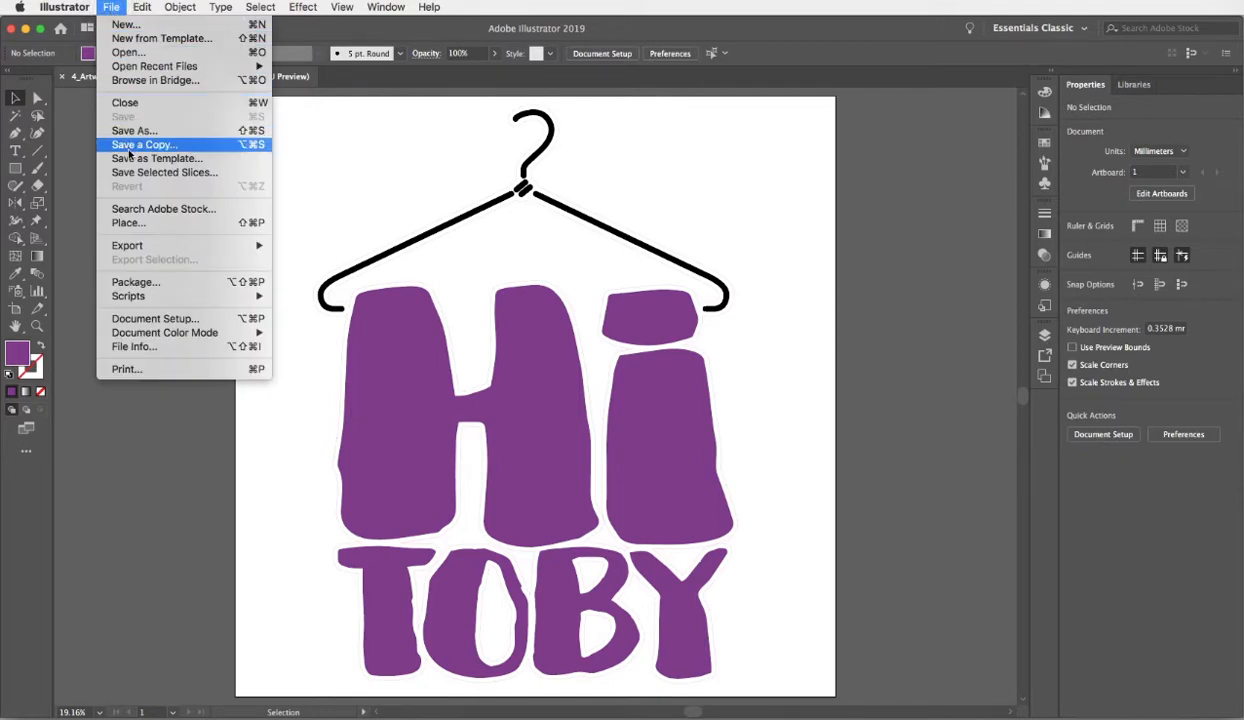
pyautogui.click(134, 130)
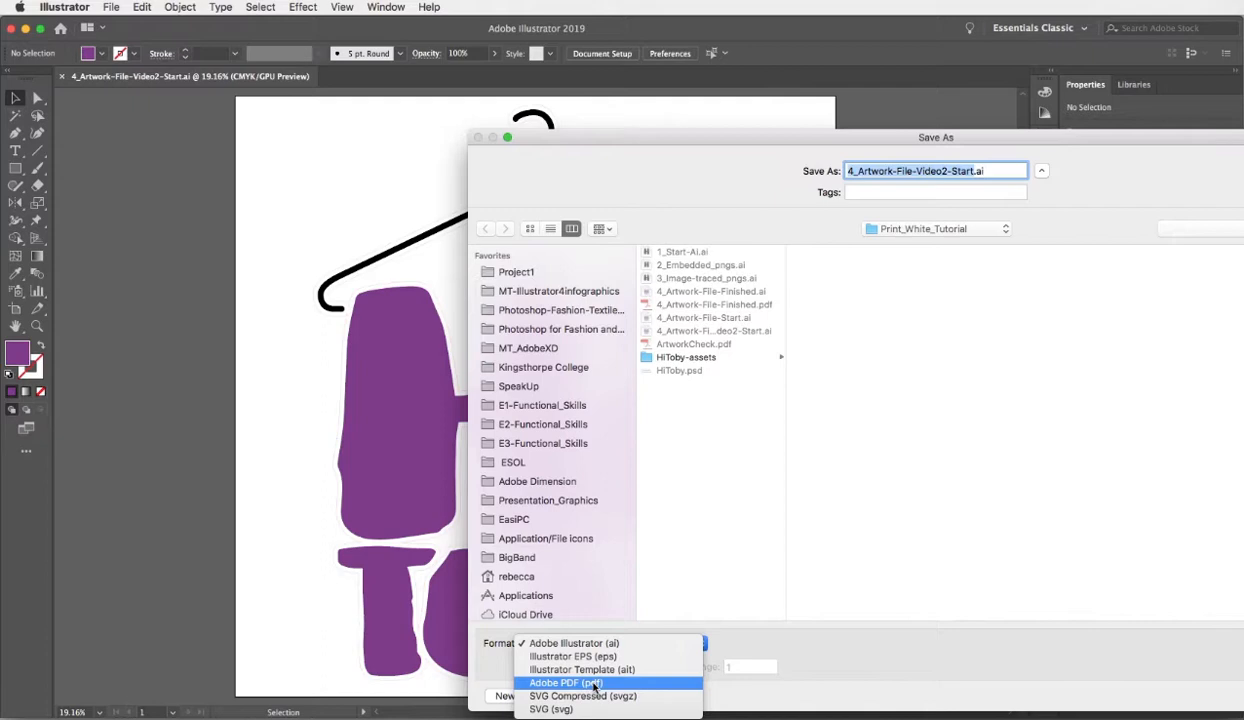
pyautogui.click(566, 684)
pyautogui.write('TestForWhiteSpotColour.pdf')
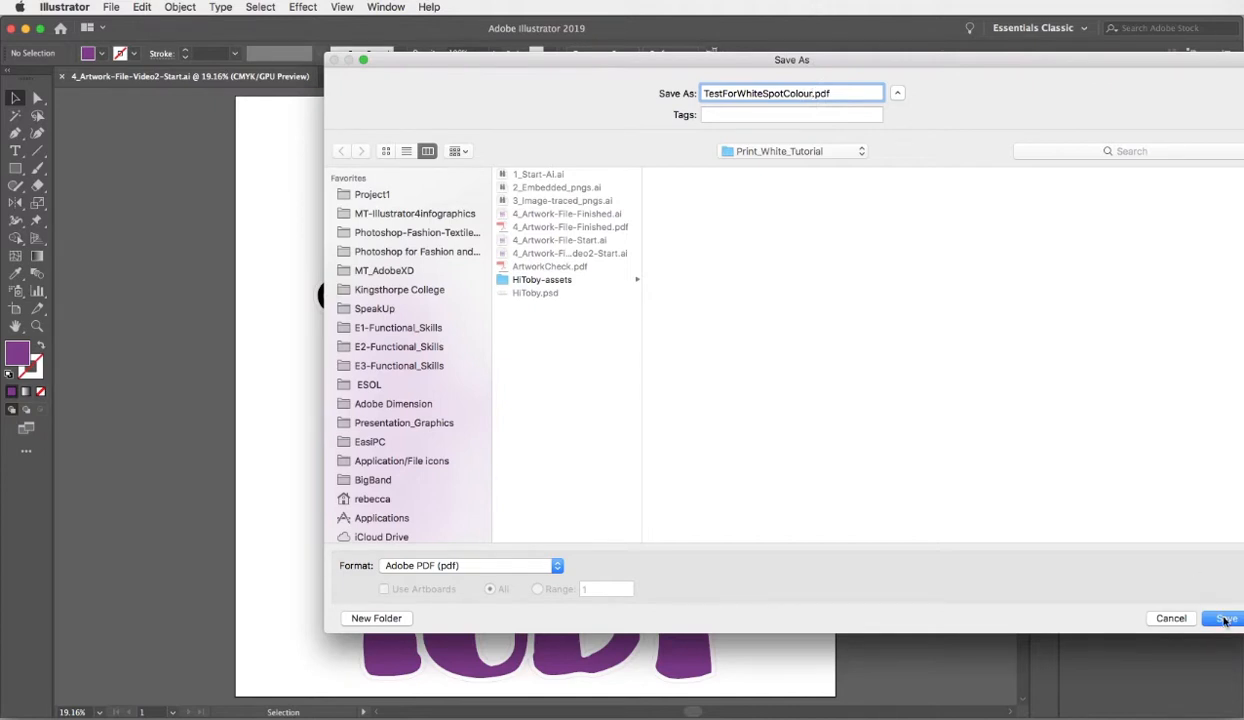
pyautogui.click(1224, 618)
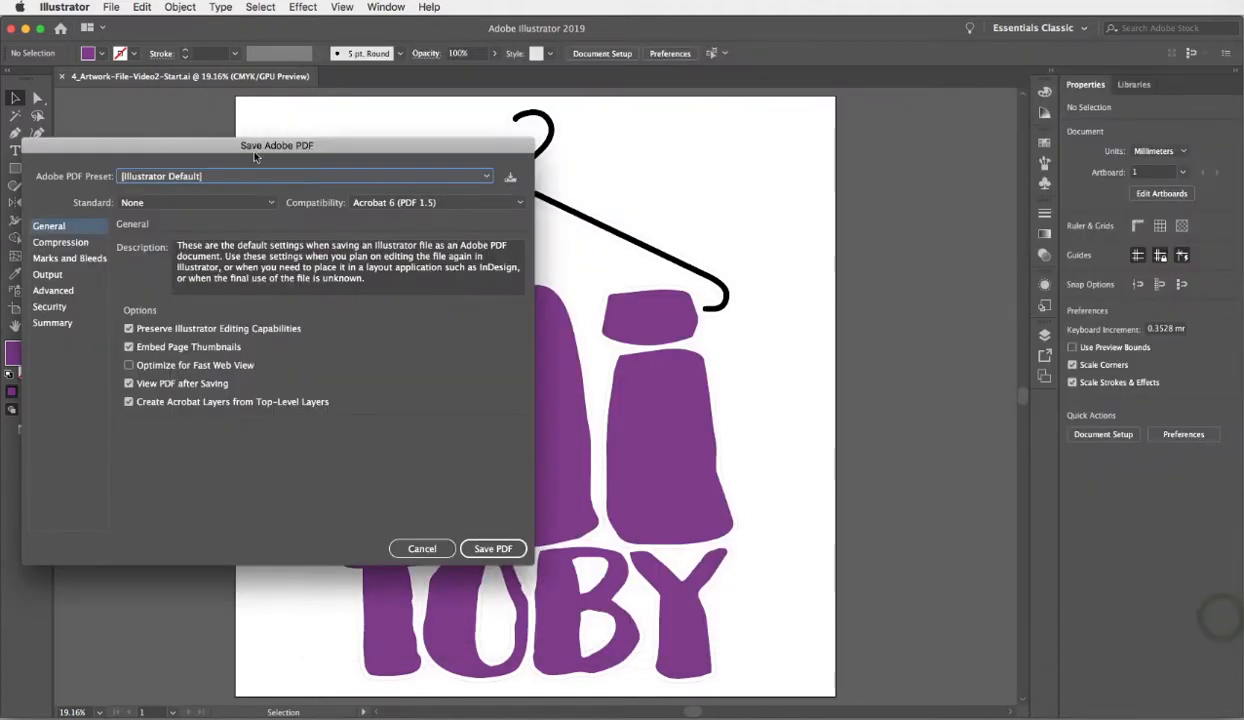
# Step: Review Marks and Bleeds and keep Output colour conversion at No Conversion
pyautogui.moveTo(276, 144); pyautogui.dragTo(492, 88)
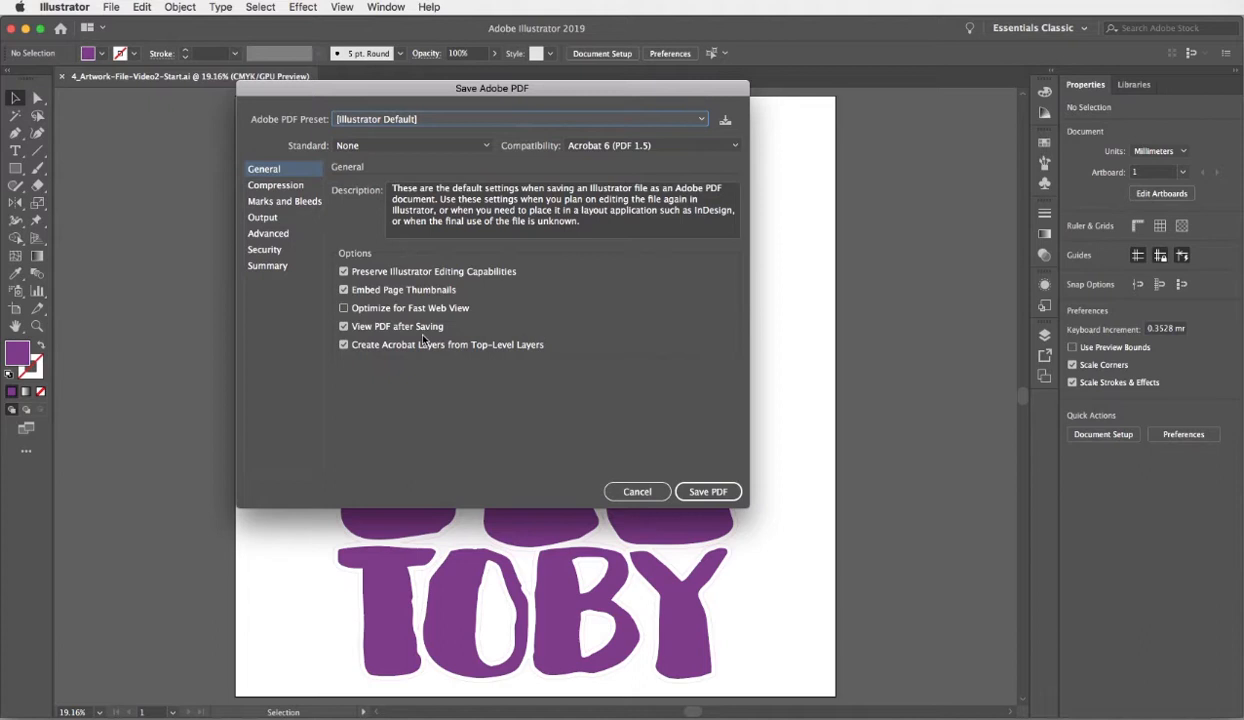
pyautogui.click(344, 344)
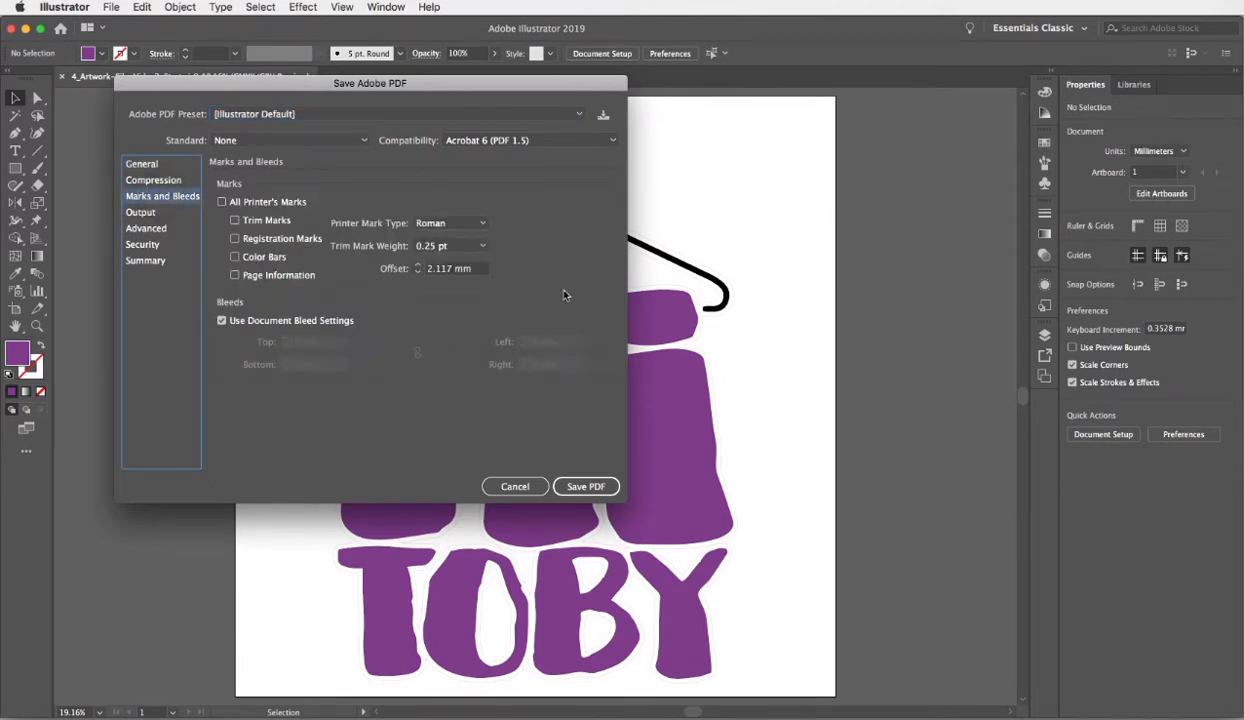
pyautogui.moveTo(314, 292)
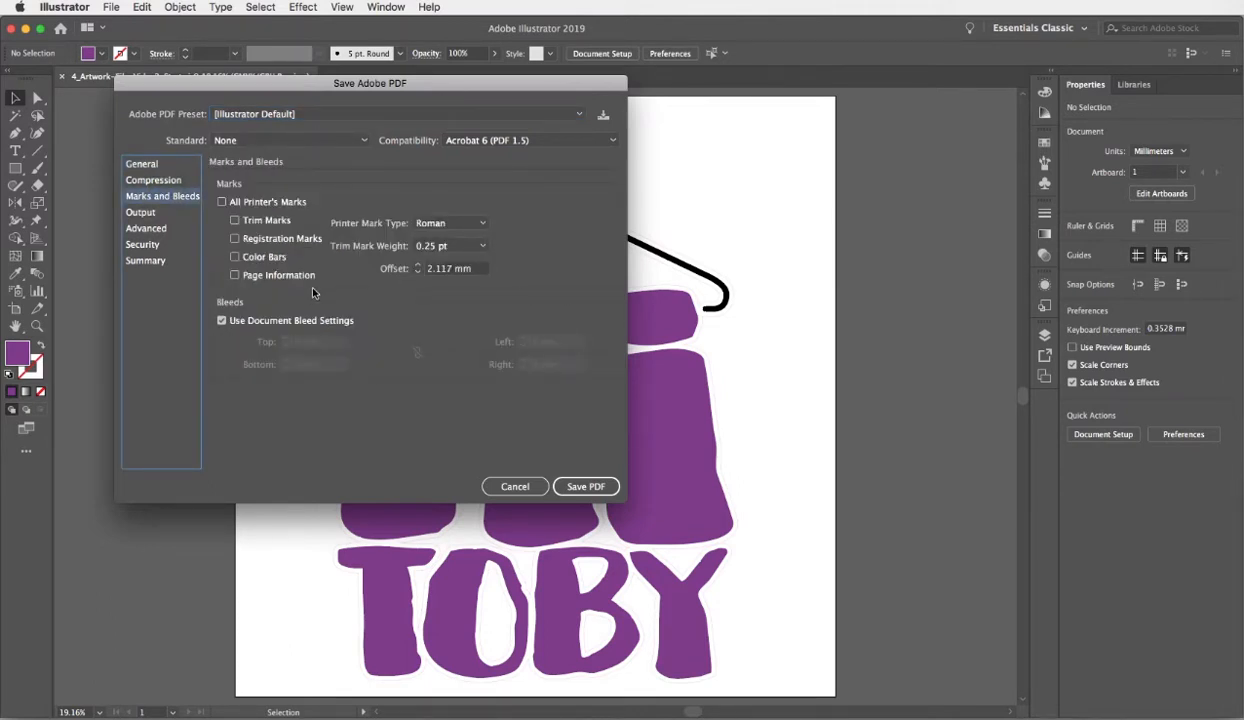
pyautogui.click(140, 212)
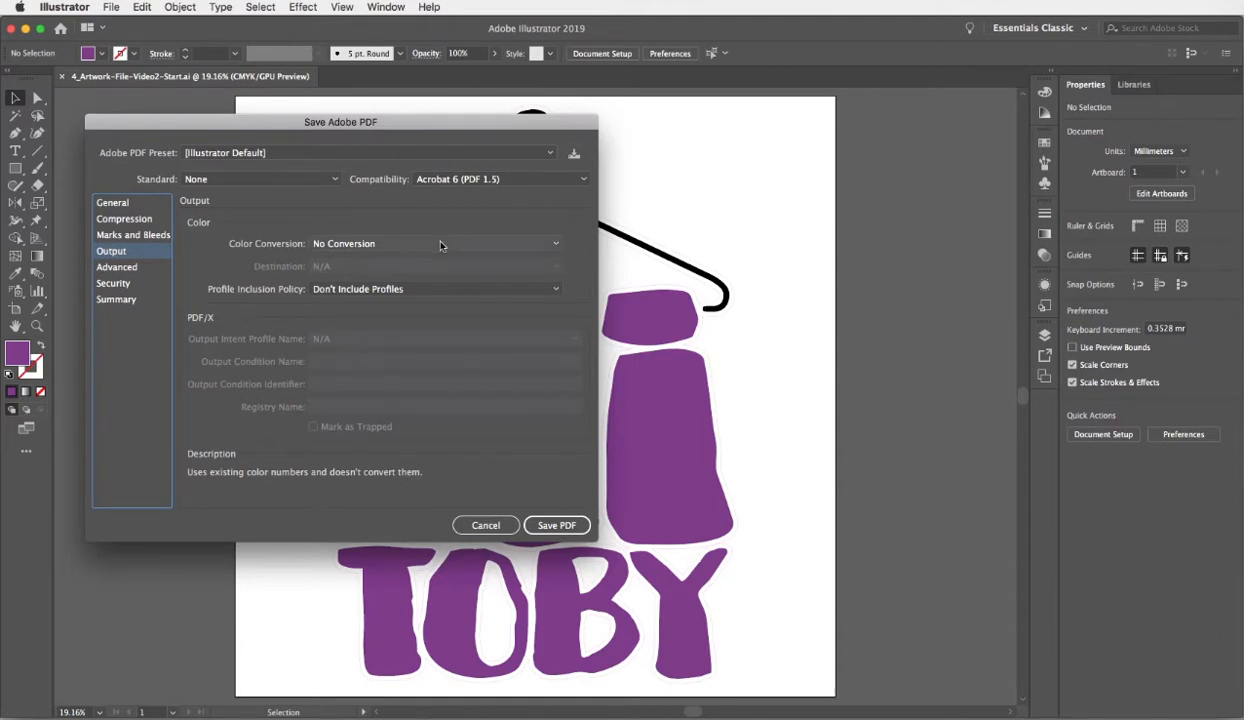
pyautogui.click(436, 244)
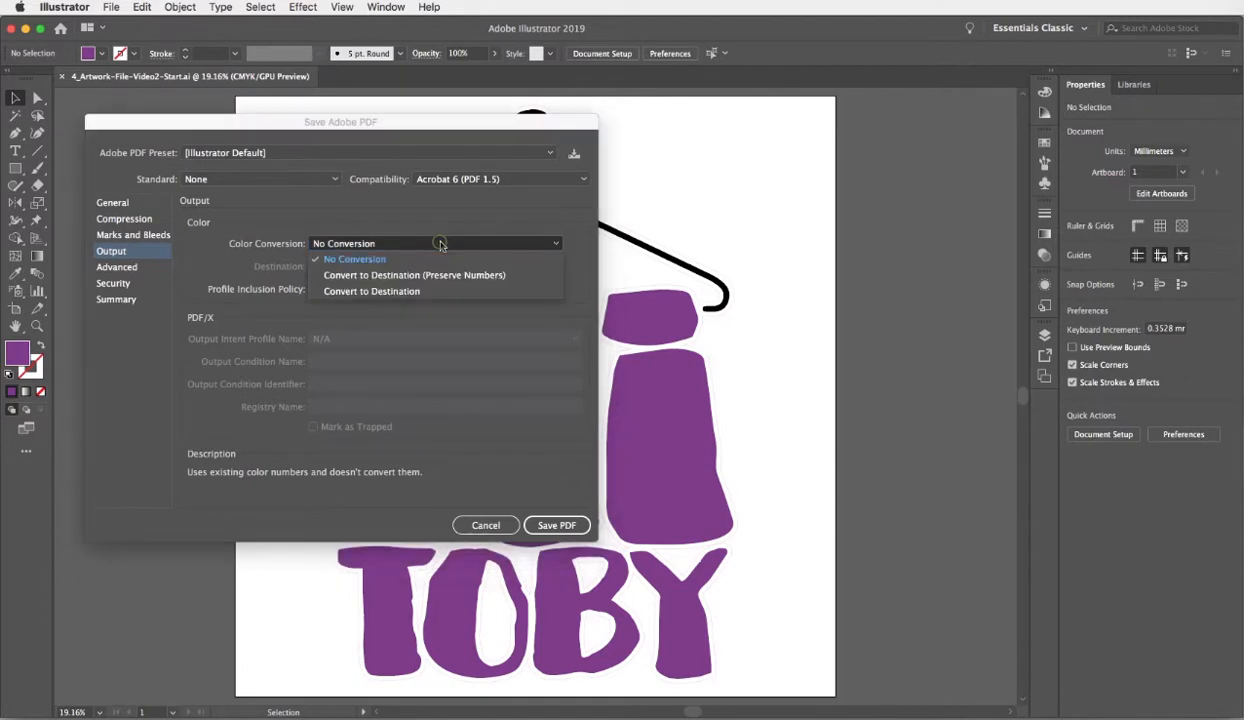
pyautogui.moveTo(178, 346)
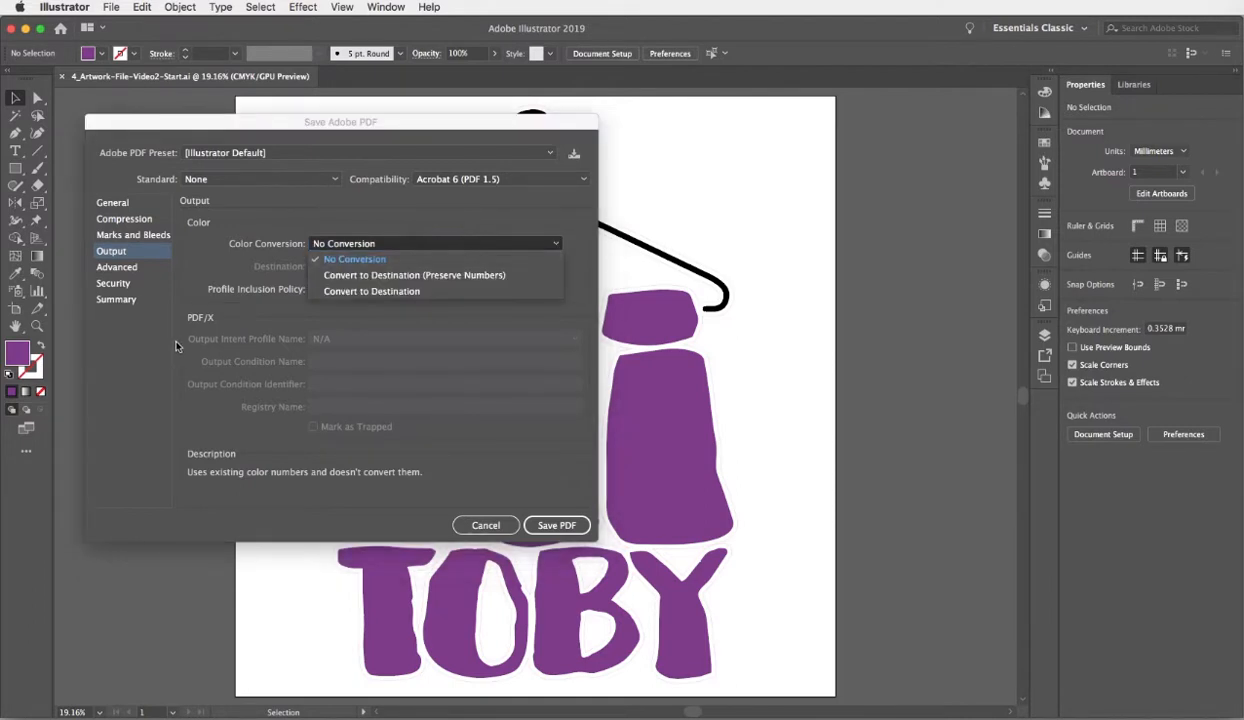
pyautogui.click(354, 260)
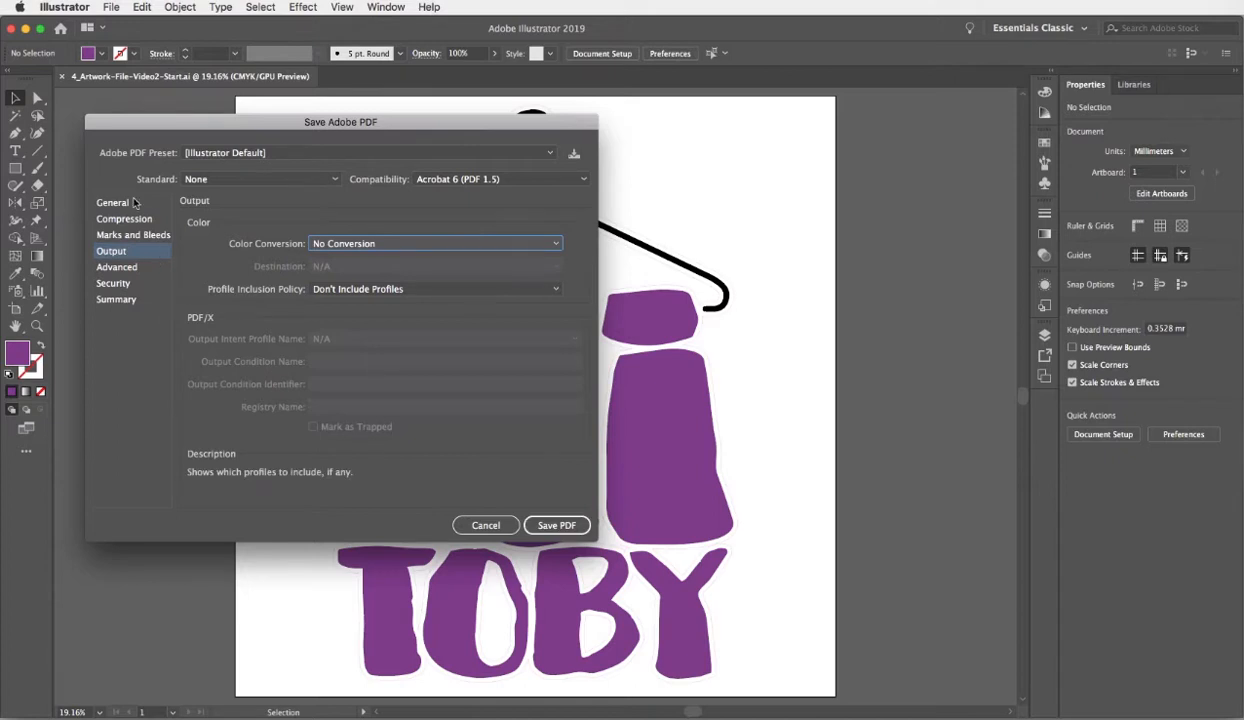
# Step: Return to General and save the artwork as the PDF
pyautogui.click(112, 202)
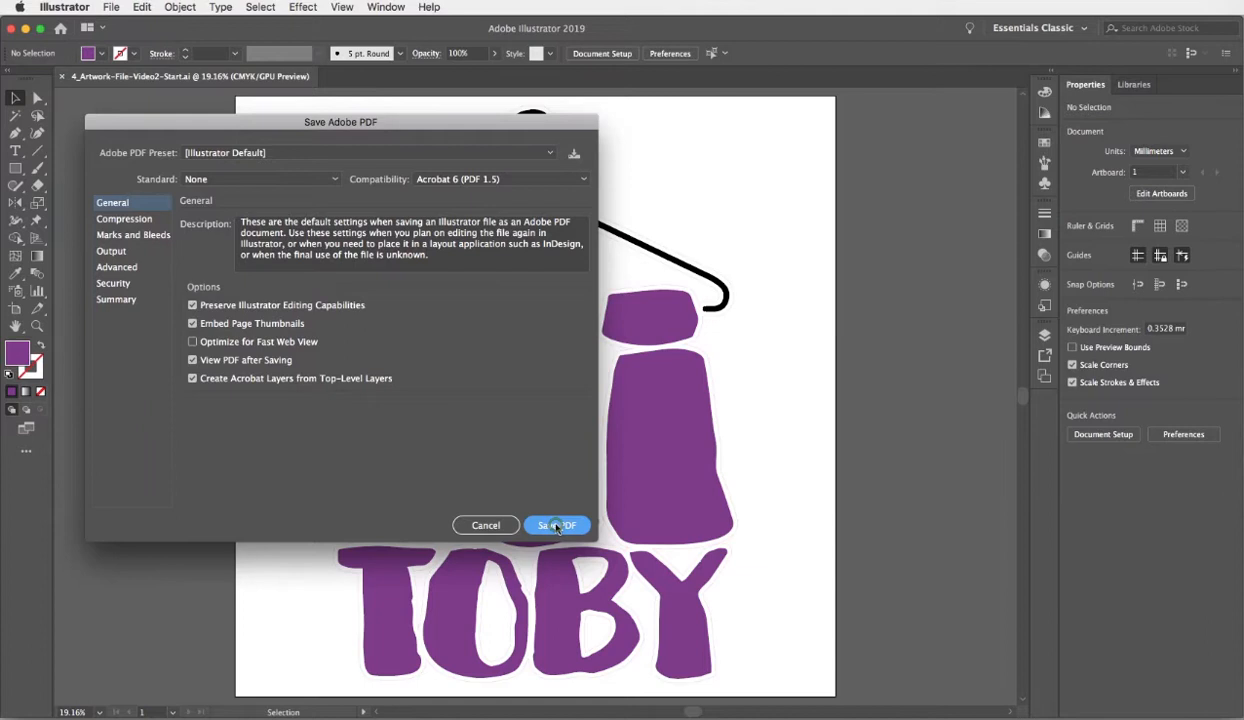
pyautogui.click(556, 524)
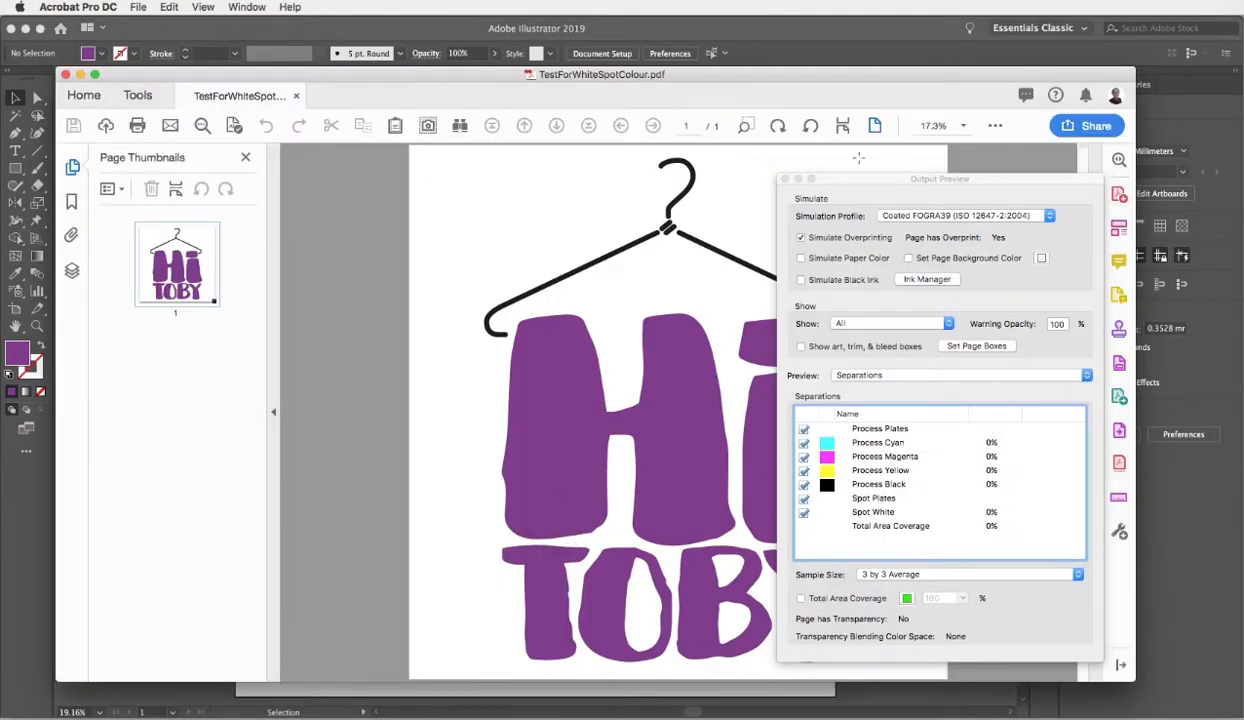
# Step: Bring up the Print Production tool set from the Tools page for the hanger PDF
pyautogui.click(784, 180)
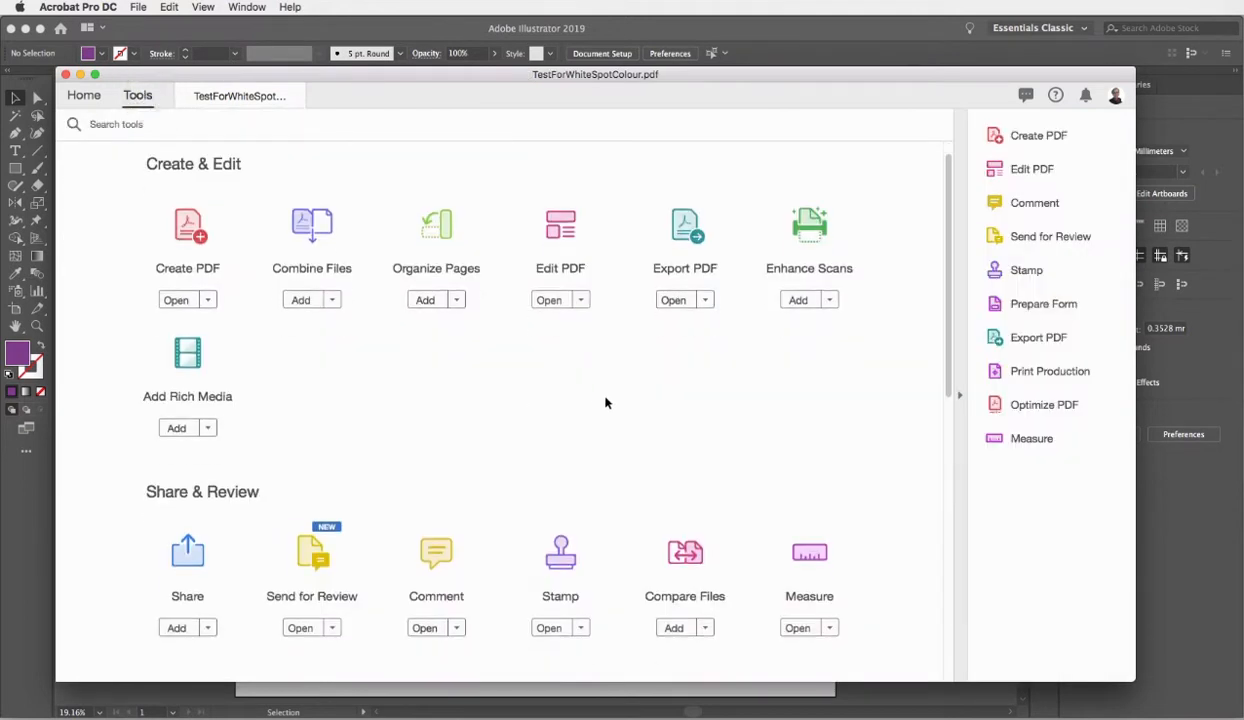
pyautogui.scroll(-3)
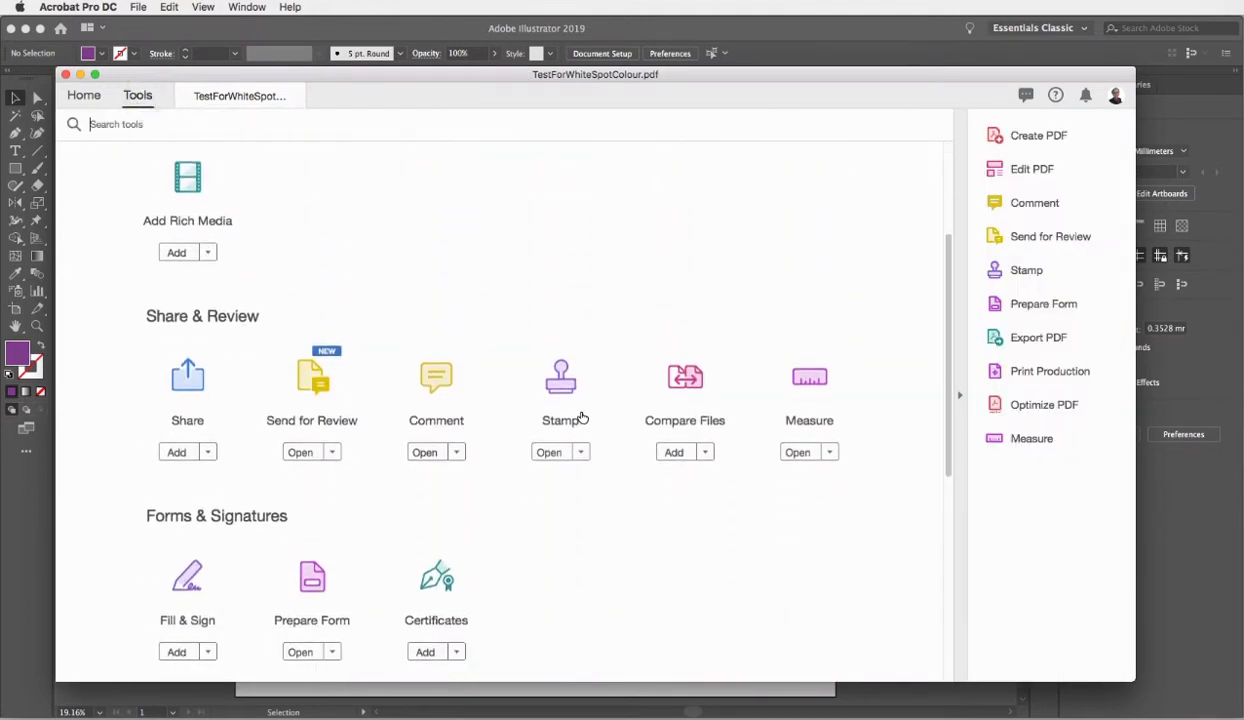
pyautogui.scroll(-3)
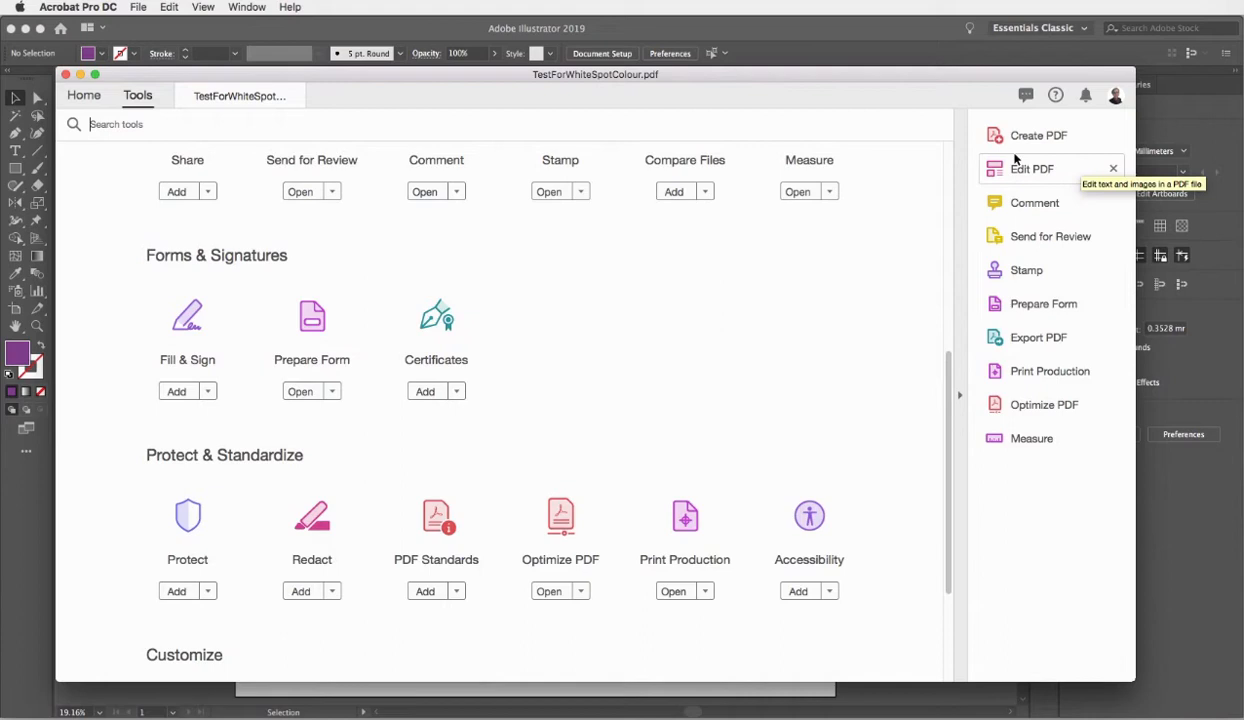
pyautogui.moveTo(684, 524)
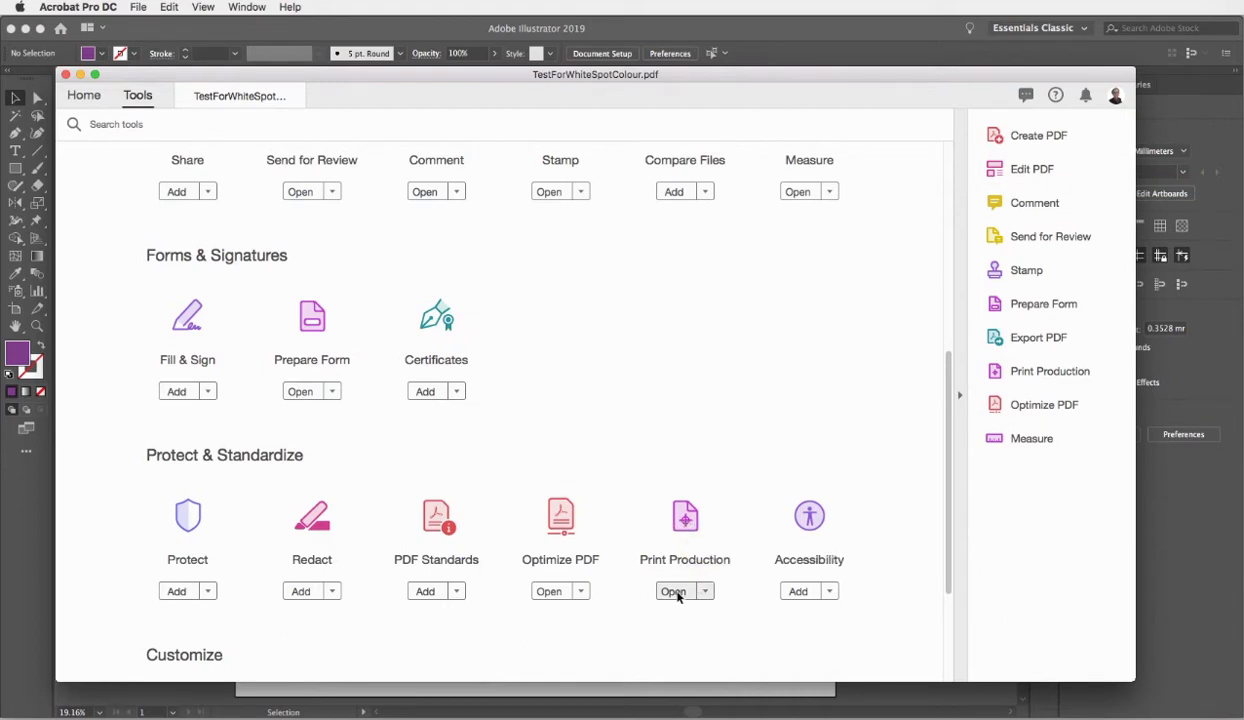
pyautogui.moveTo(676, 600)
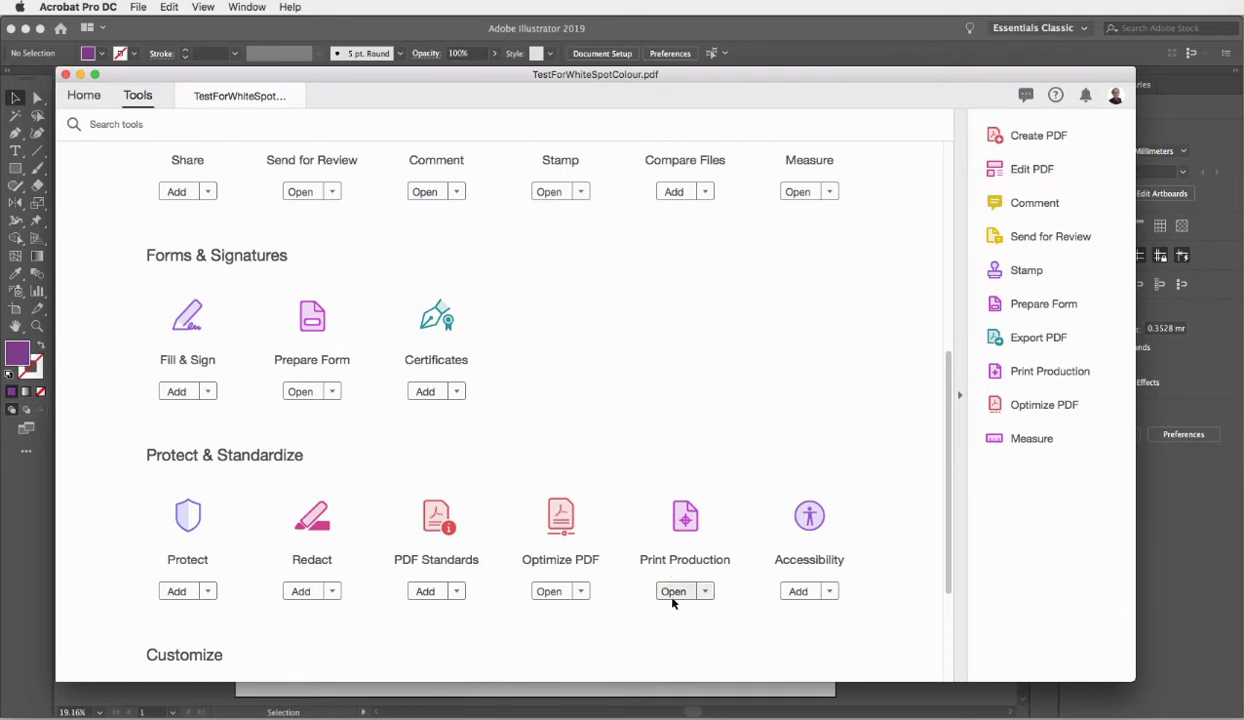
pyautogui.click(672, 592)
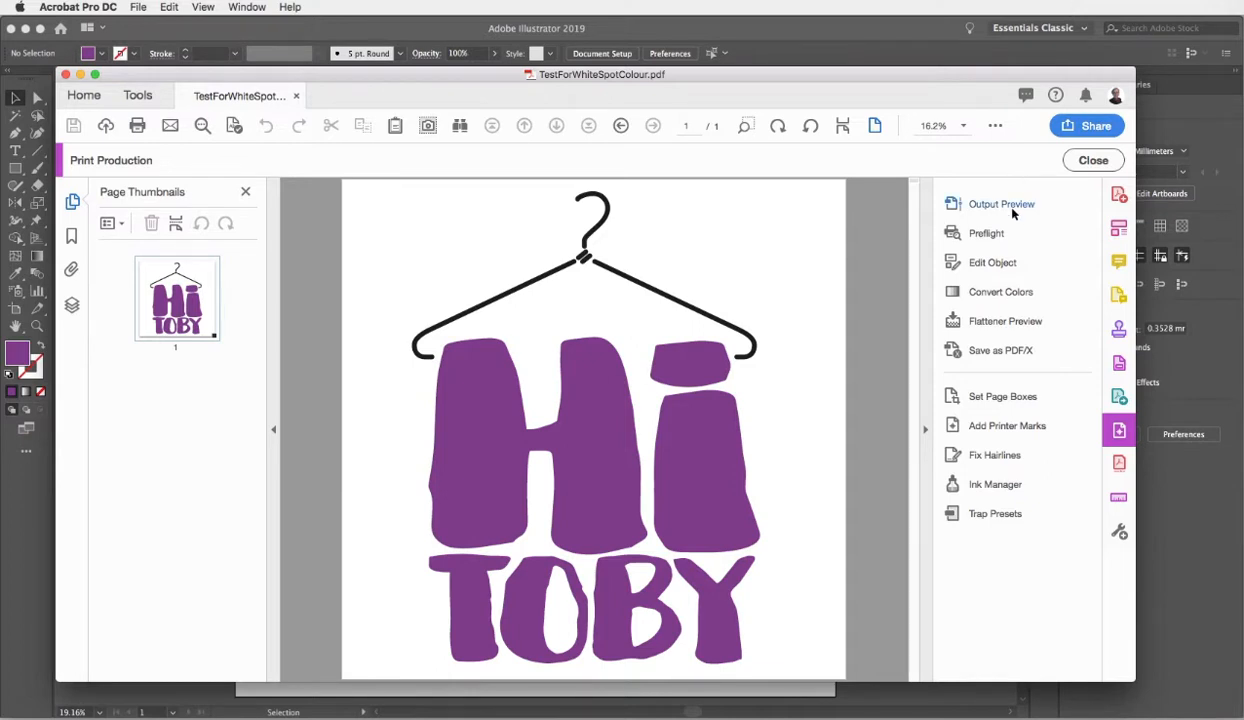
pyautogui.moveTo(1000, 204)
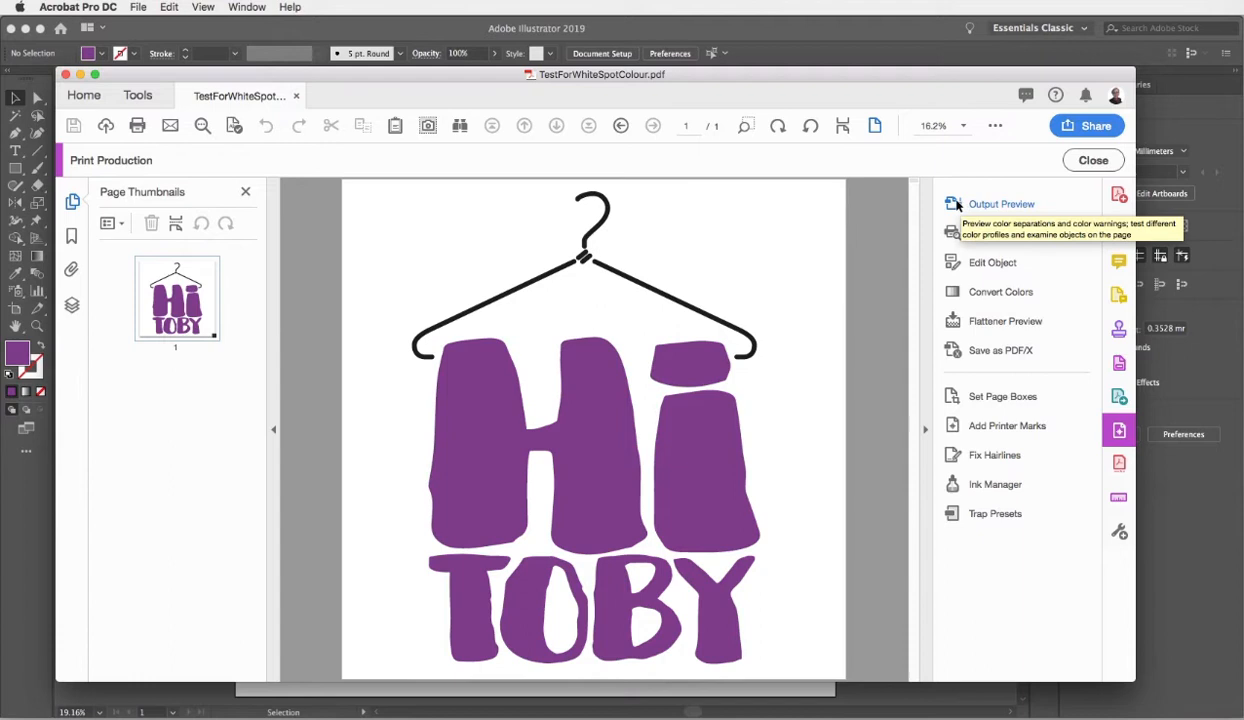
# Step: In Output Preview, hide the process plates and preview the cyan plate, then the white spot plate, alone
pyautogui.click(1000, 204)
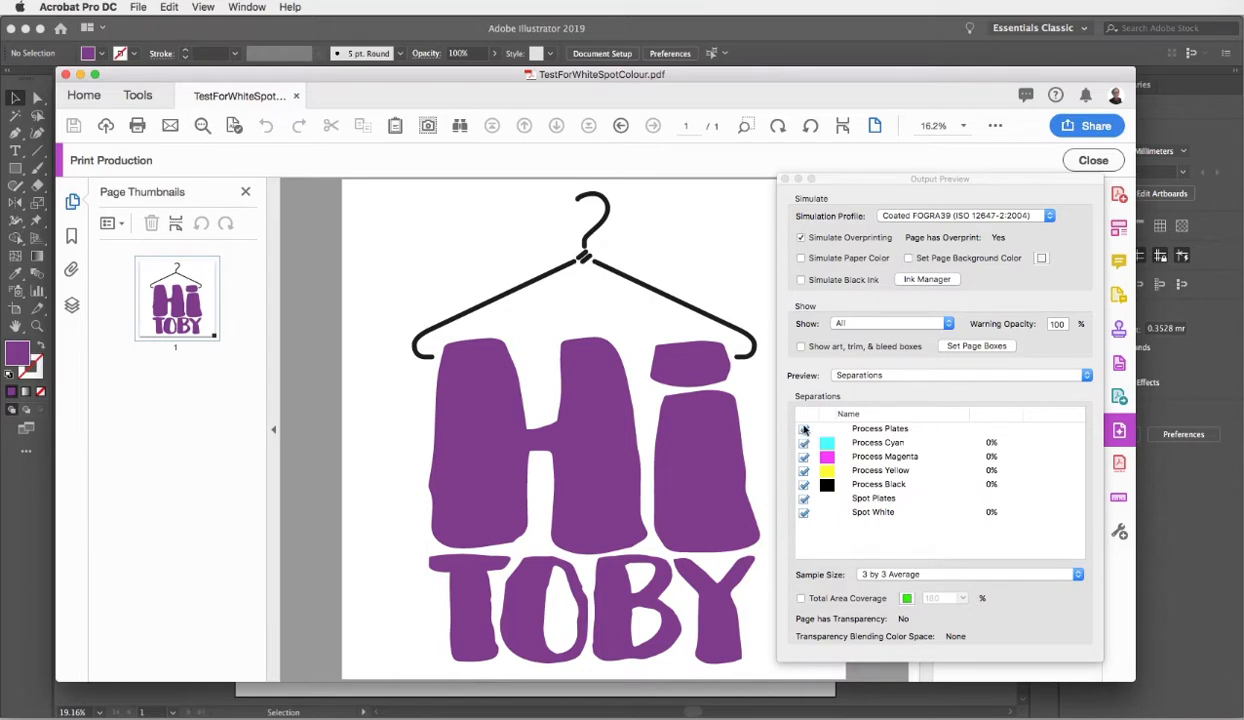
pyautogui.click(804, 428)
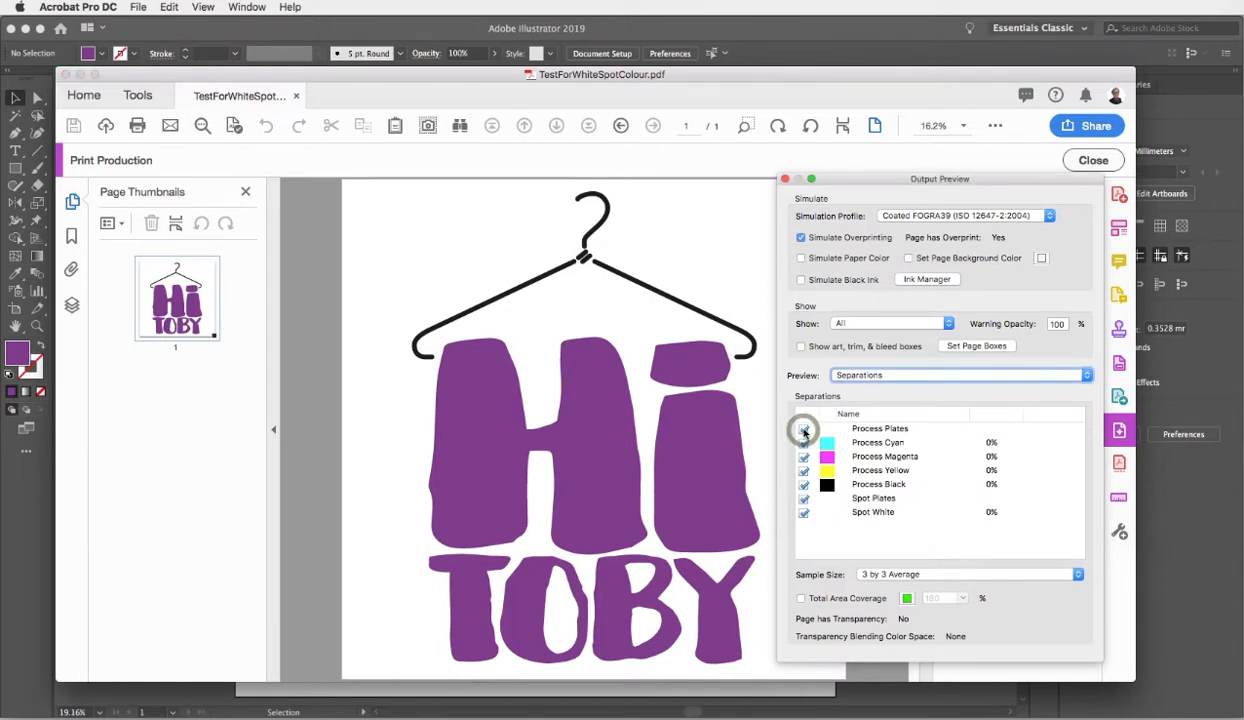
pyautogui.click(804, 428)
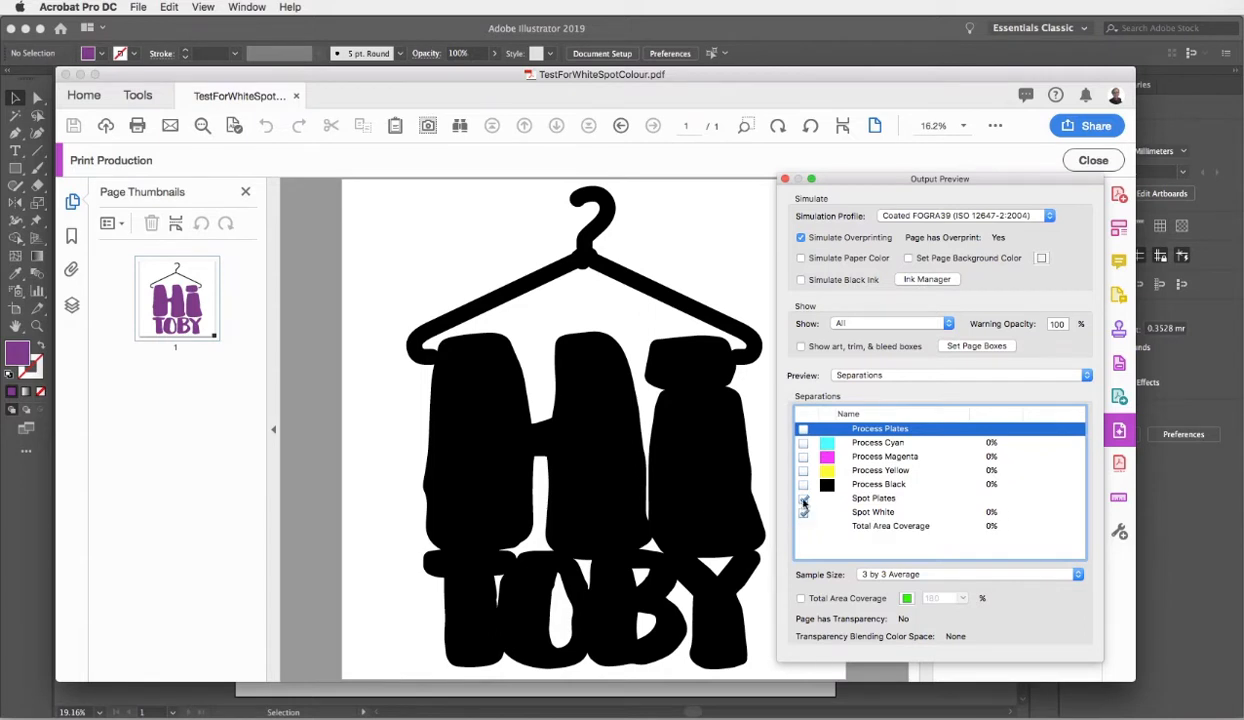
pyautogui.click(804, 498)
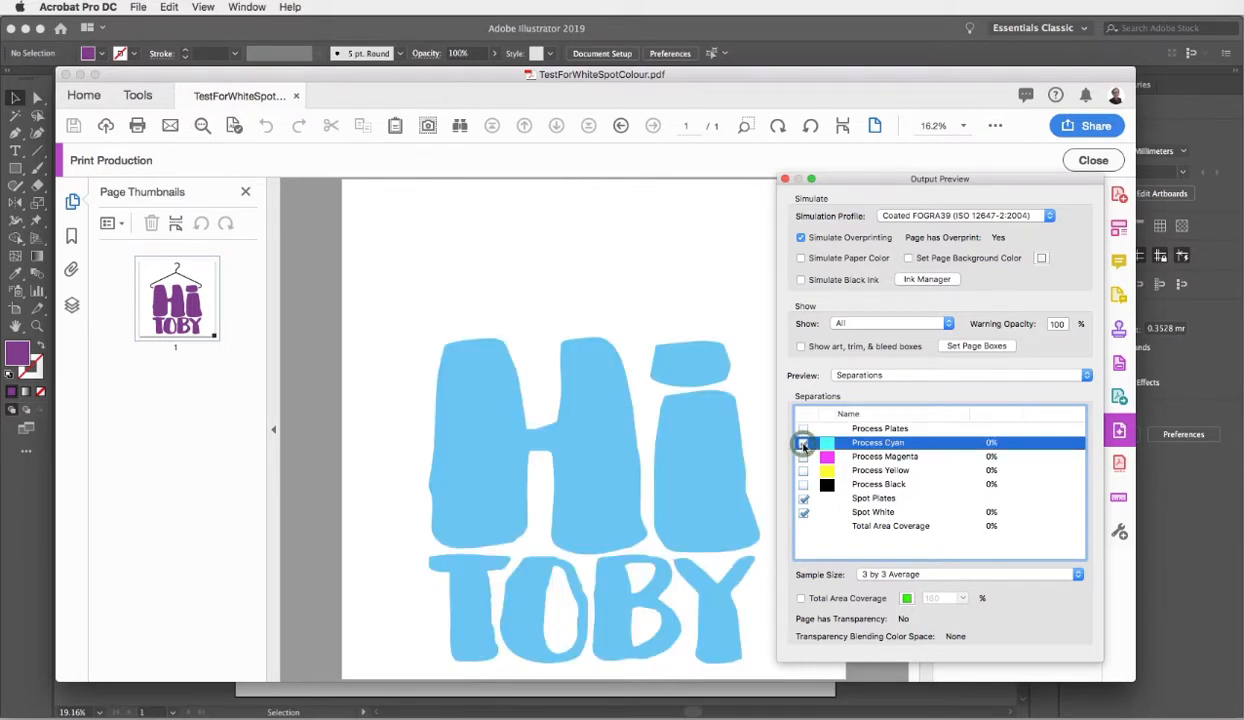
pyautogui.click(804, 444)
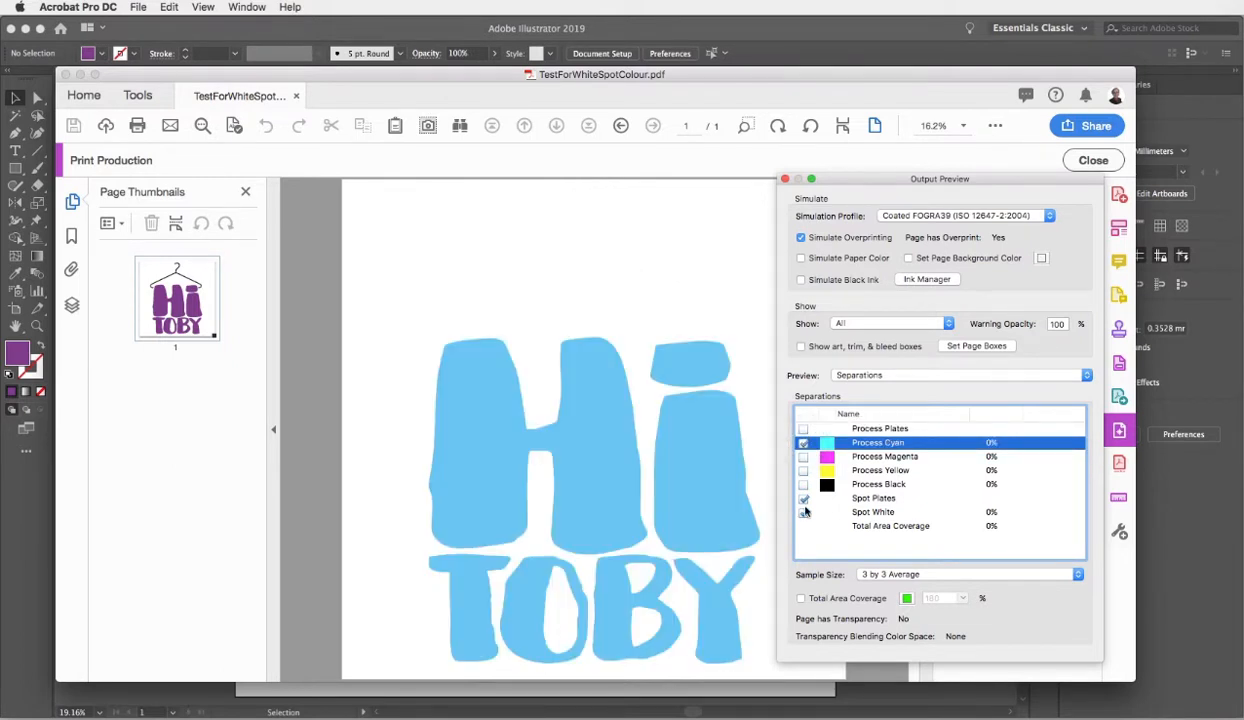
pyautogui.click(804, 448)
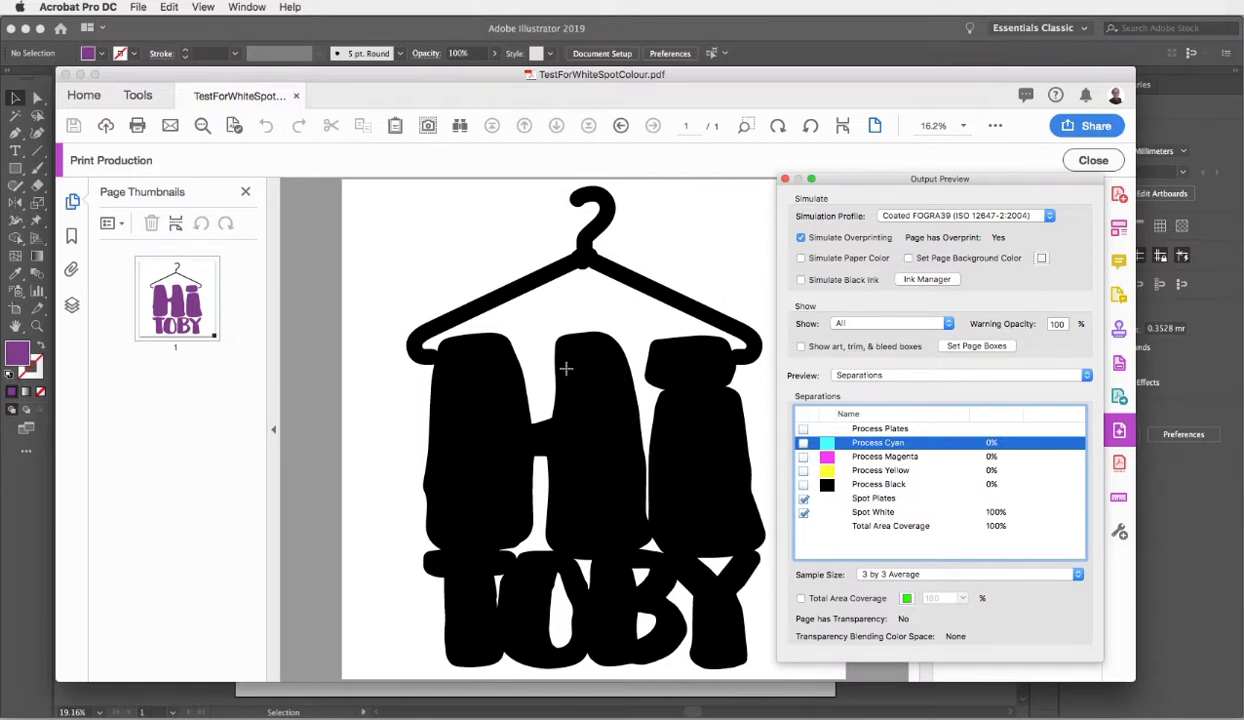
pyautogui.moveTo(658, 528)
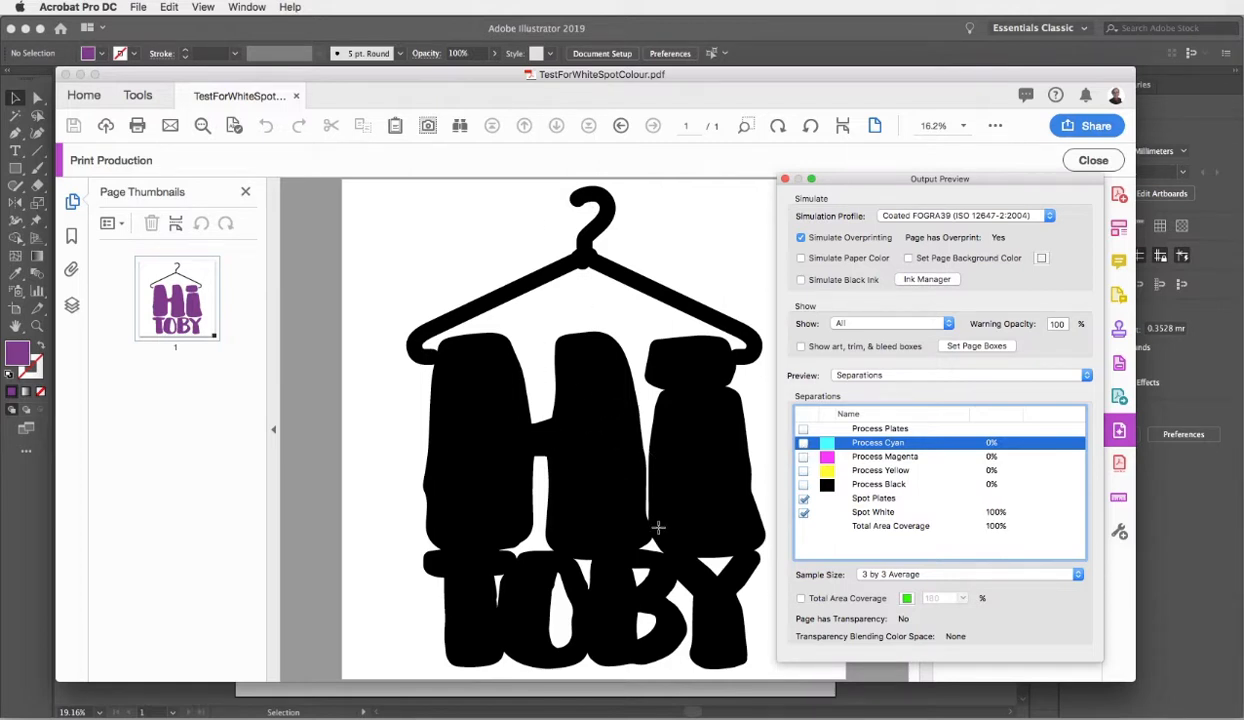
# Step: Toggle the spot plates off and on, check cyan alone again and return to the white spot plate
pyautogui.click(804, 498)
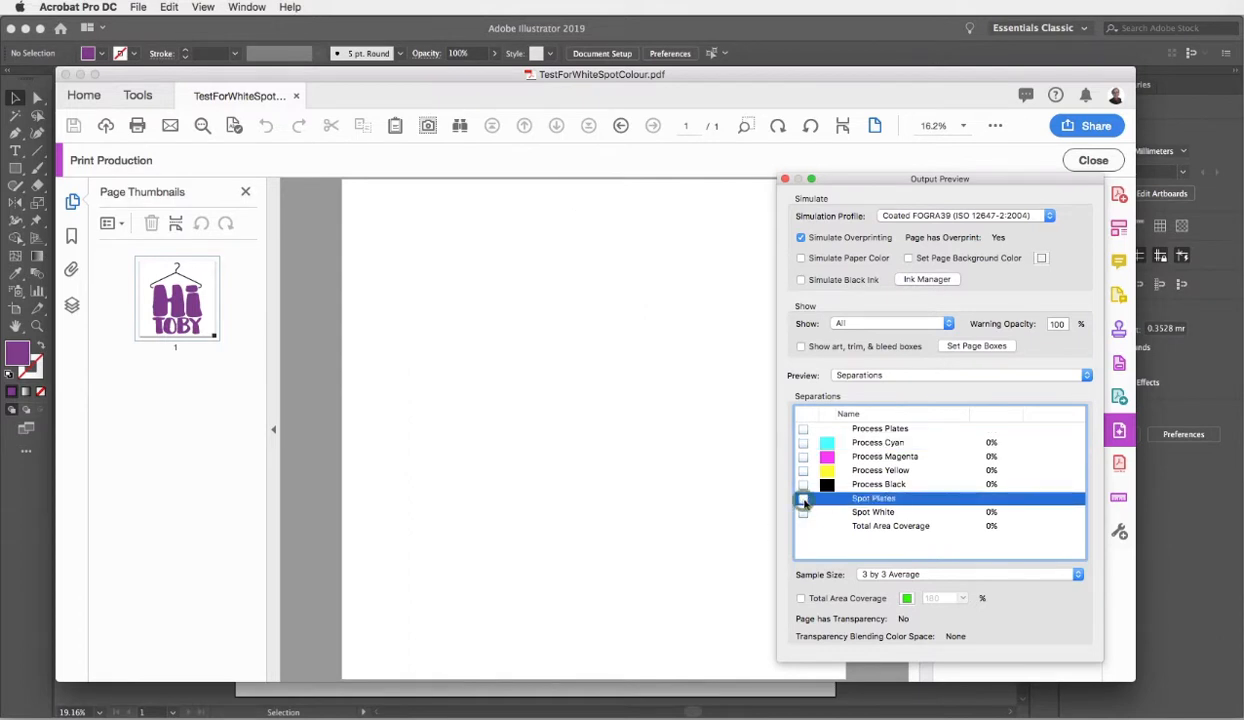
pyautogui.click(804, 498)
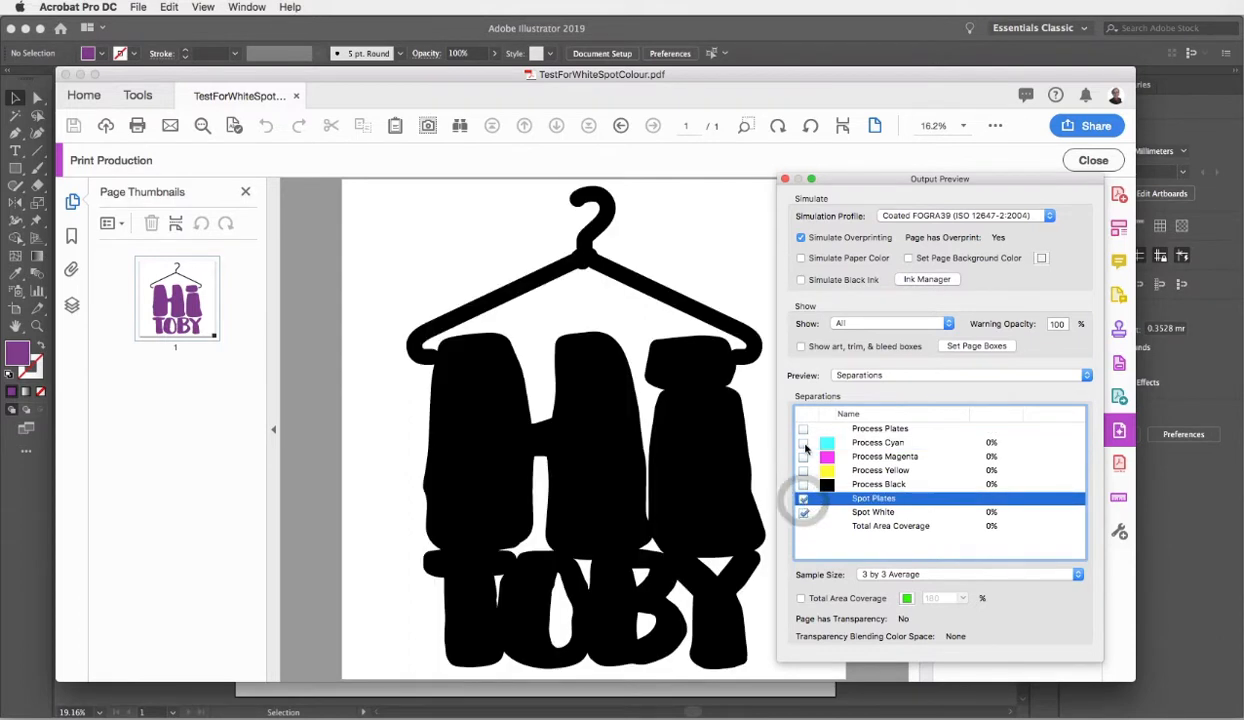
pyautogui.click(804, 442)
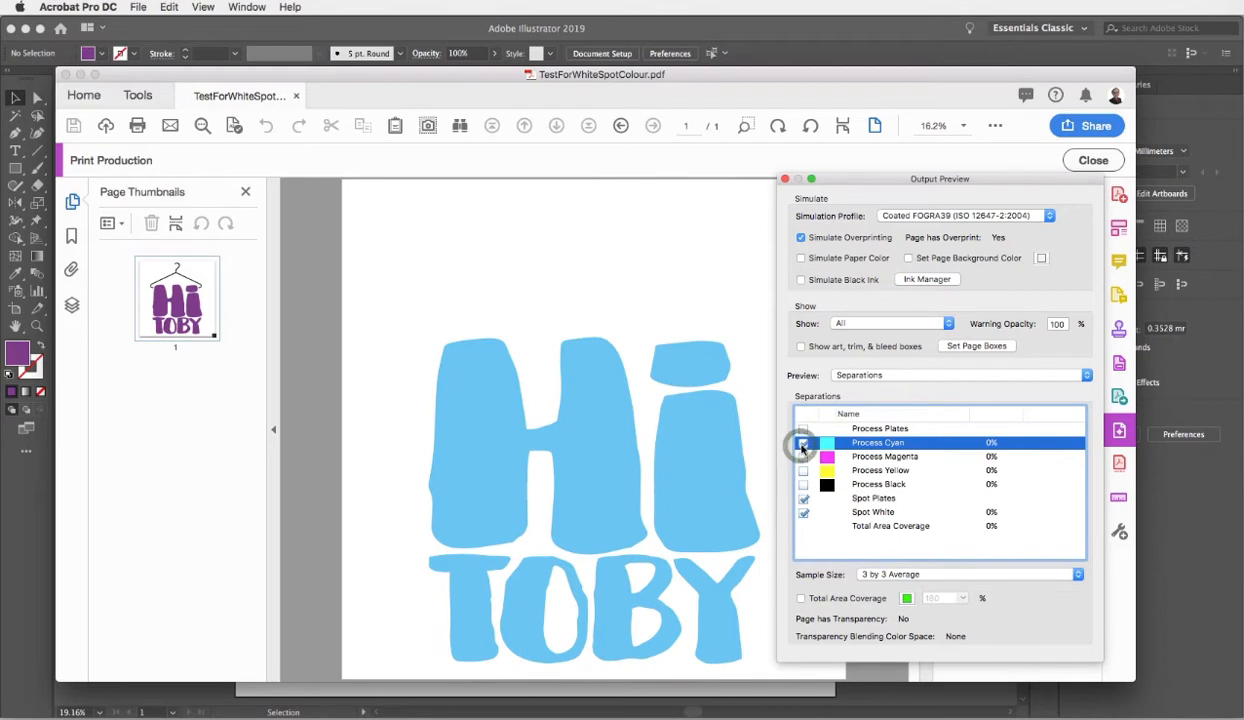
pyautogui.click(804, 444)
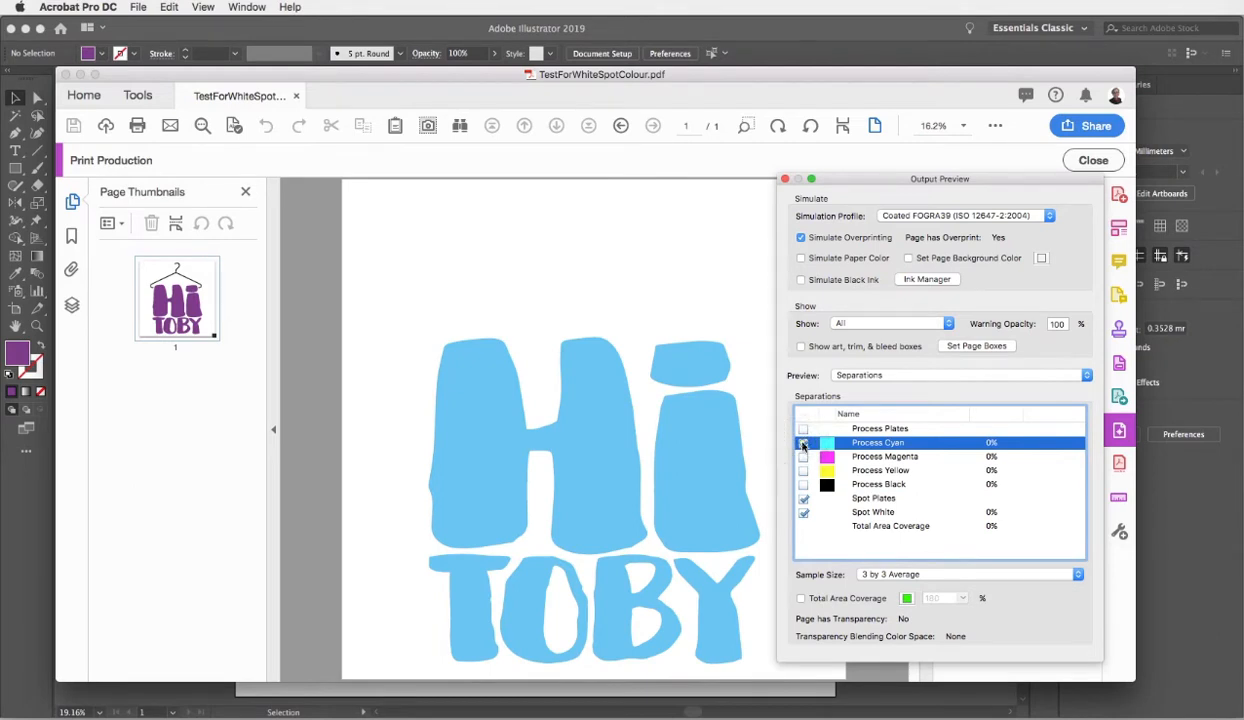
pyautogui.click(804, 444)
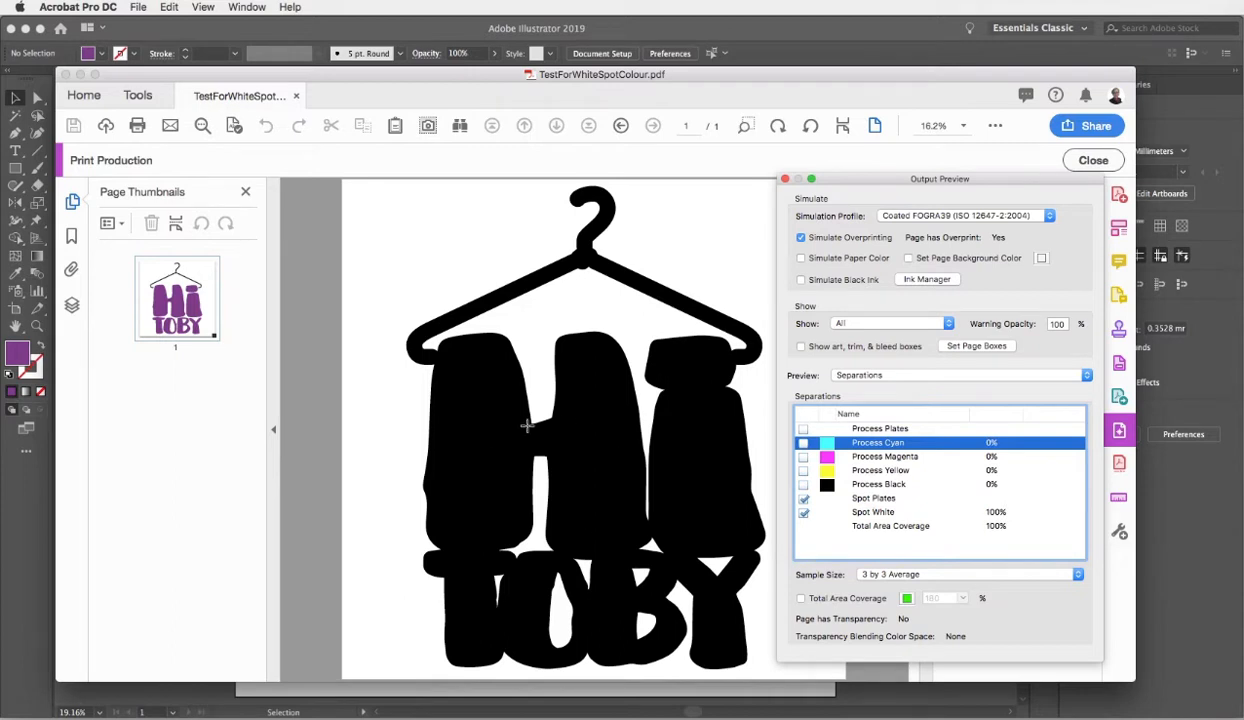
pyautogui.moveTo(620, 428)
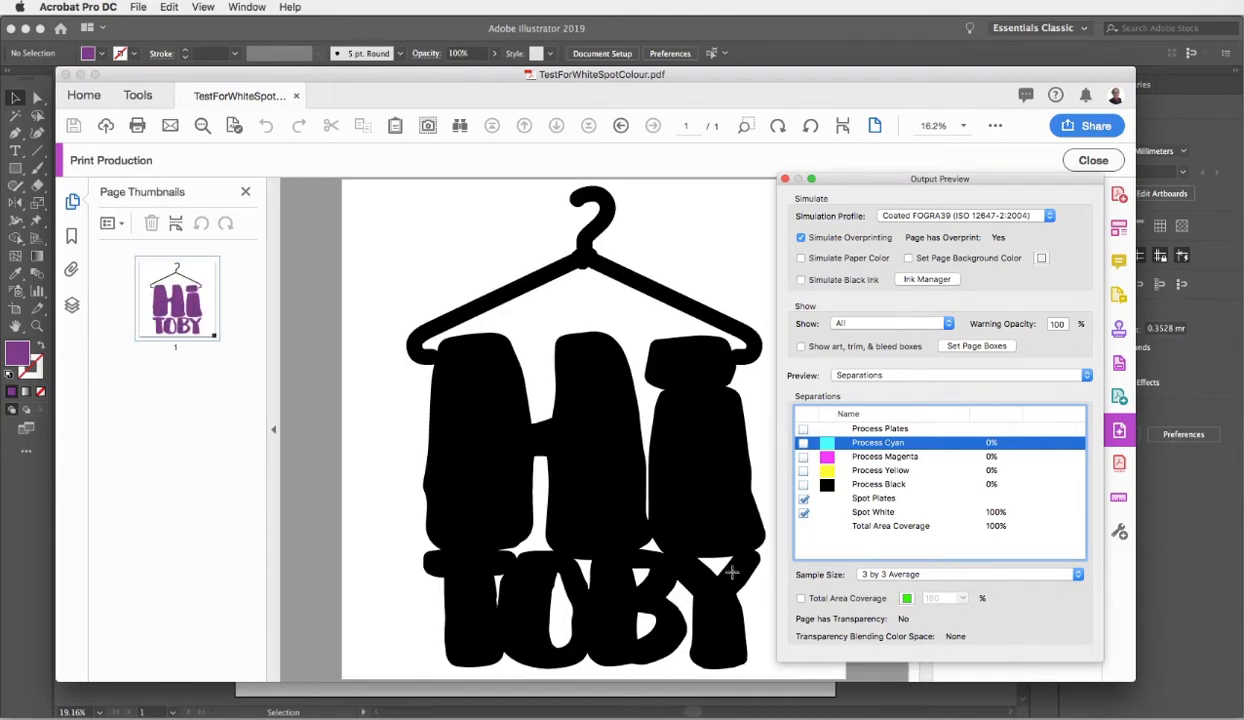
# Step: Build the preview back up with cyan, magenta, yellow and black plates added in turn
pyautogui.click(804, 444)
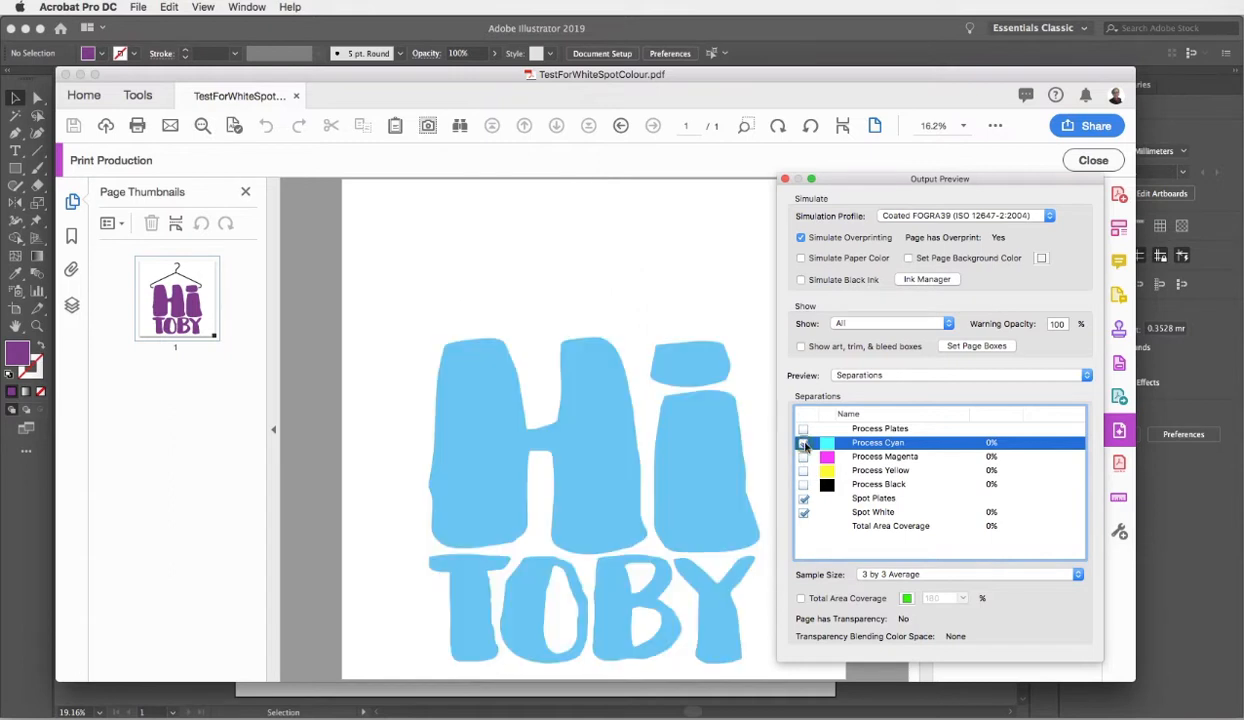
pyautogui.click(804, 456)
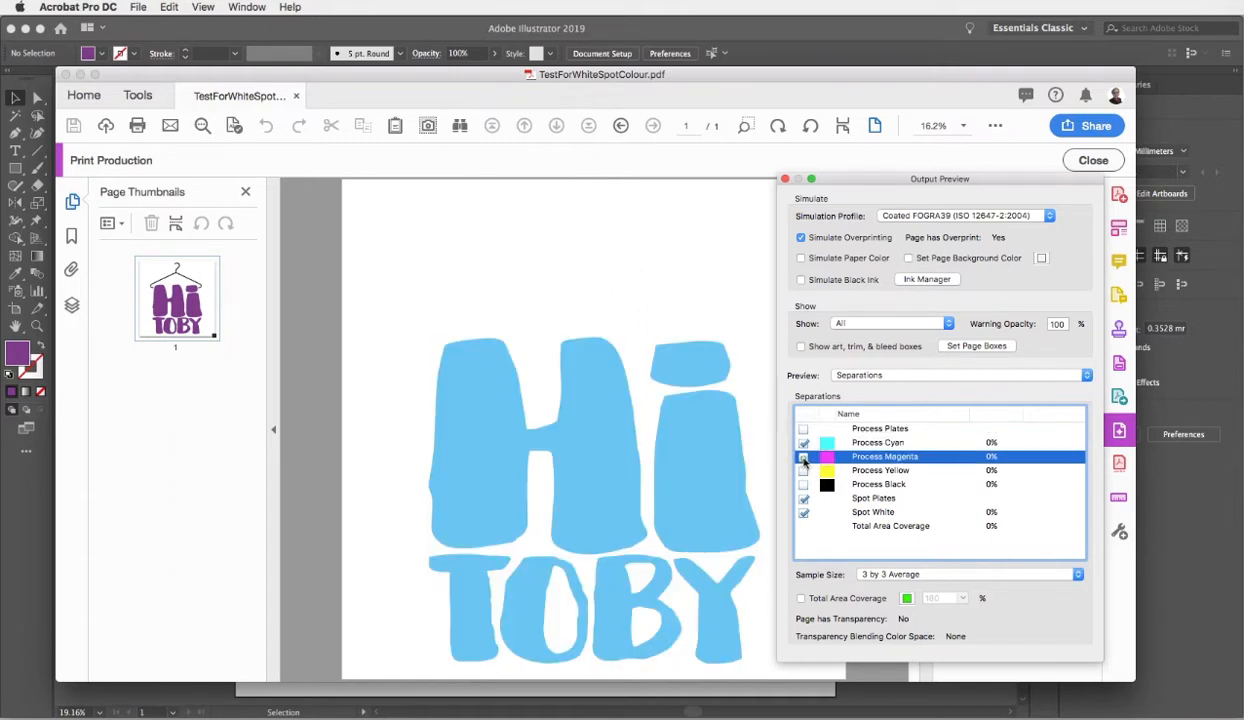
pyautogui.click(804, 456)
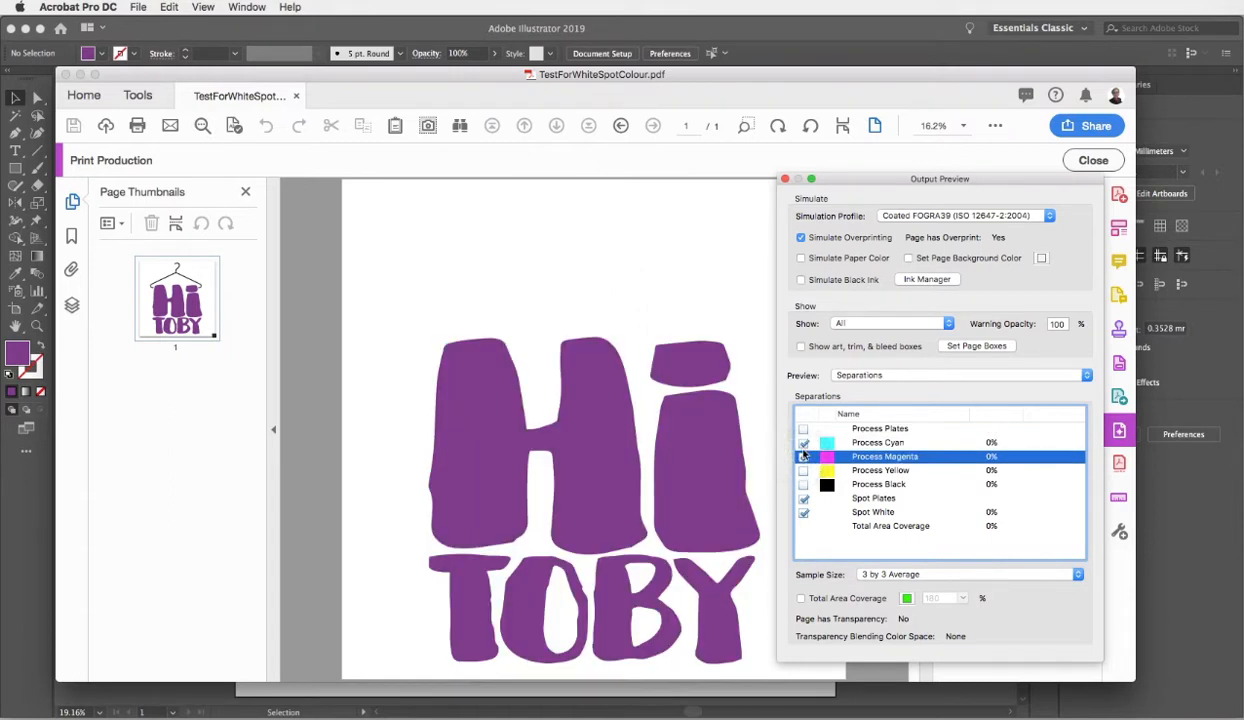
pyautogui.click(804, 484)
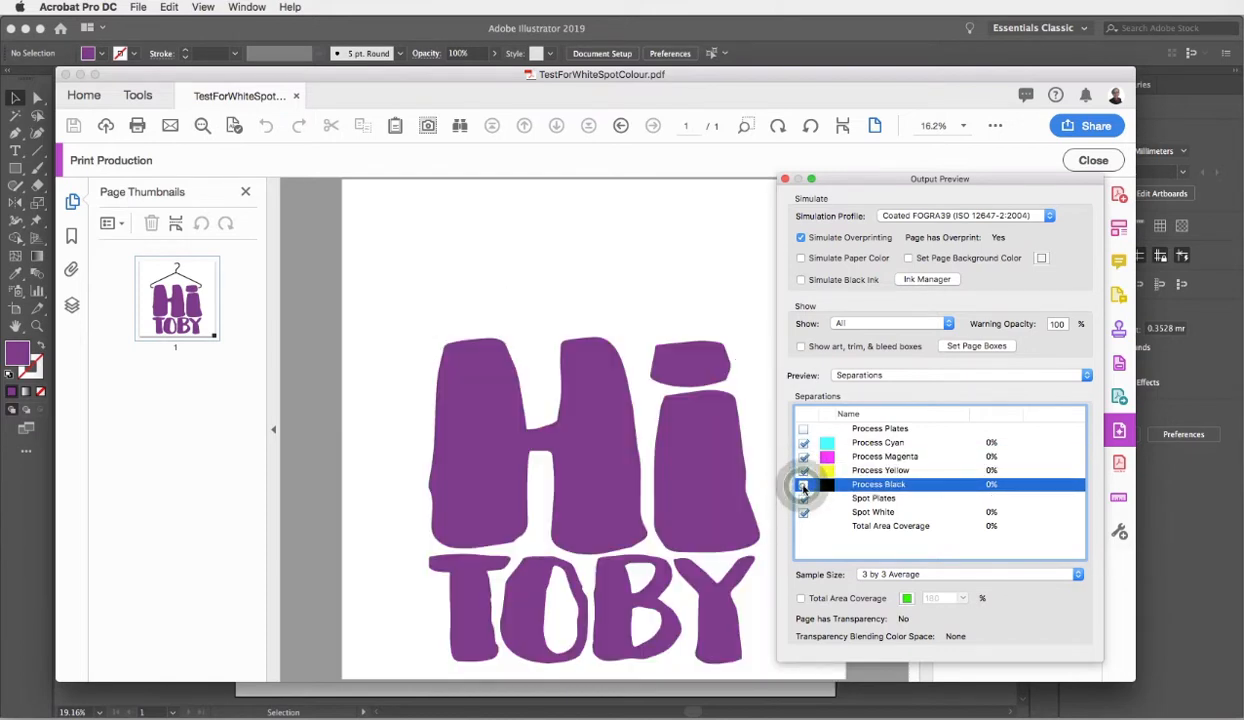
pyautogui.click(804, 484)
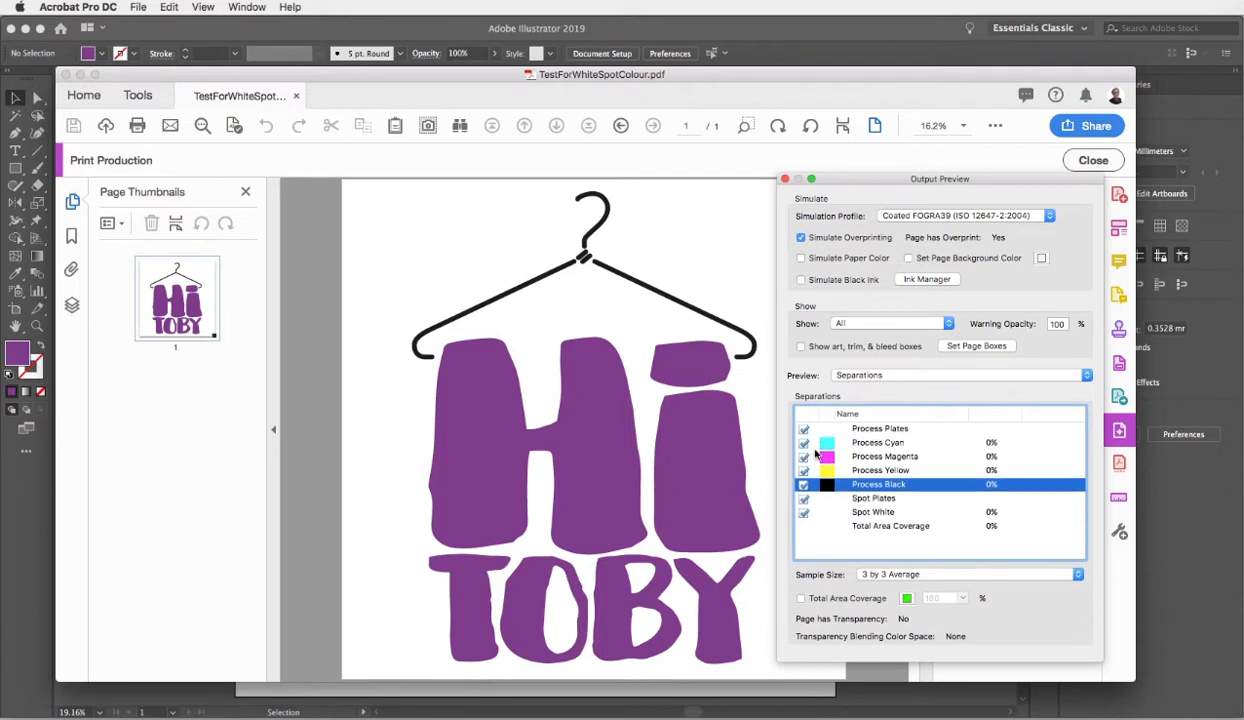
# Step: Hide Process Black, the spot plates and cyan so only the Process Magenta separation shows
pyautogui.click(804, 428)
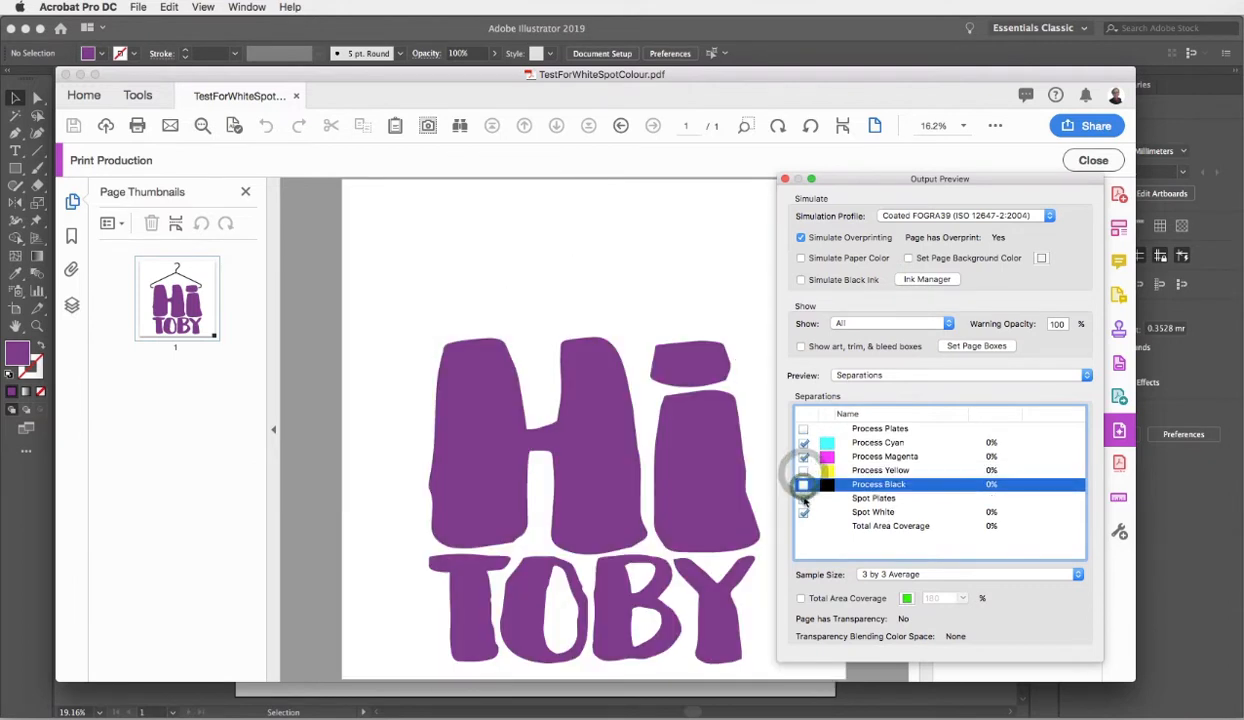
pyautogui.click(804, 498)
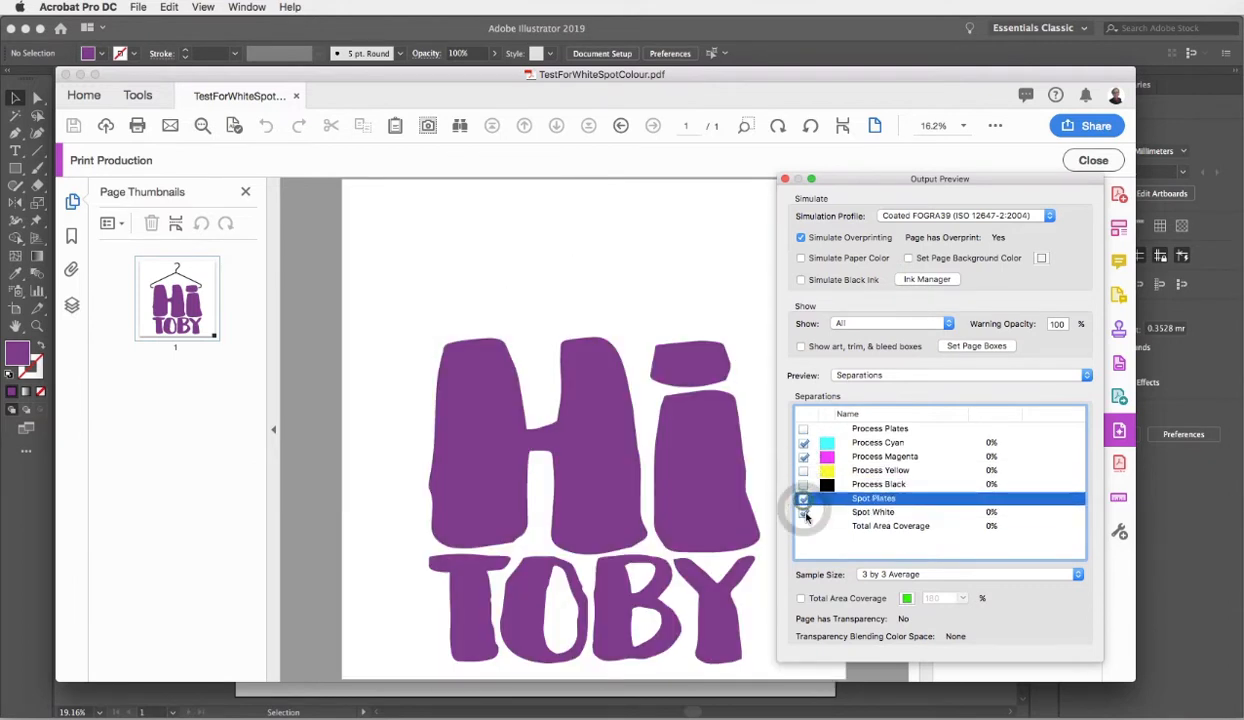
pyautogui.click(804, 512)
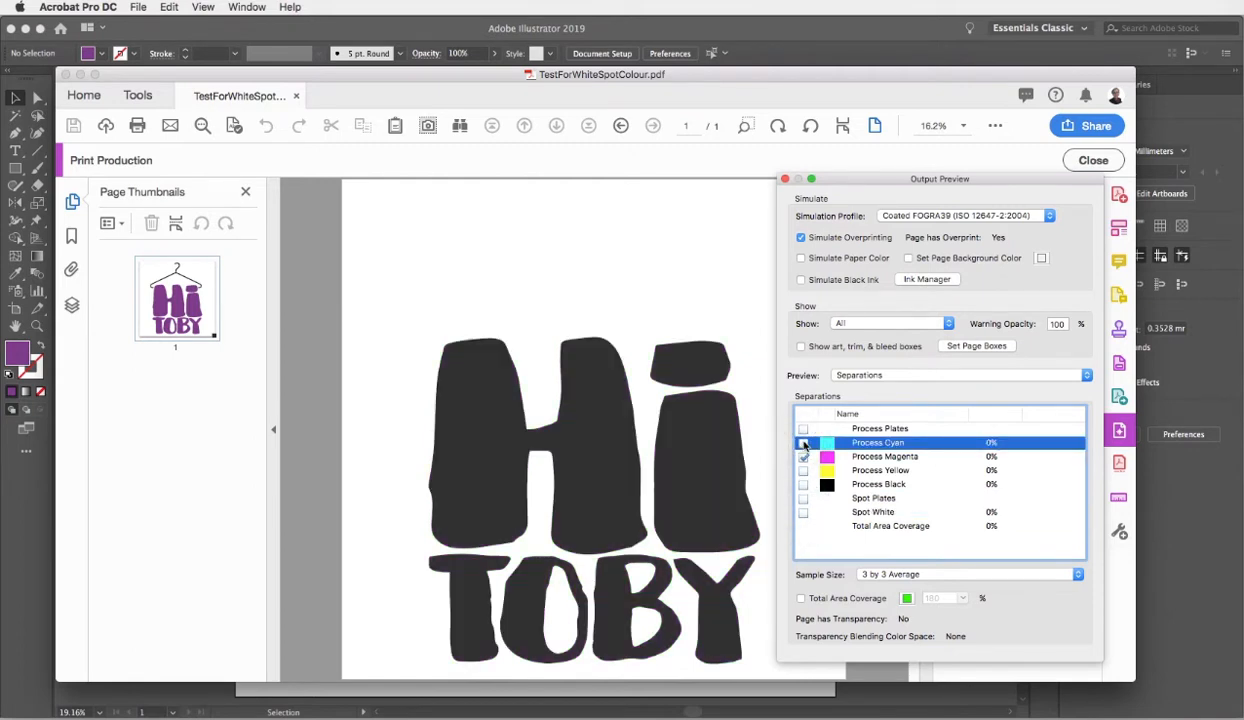
pyautogui.click(884, 456)
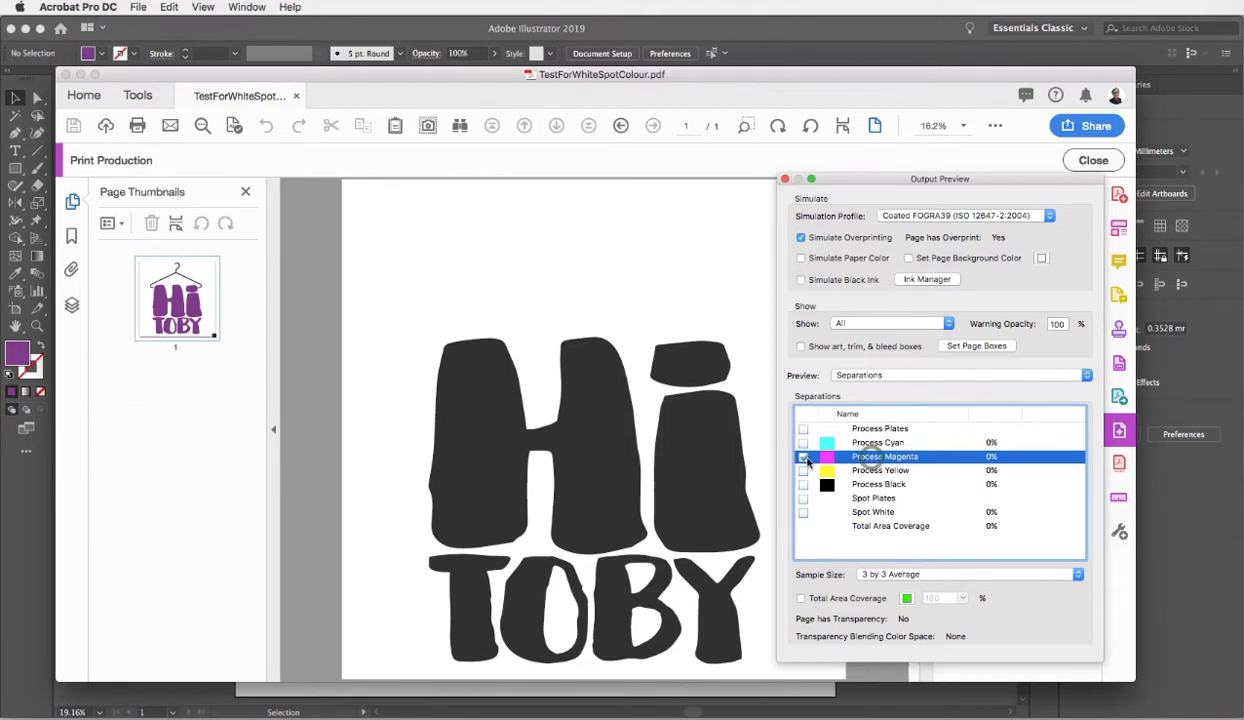
pyautogui.click(804, 456)
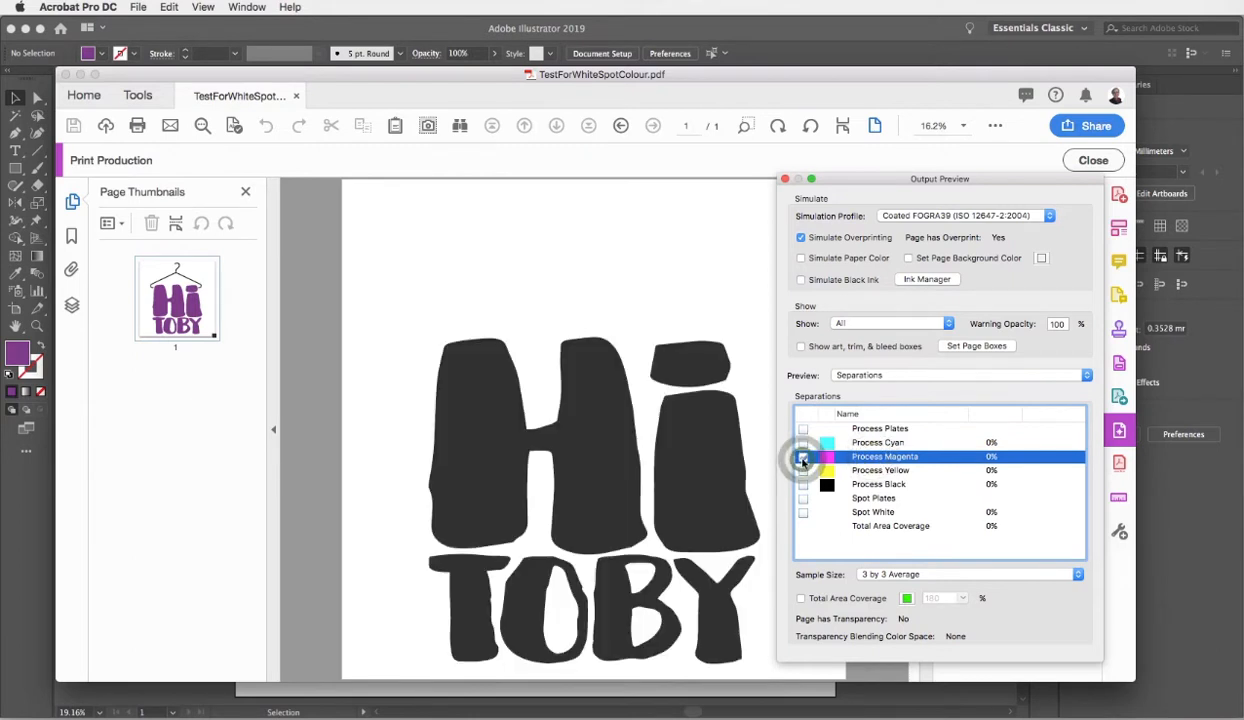
pyautogui.click(804, 456)
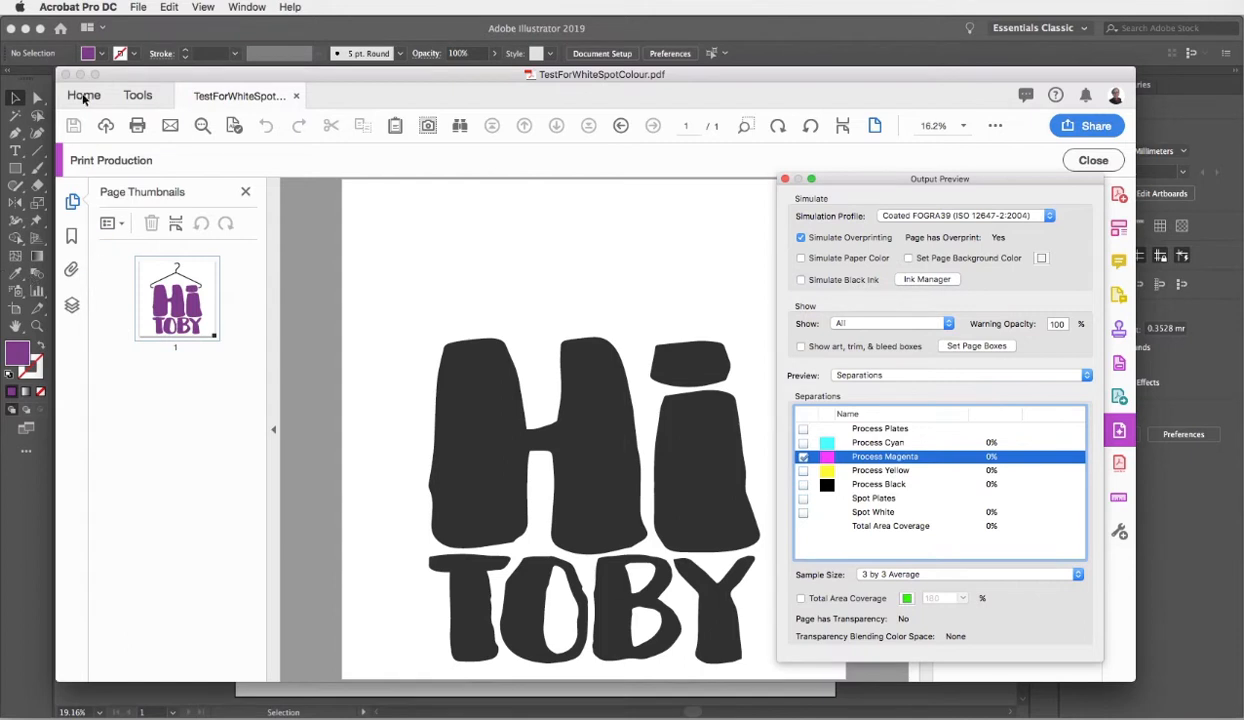
pyautogui.moveTo(72, 304)
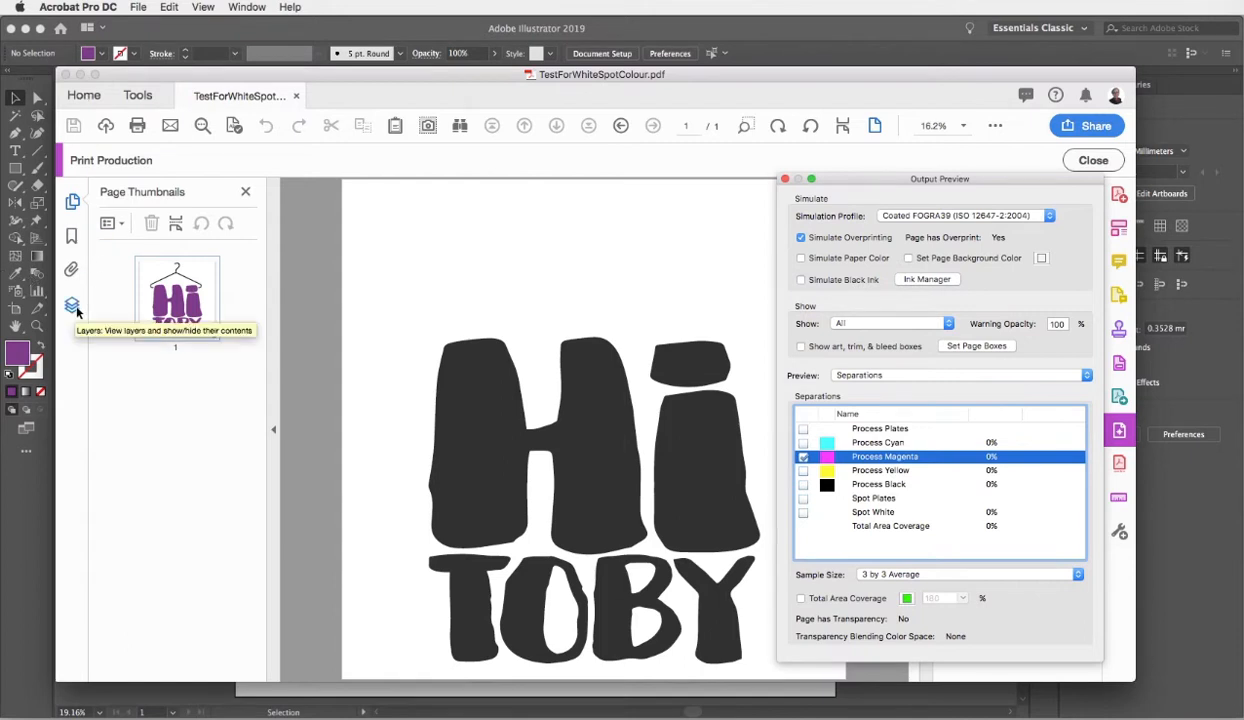
pyautogui.moveTo(72, 336)
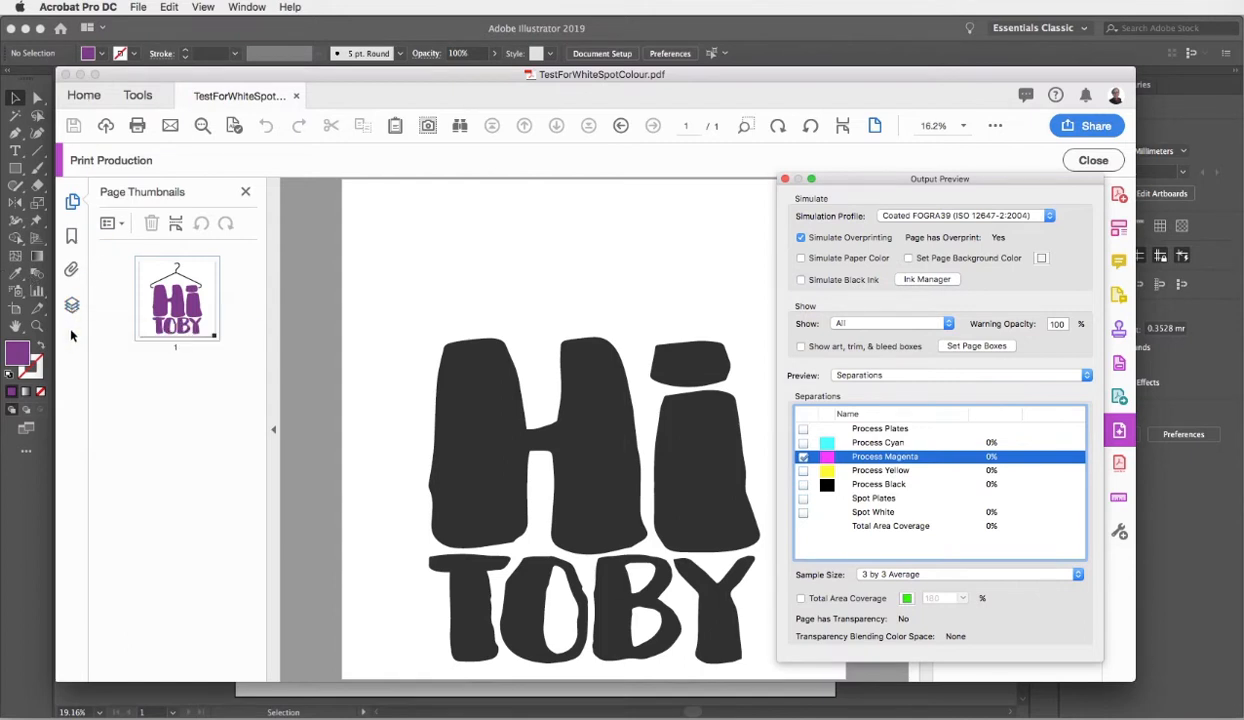
# Step: Show the Layers navigation pane and make the hidden CutterGuide layer visible
pyautogui.click(72, 336)
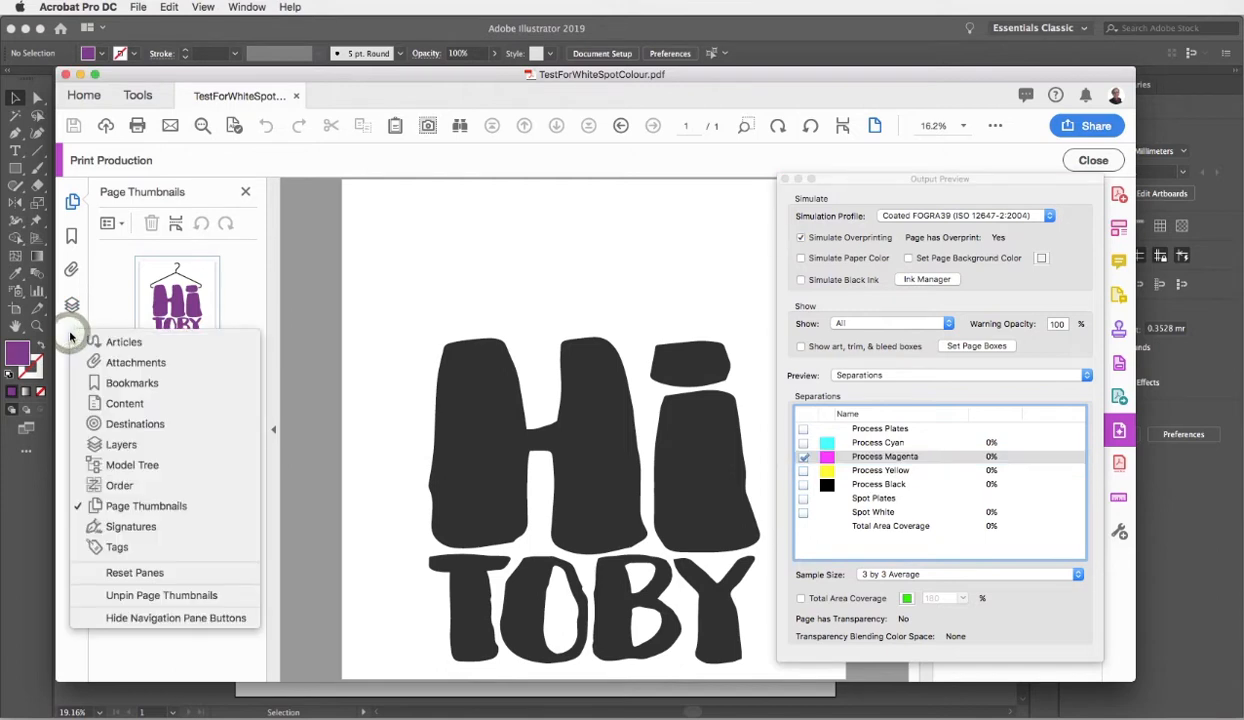
pyautogui.moveTo(120, 444)
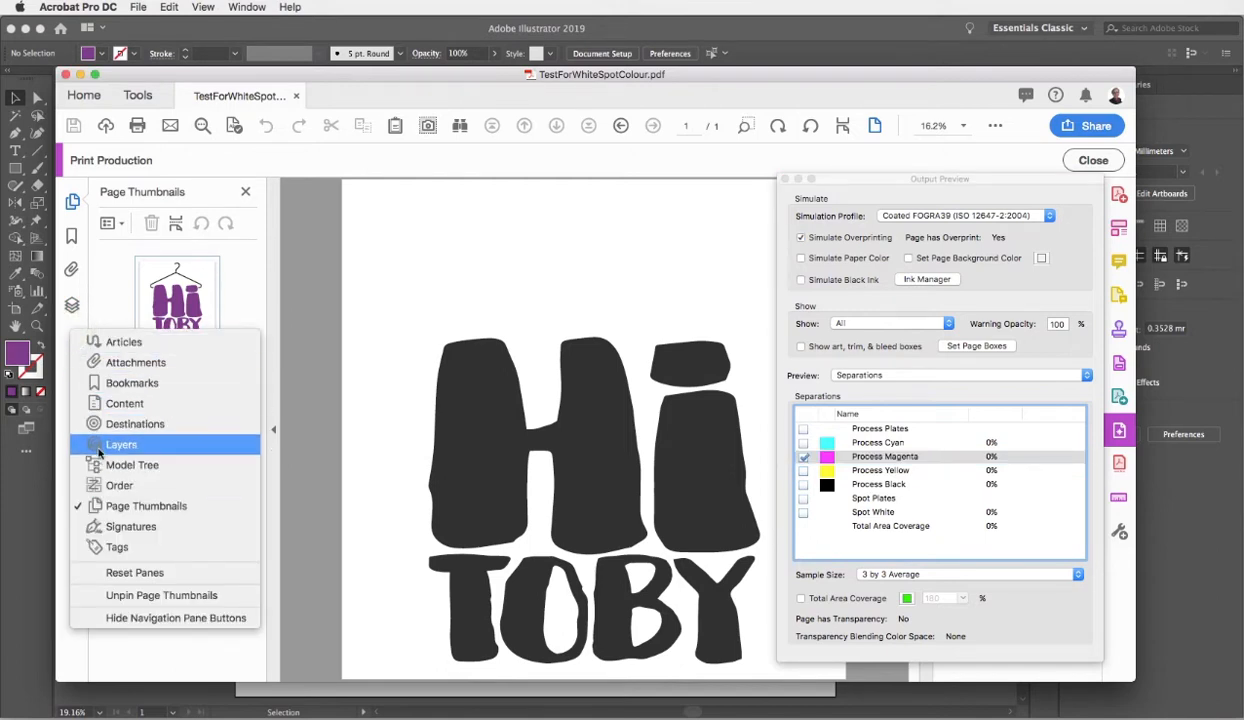
pyautogui.click(120, 444)
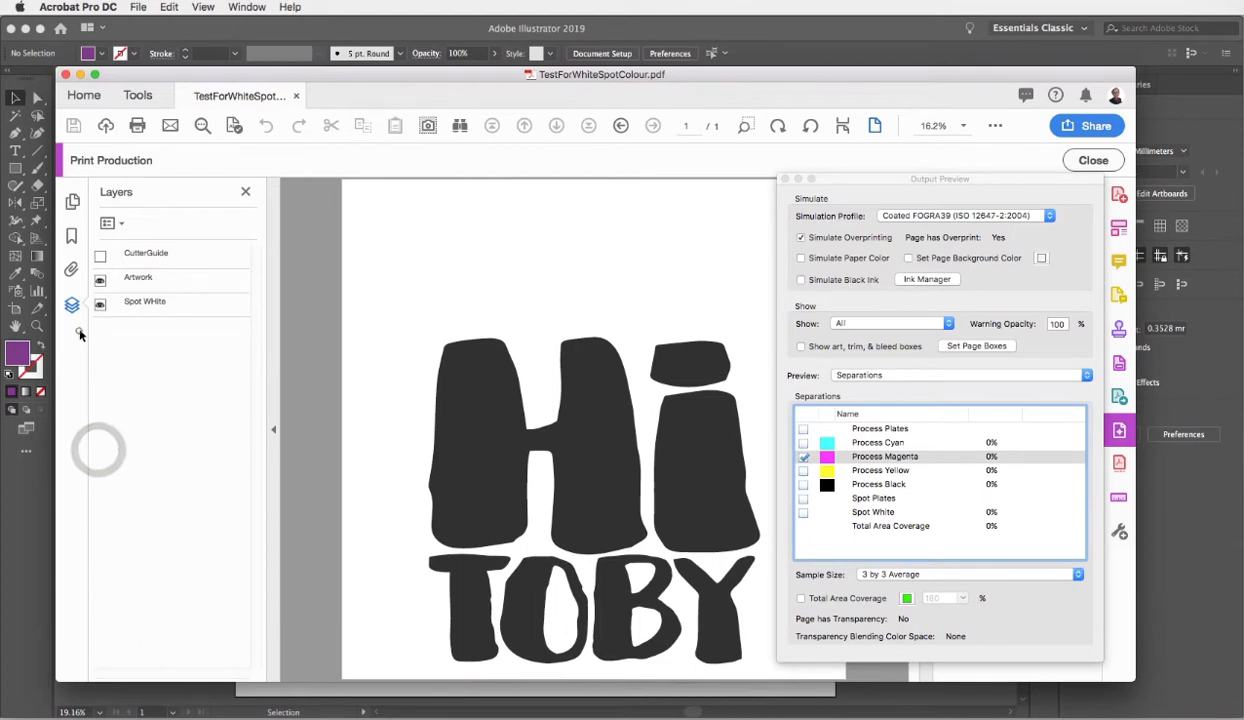
pyautogui.click(72, 304)
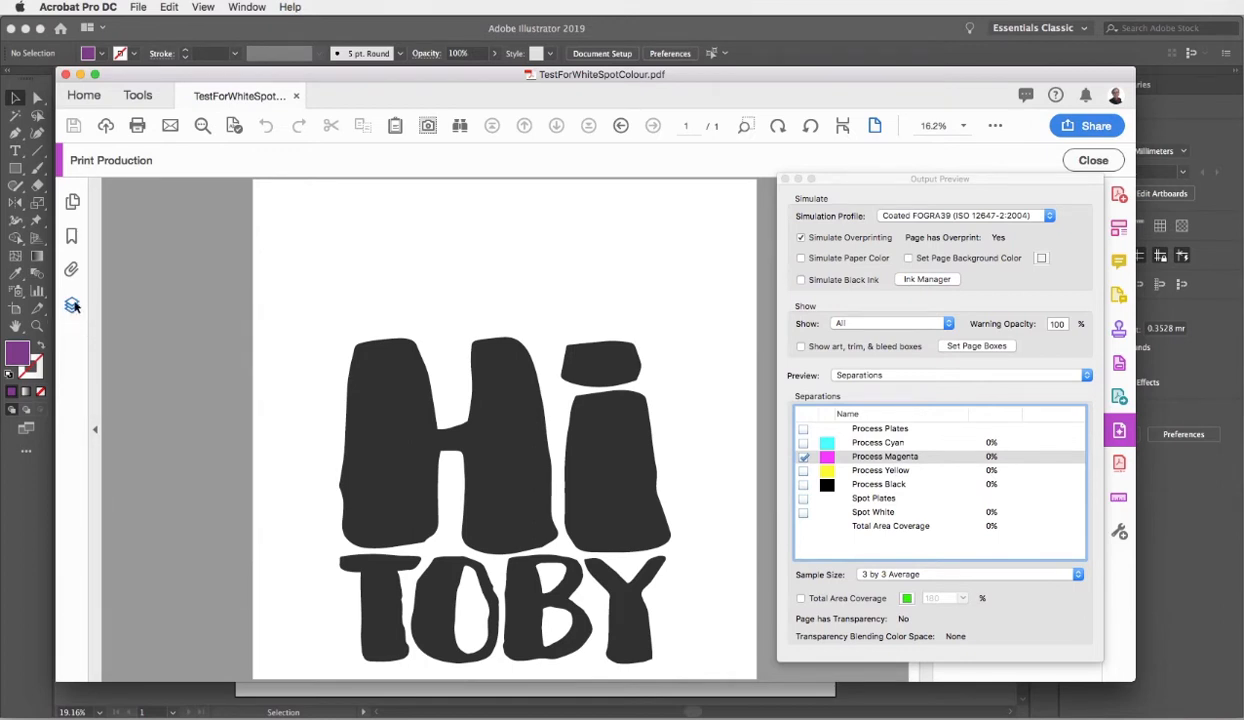
pyautogui.moveTo(72, 304)
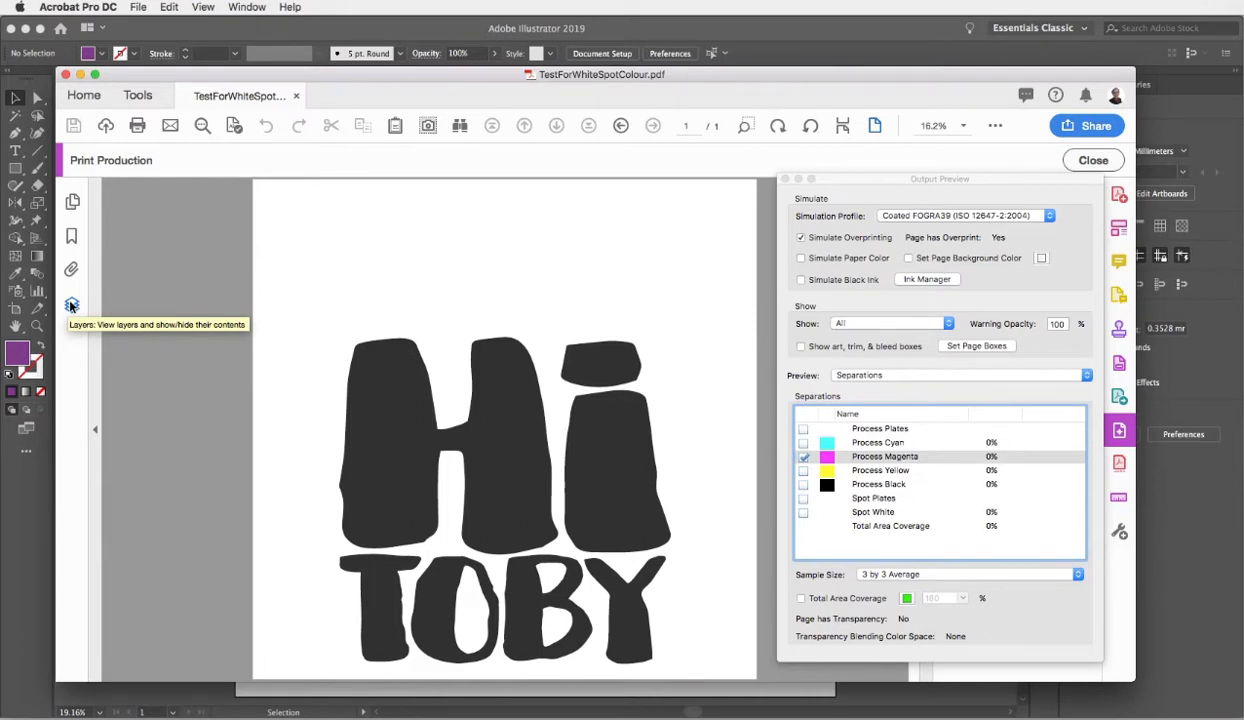
pyautogui.click(72, 304)
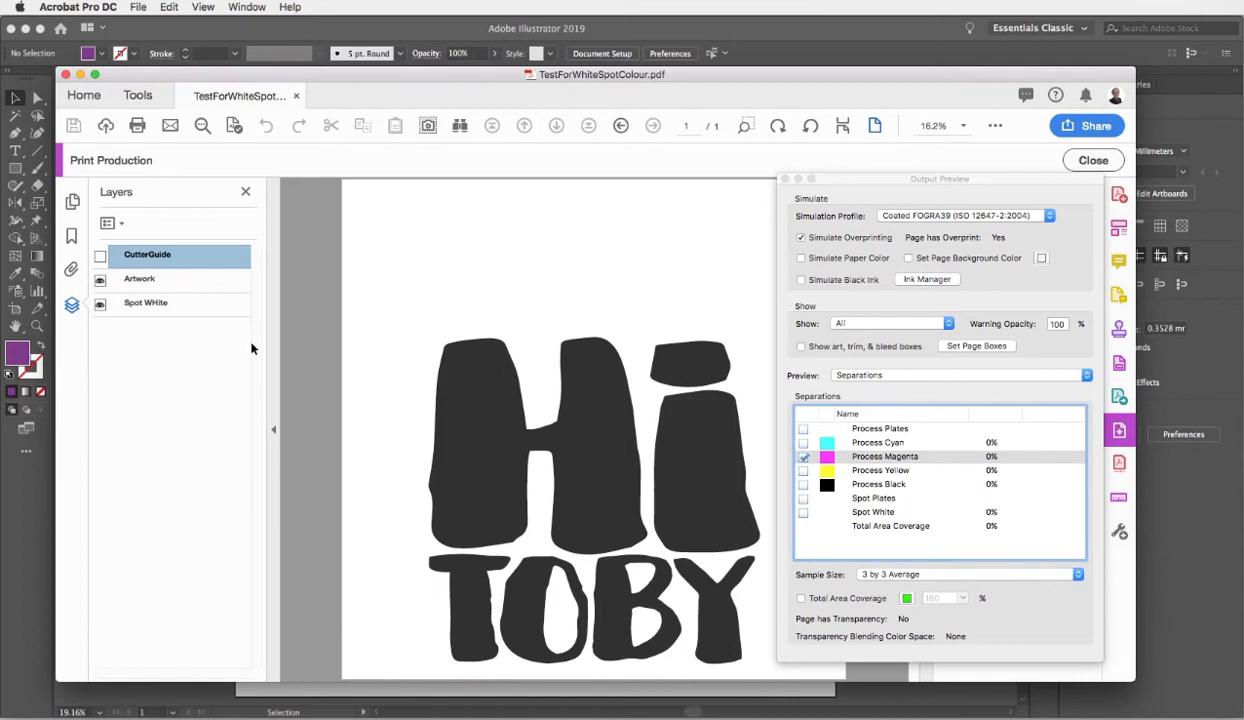
pyautogui.moveTo(136, 290)
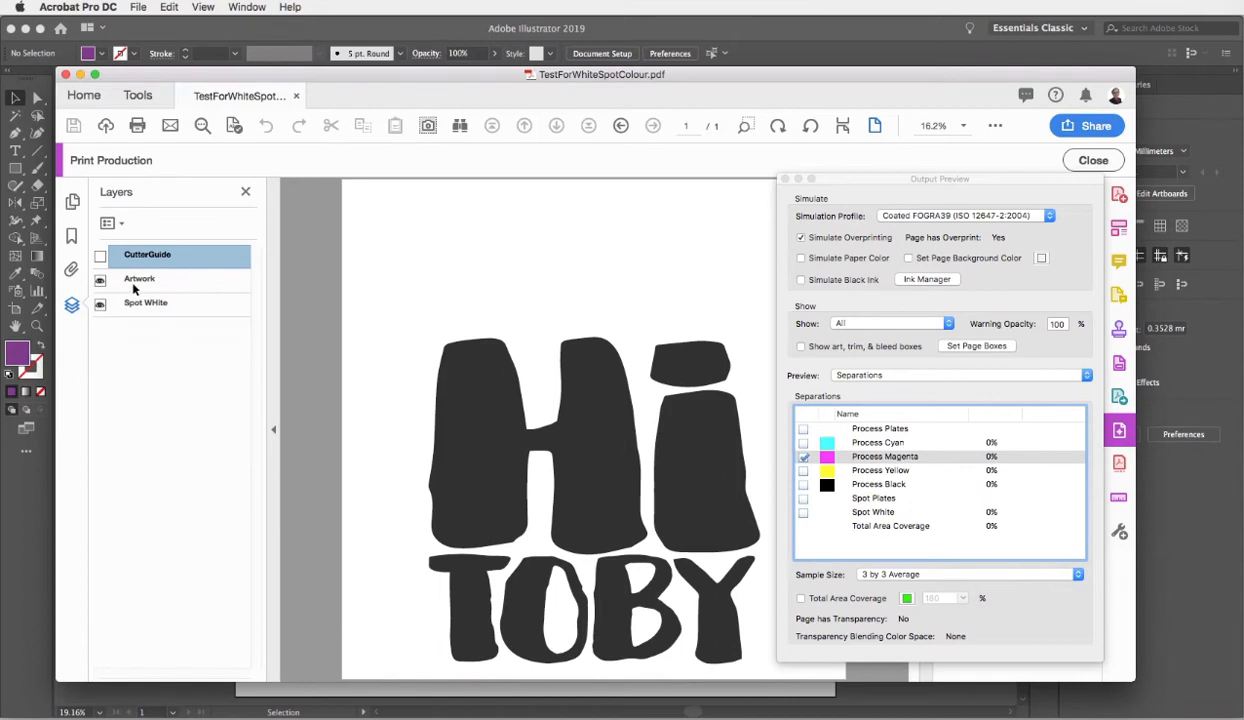
pyautogui.click(100, 280)
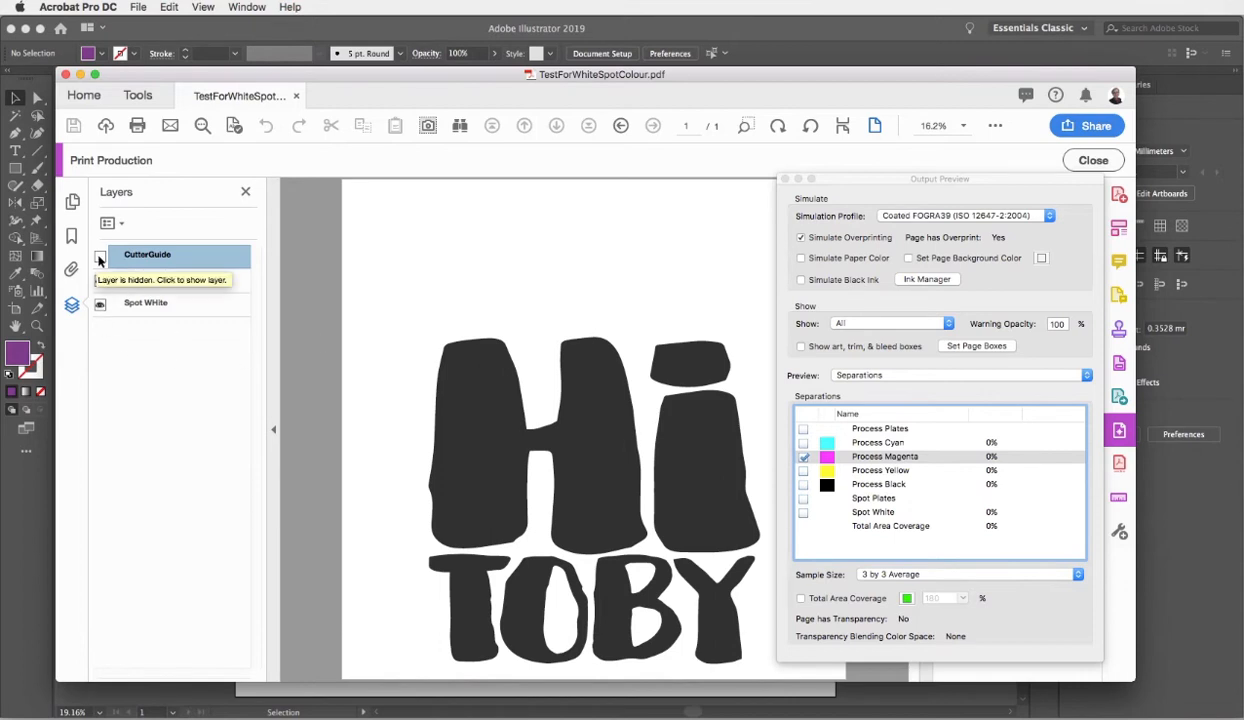
pyautogui.click(100, 254)
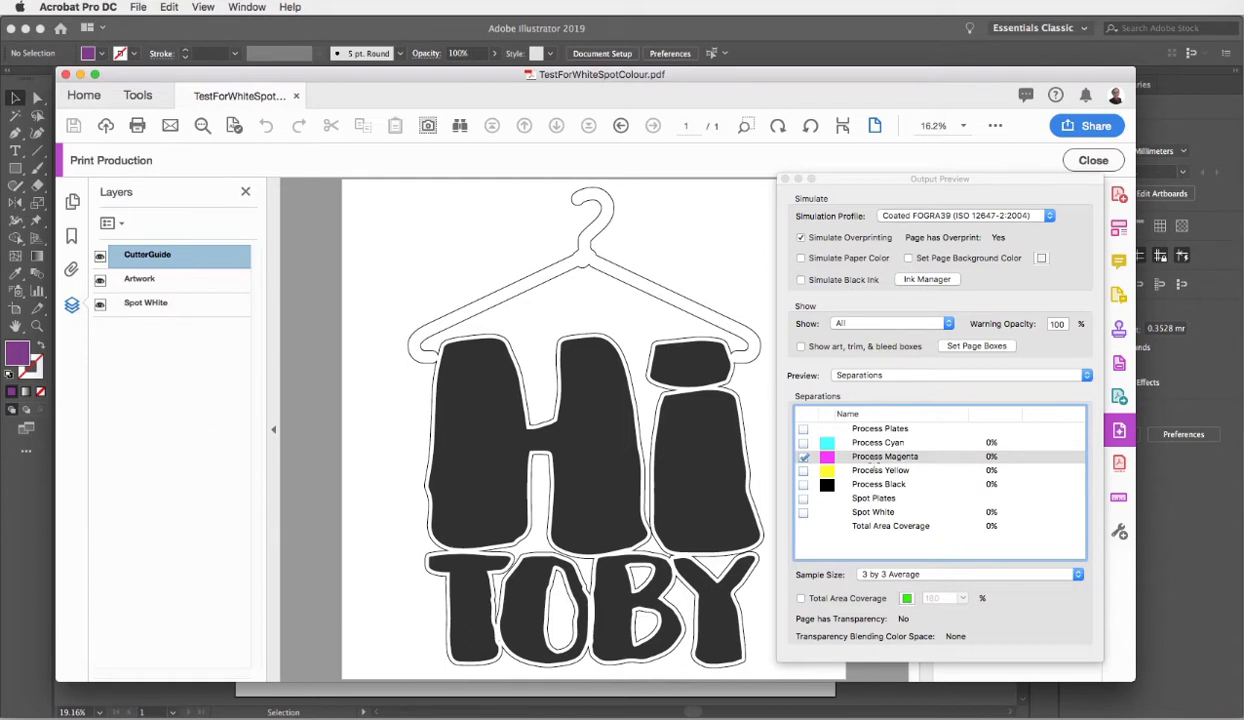
# Step: Bring the spot plates back into the separations preview so the Hi Toby lettering renders pink
pyautogui.click(804, 456)
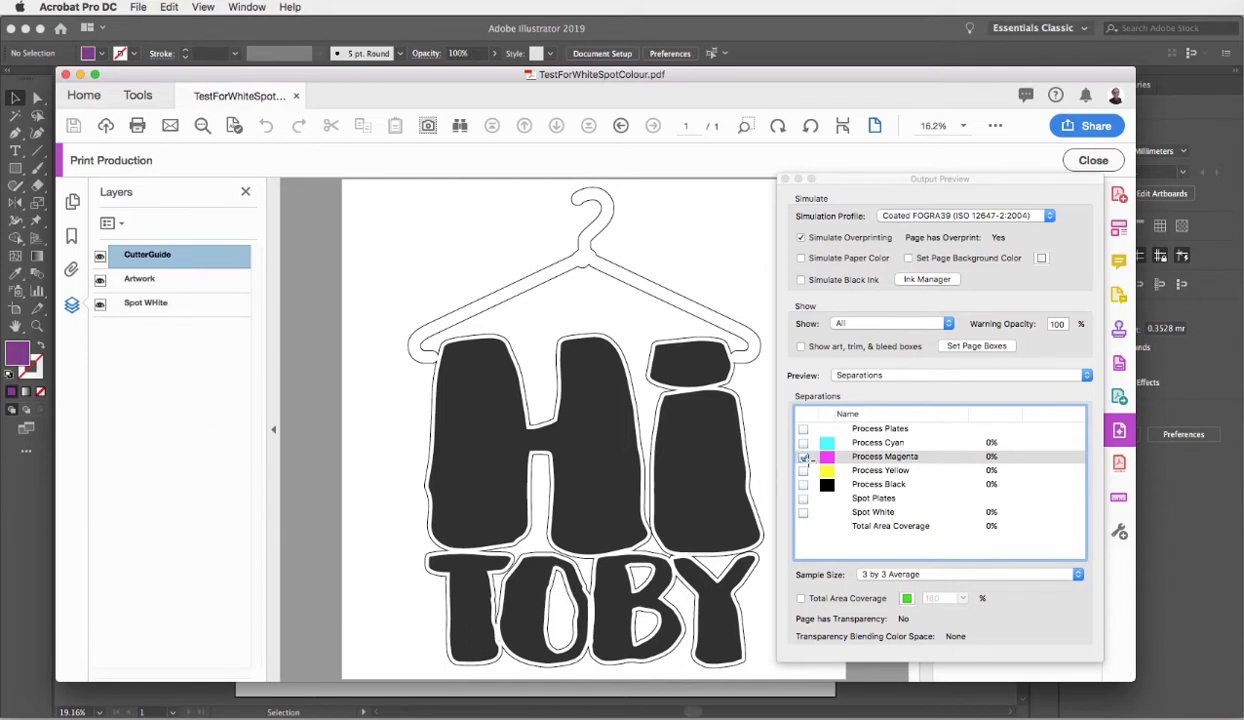
pyautogui.click(884, 456)
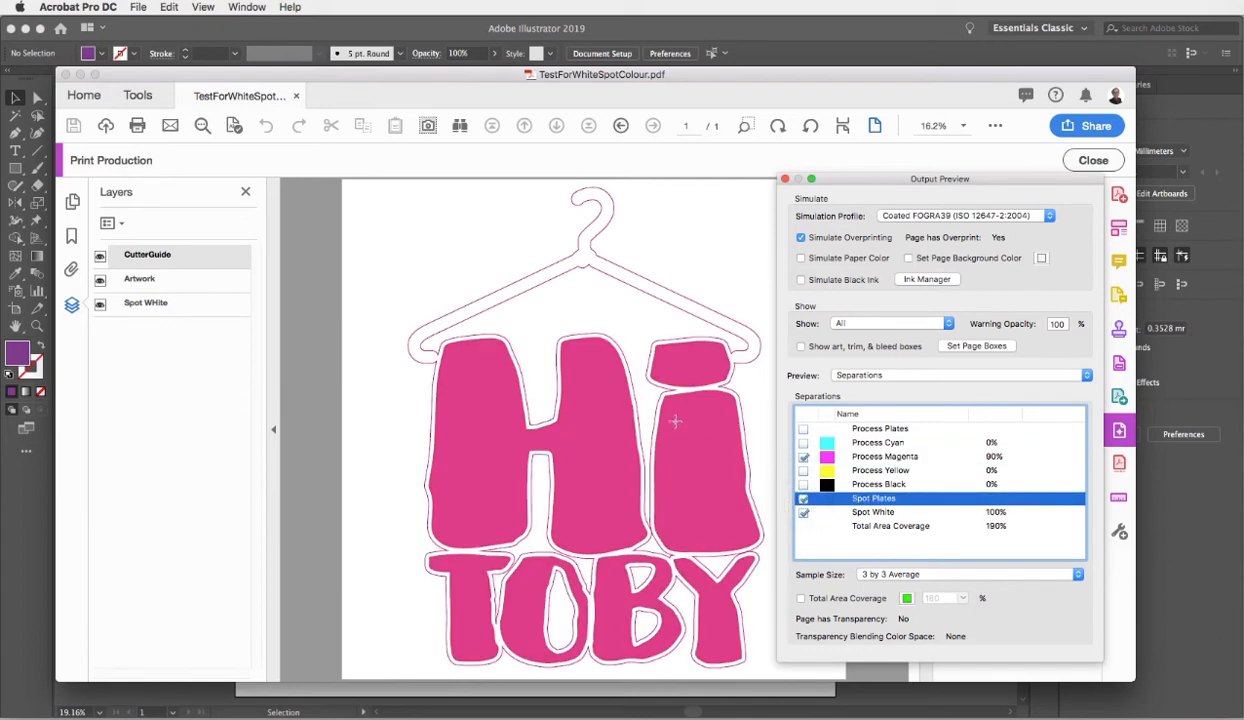
pyautogui.click(804, 456)
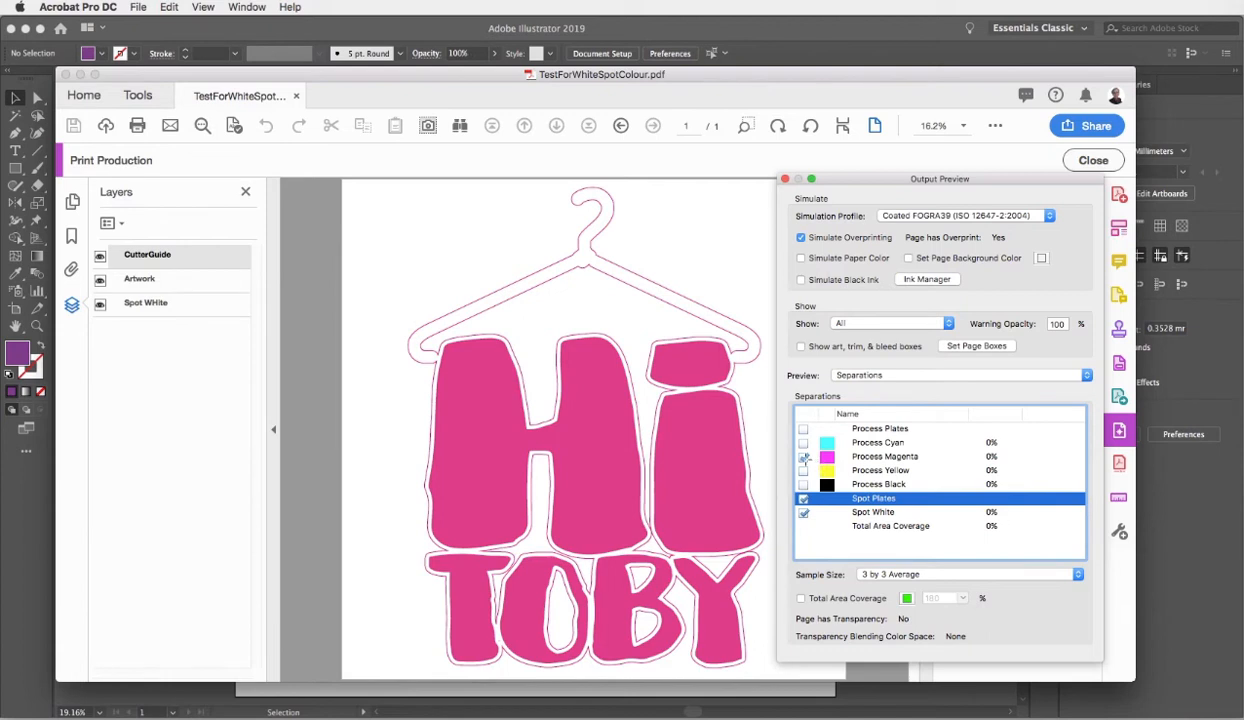
pyautogui.click(804, 456)
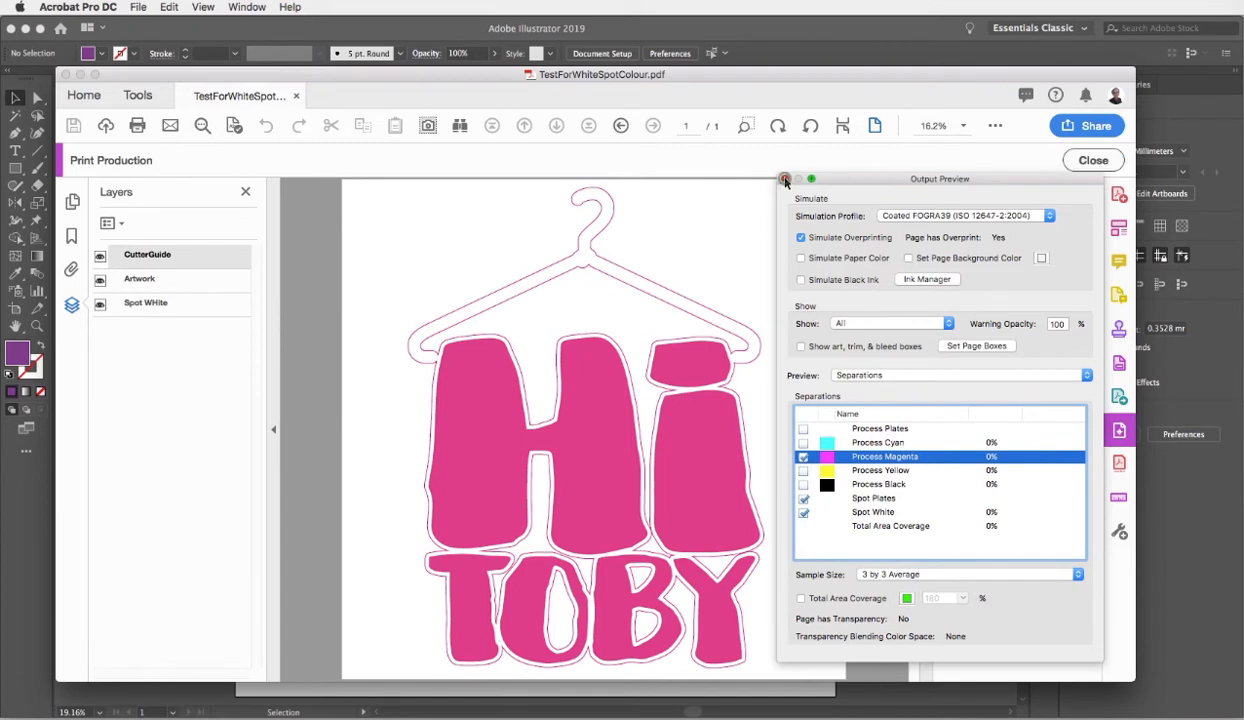
# Step: Close Output Preview and Print Production and return to the full Tools overview
pyautogui.click(784, 180)
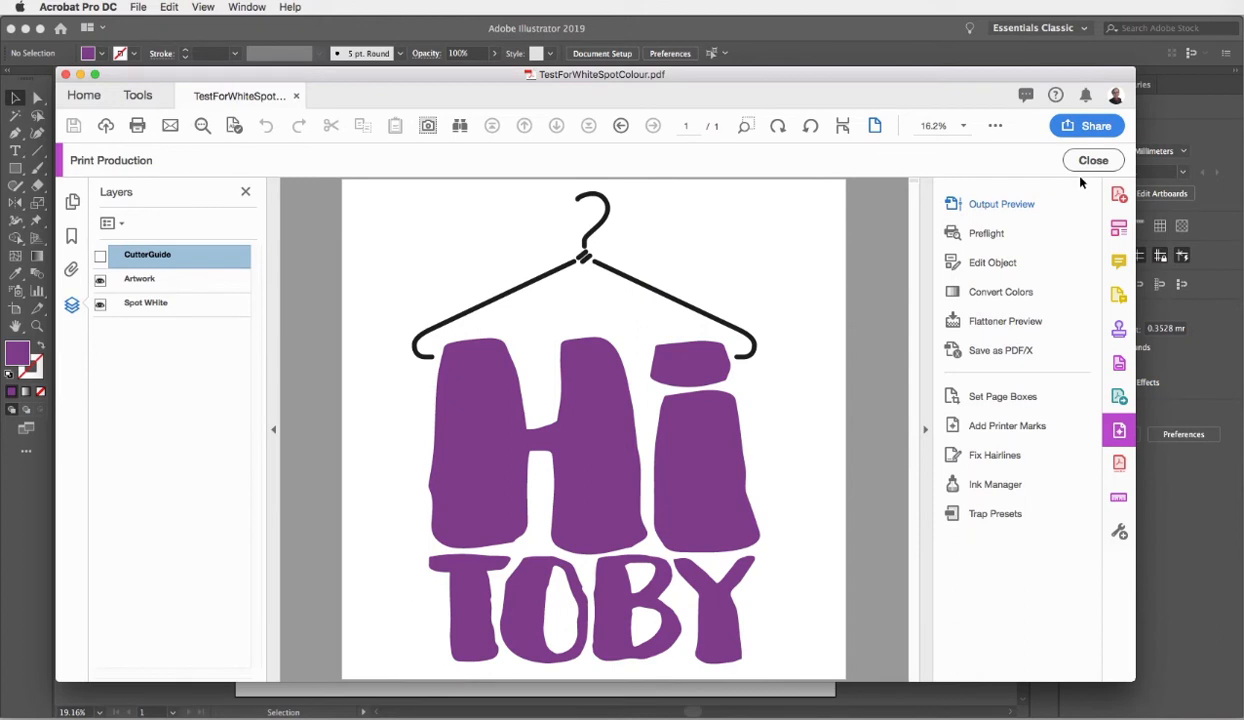
pyautogui.click(1092, 160)
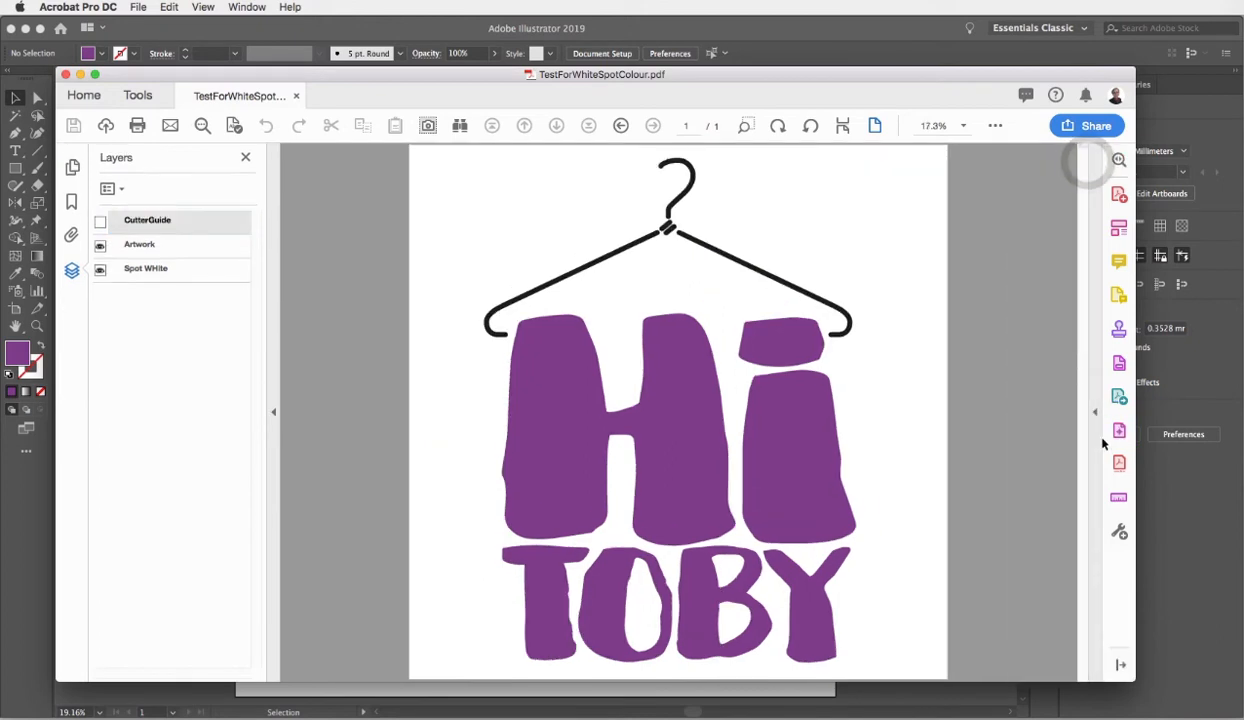
pyautogui.moveTo(1120, 432)
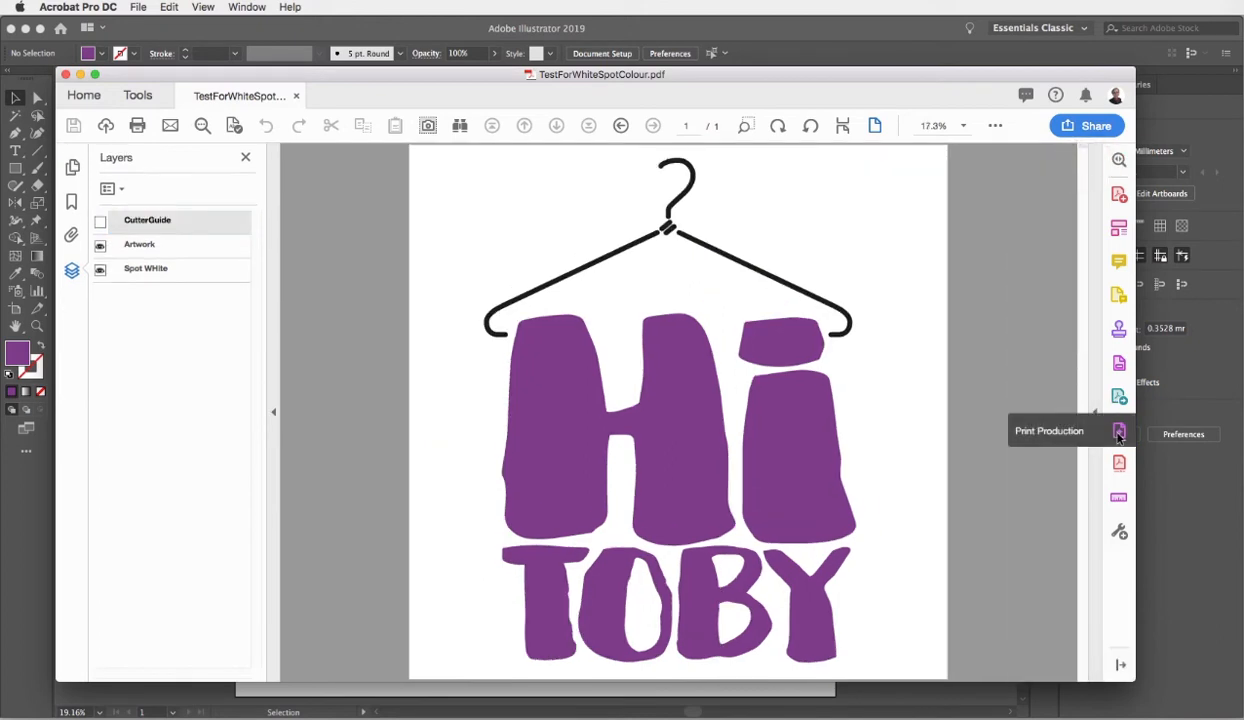
pyautogui.click(136, 96)
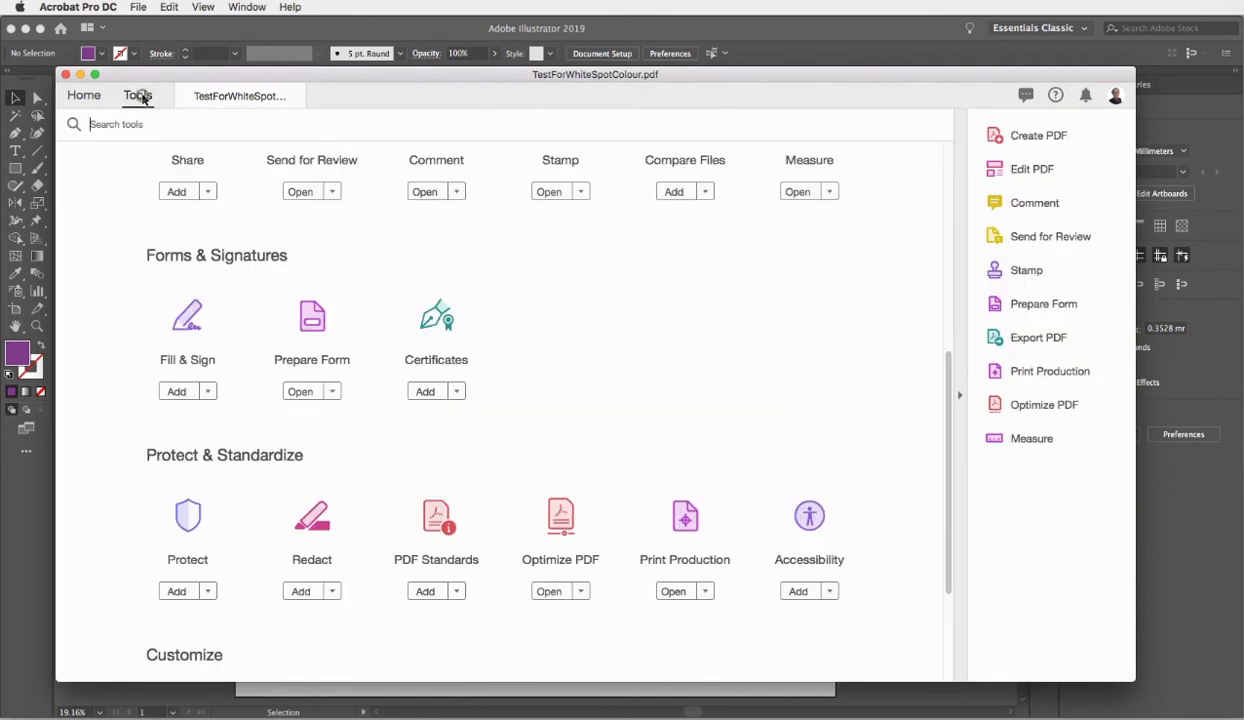
pyautogui.moveTo(136, 96)
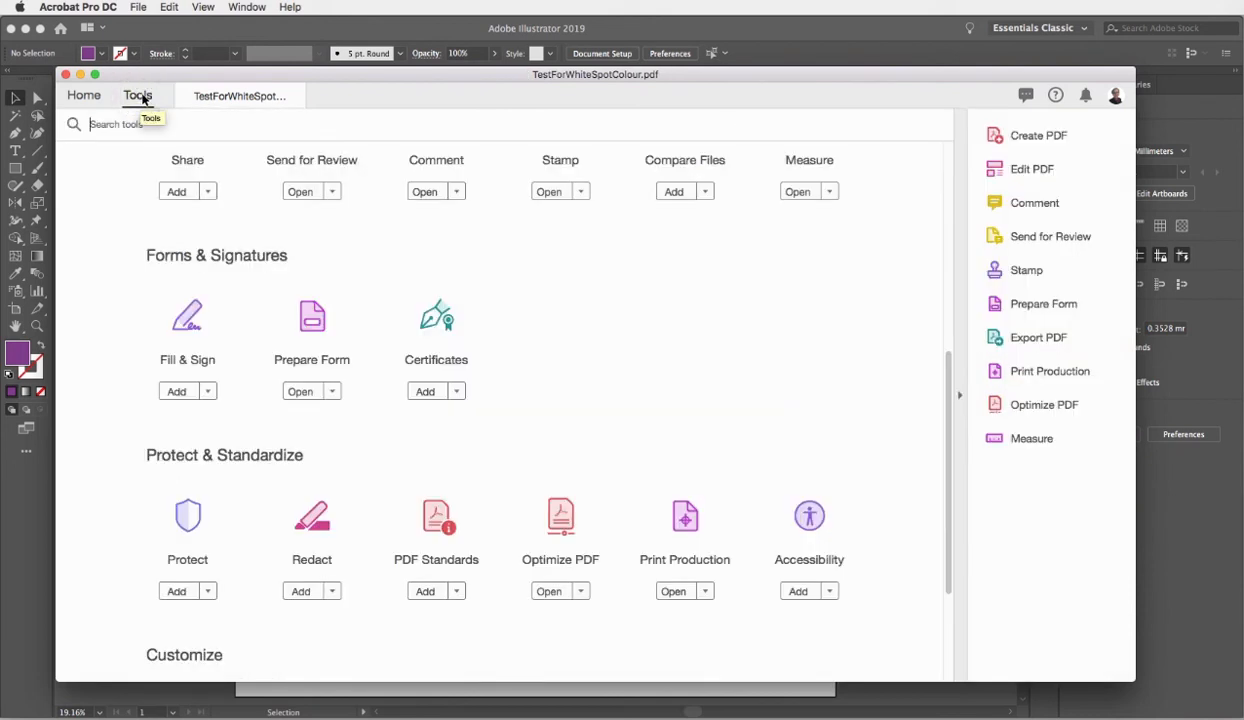